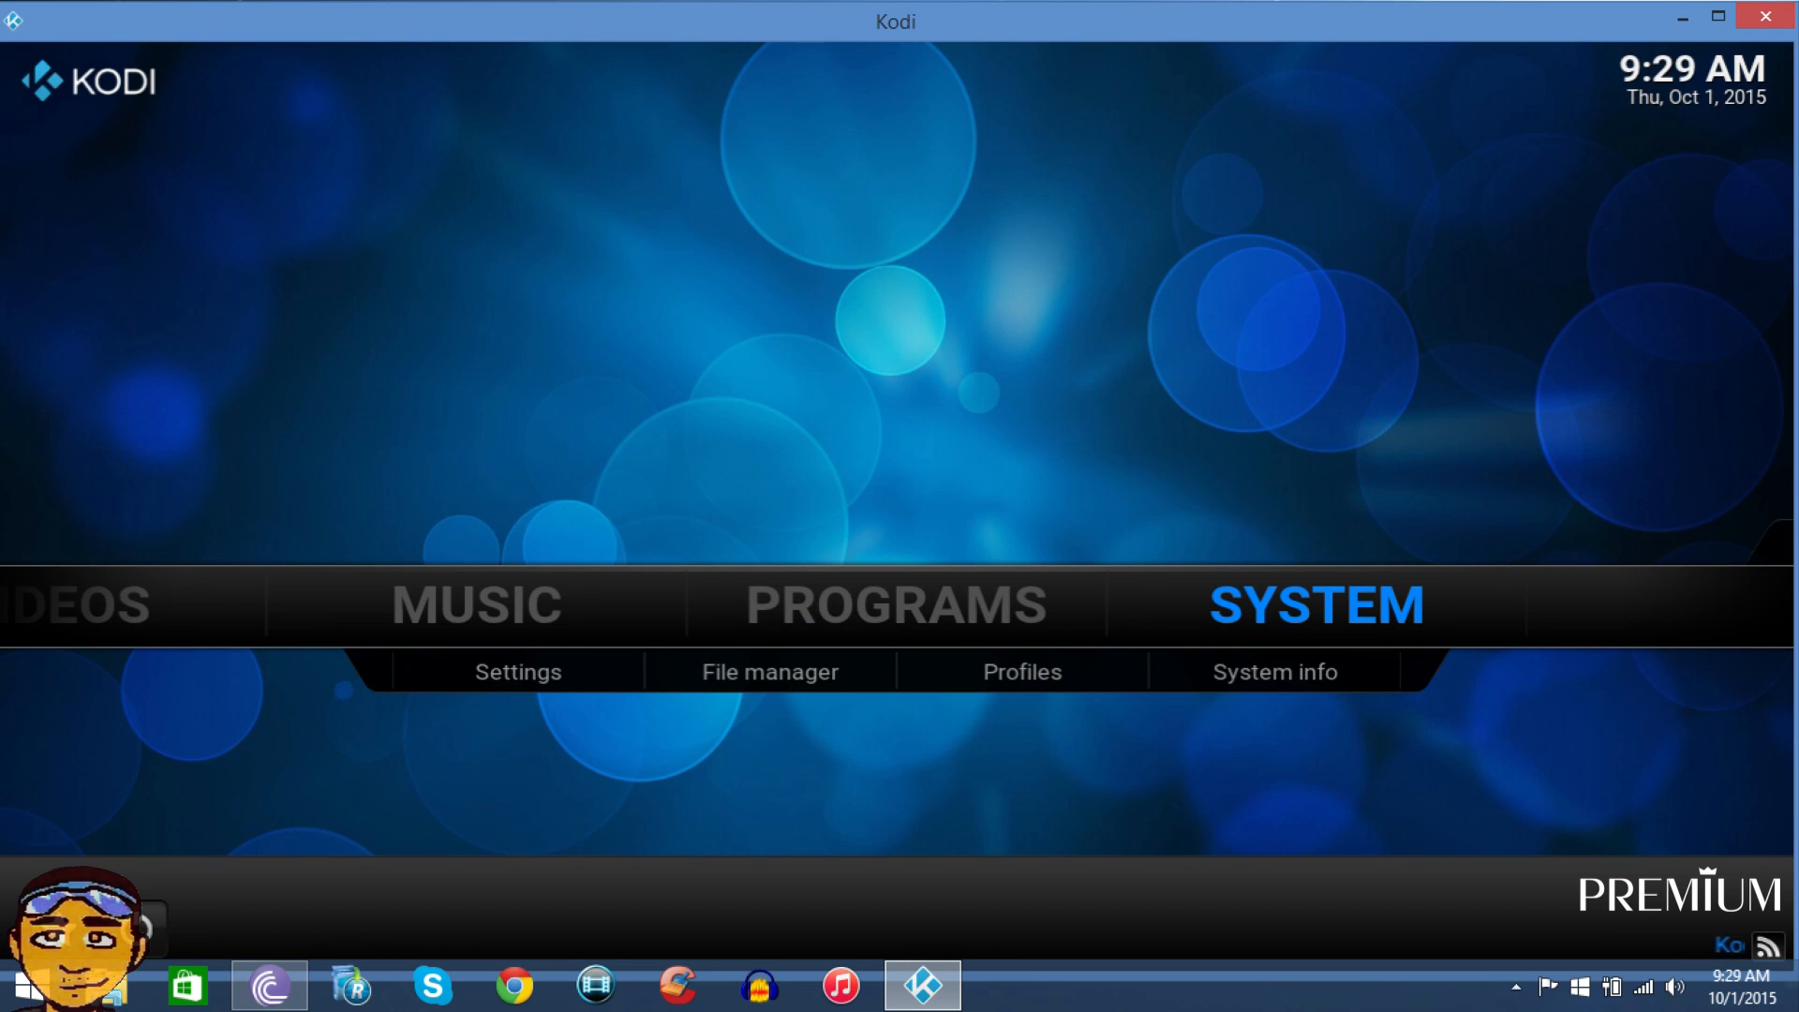
{"action": "left_click", "coordinate": [768, 670]}
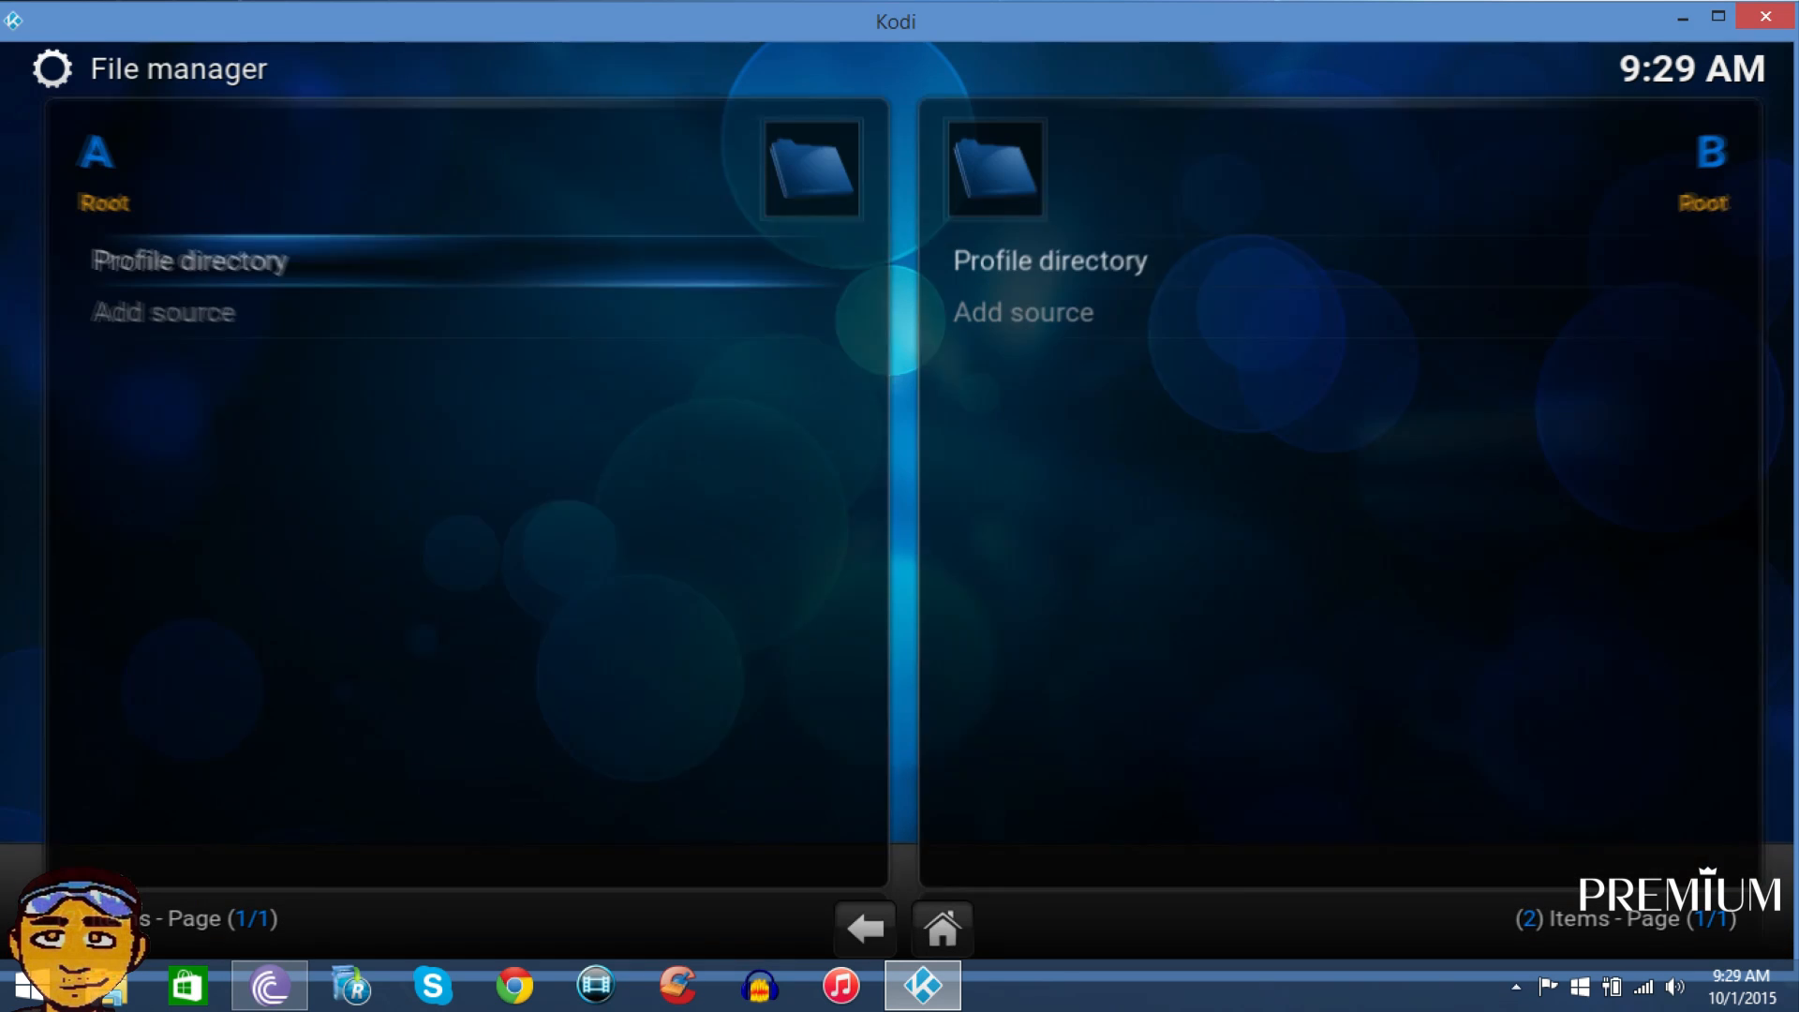
{"action": "left_click", "coordinate": [162, 312]}
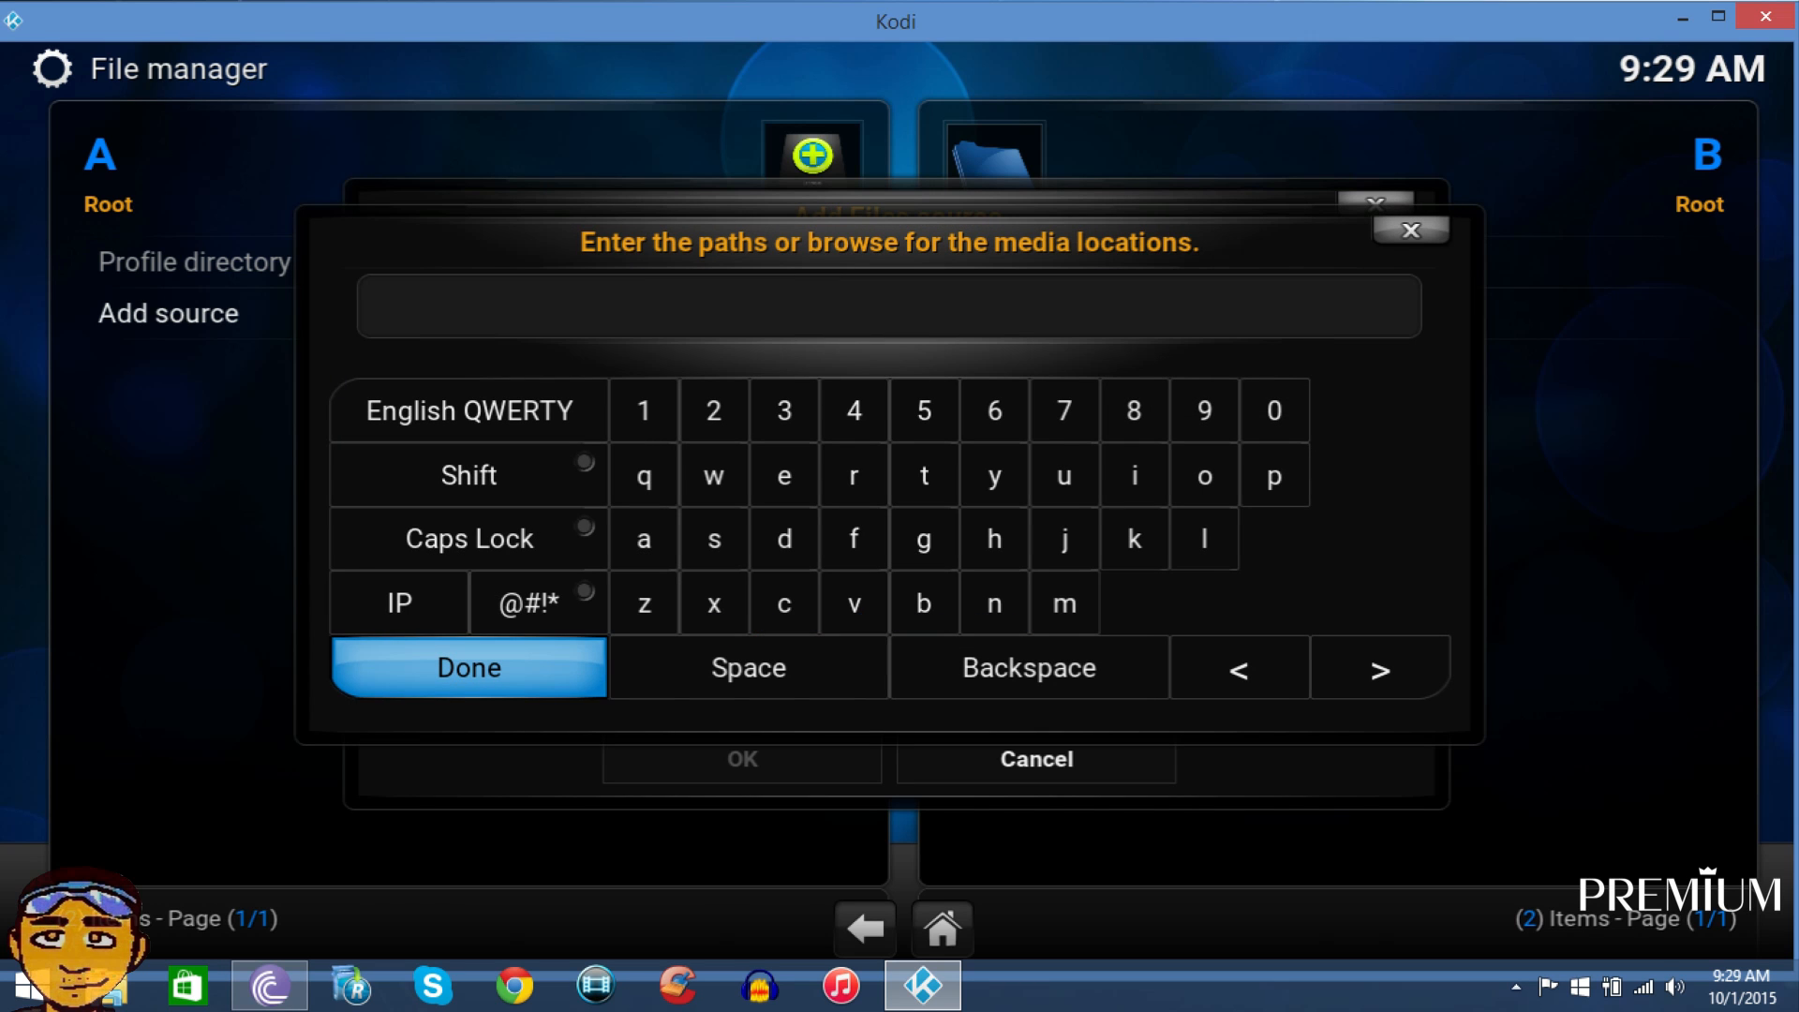
{"action": "type", "text": "http:/"}
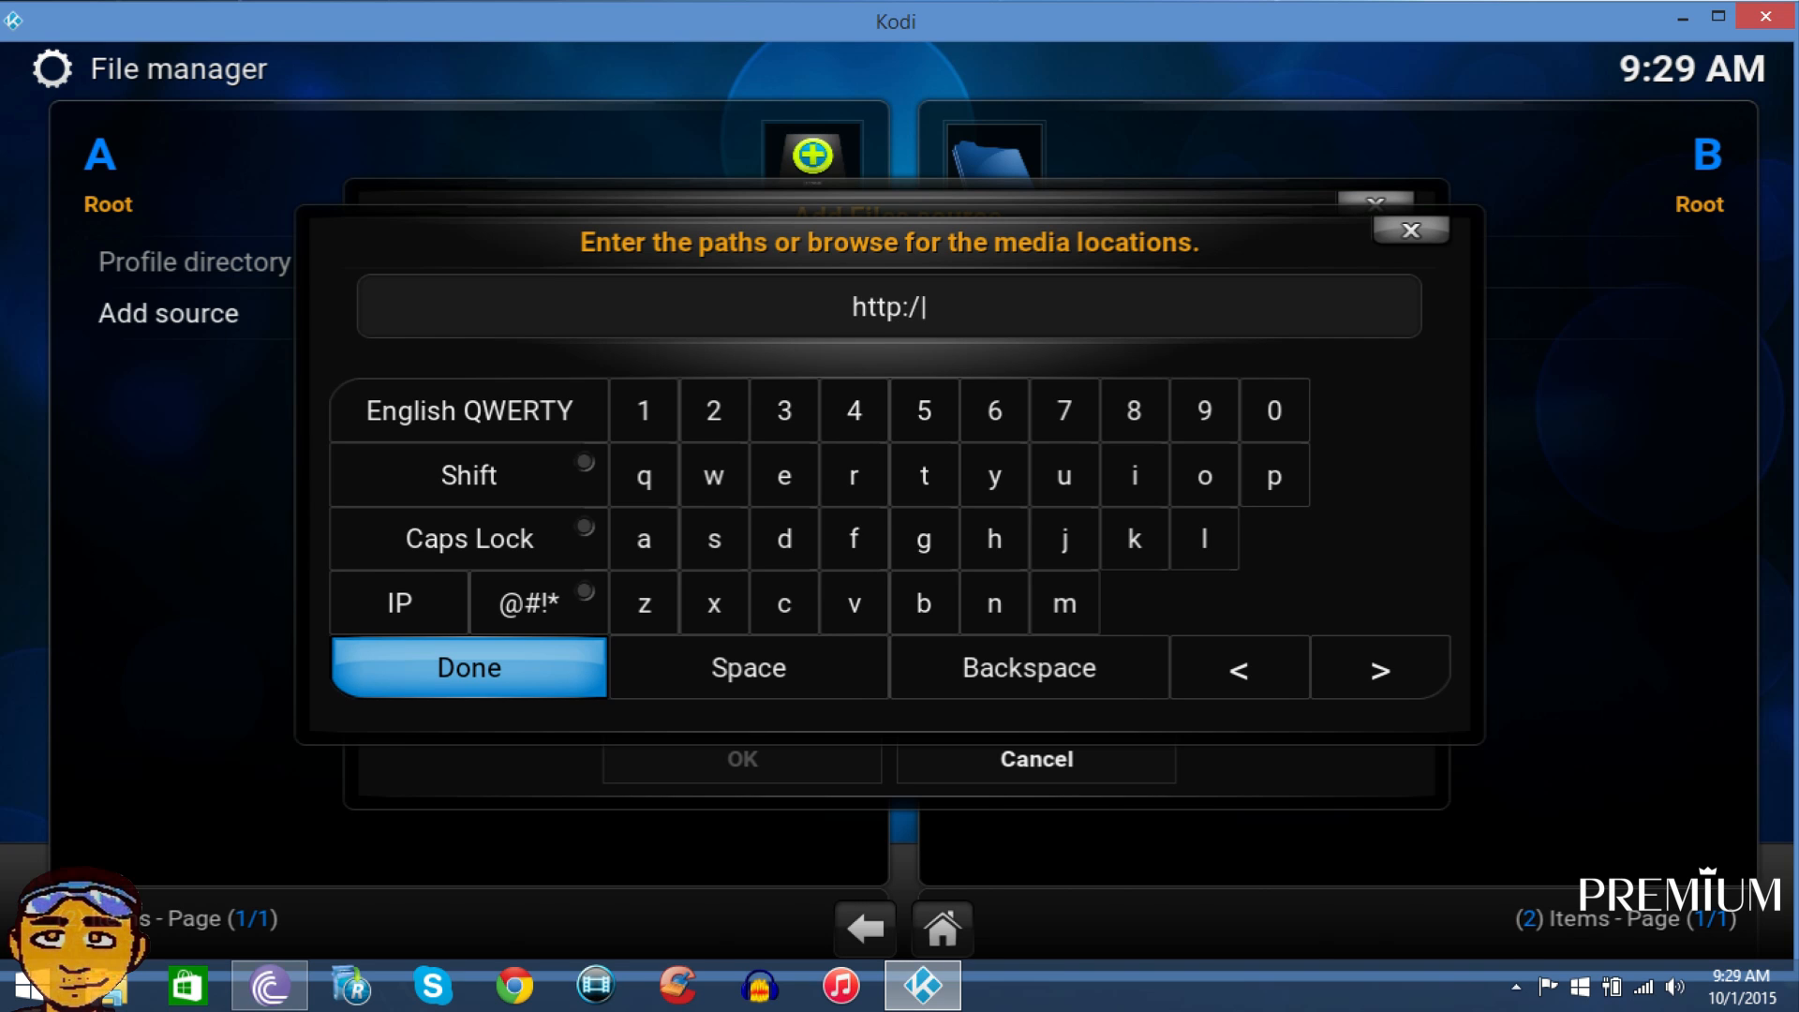
{"action": "type", "text": "rep"}
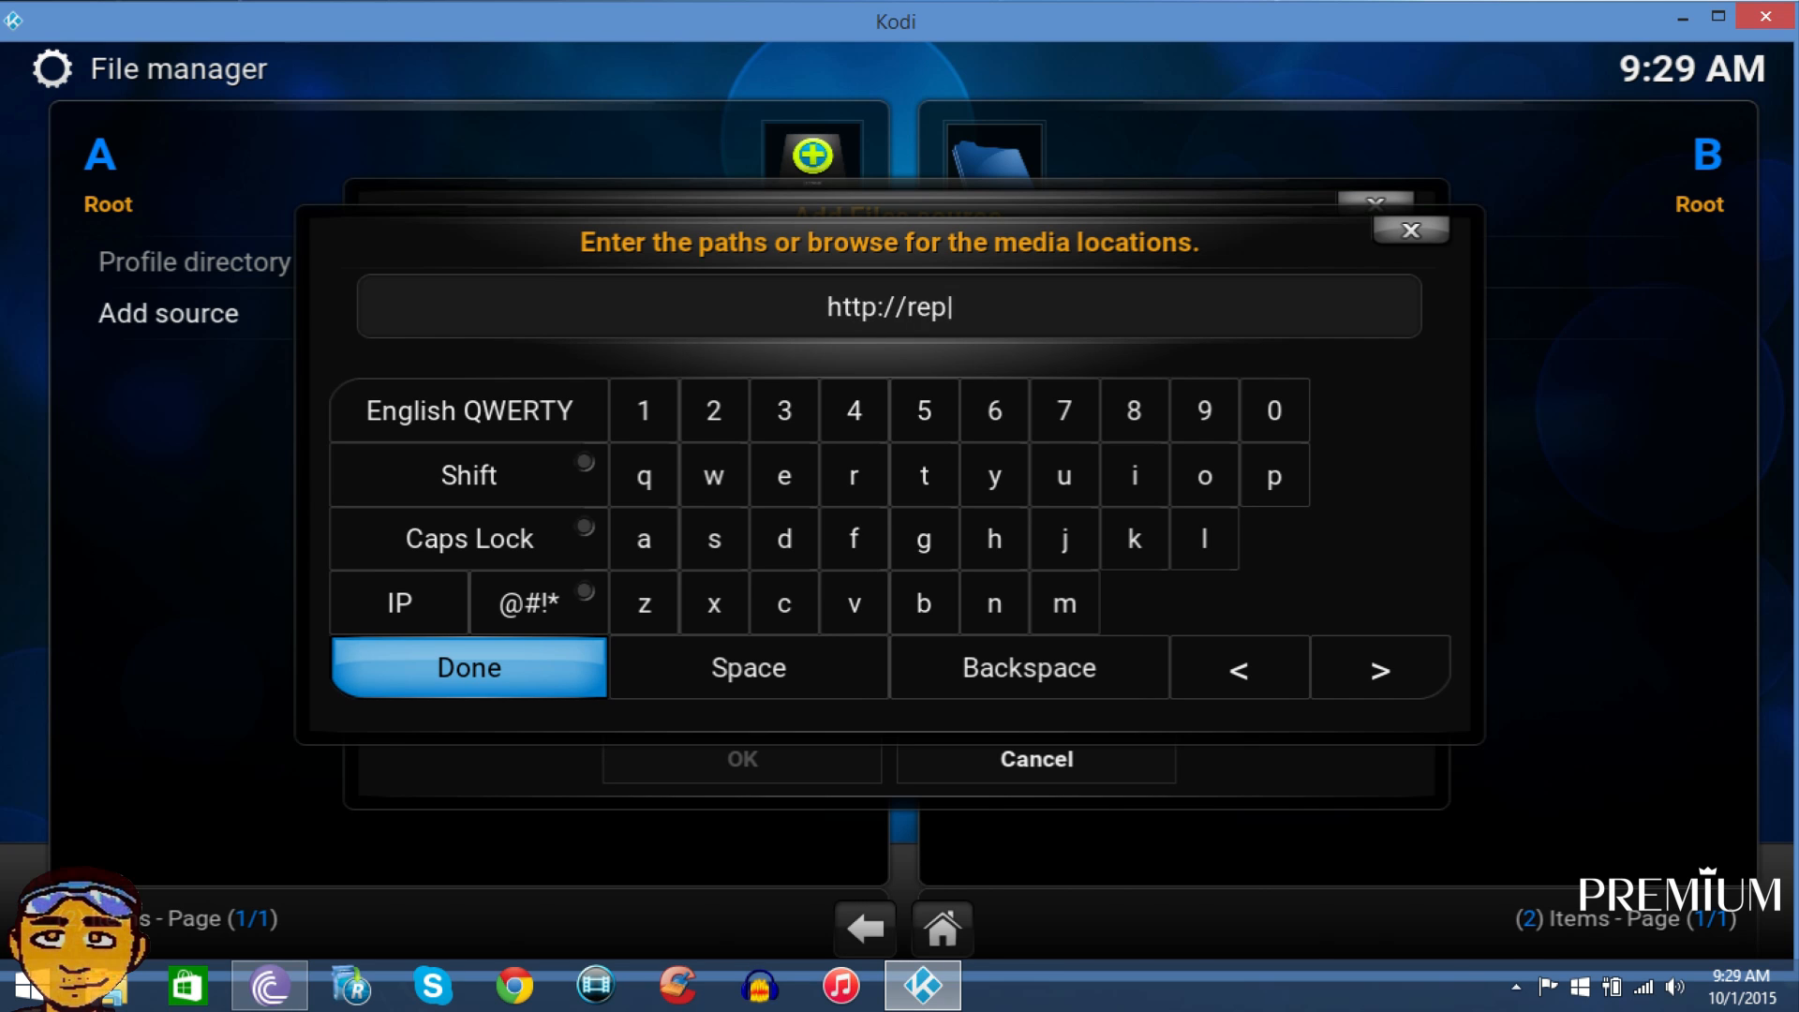
{"action": "type", "text": "o.spinz"}
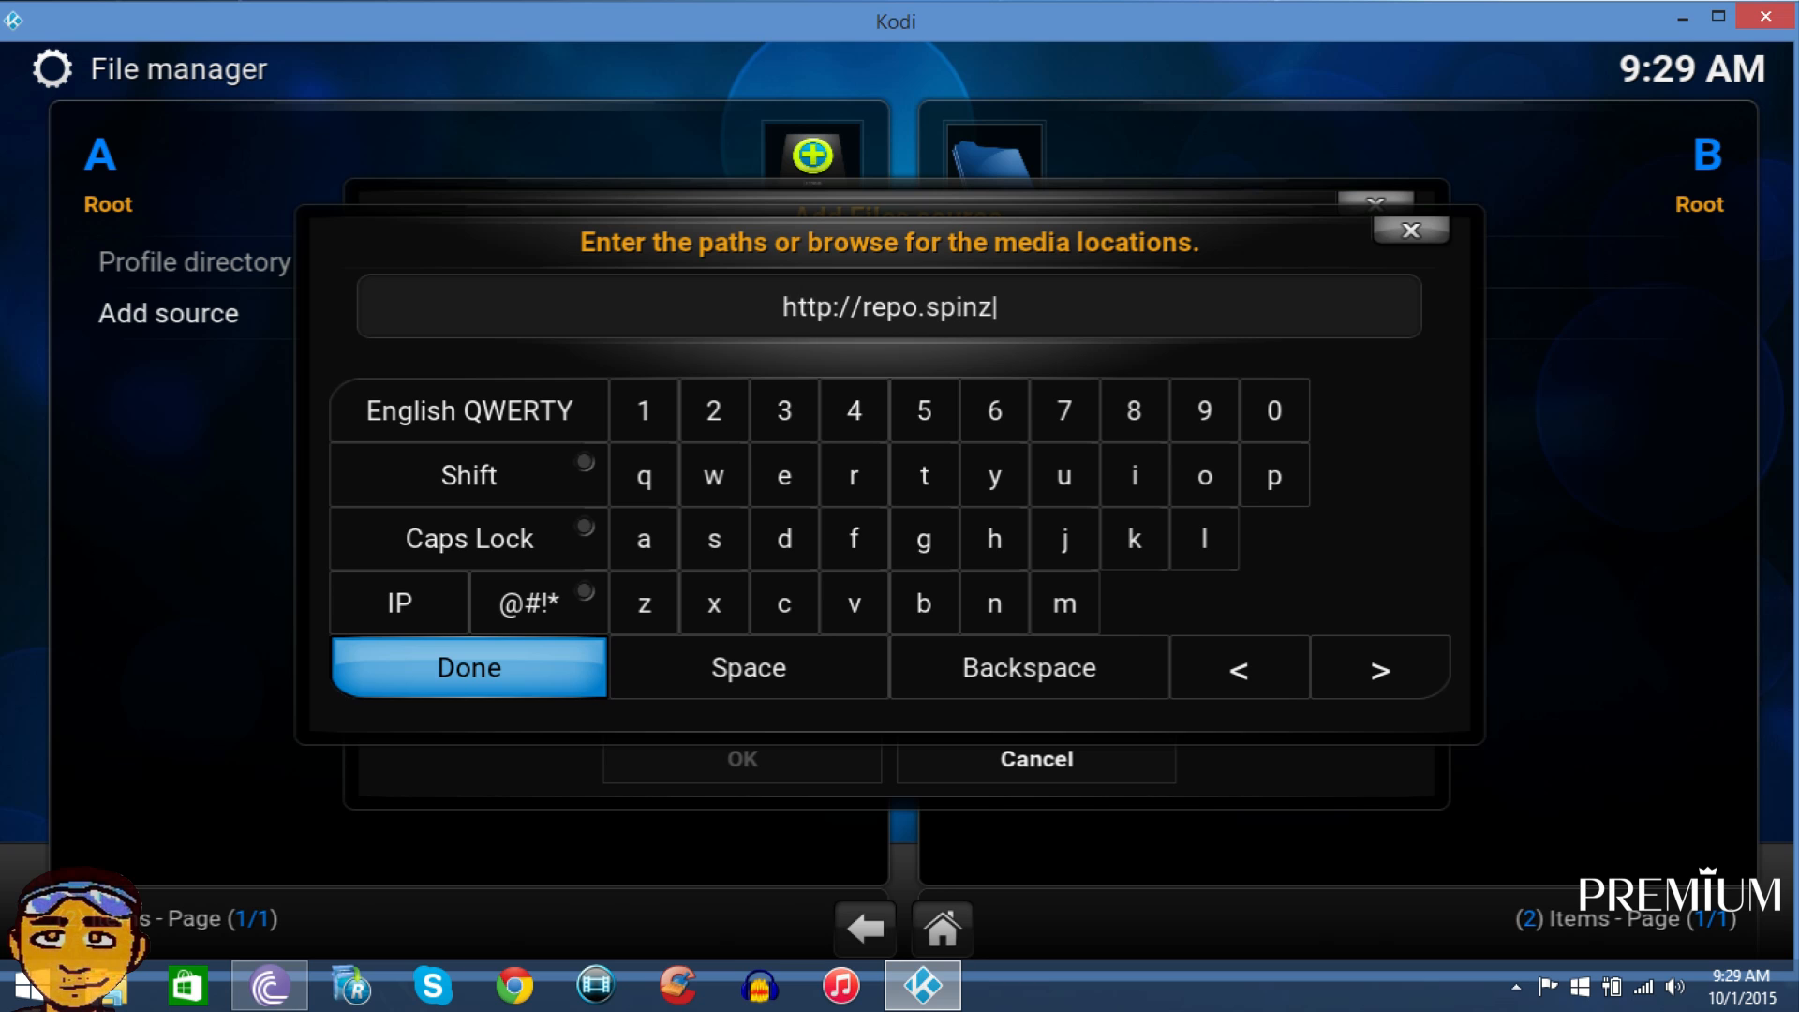
{"action": "type", "text": "tv.c"}
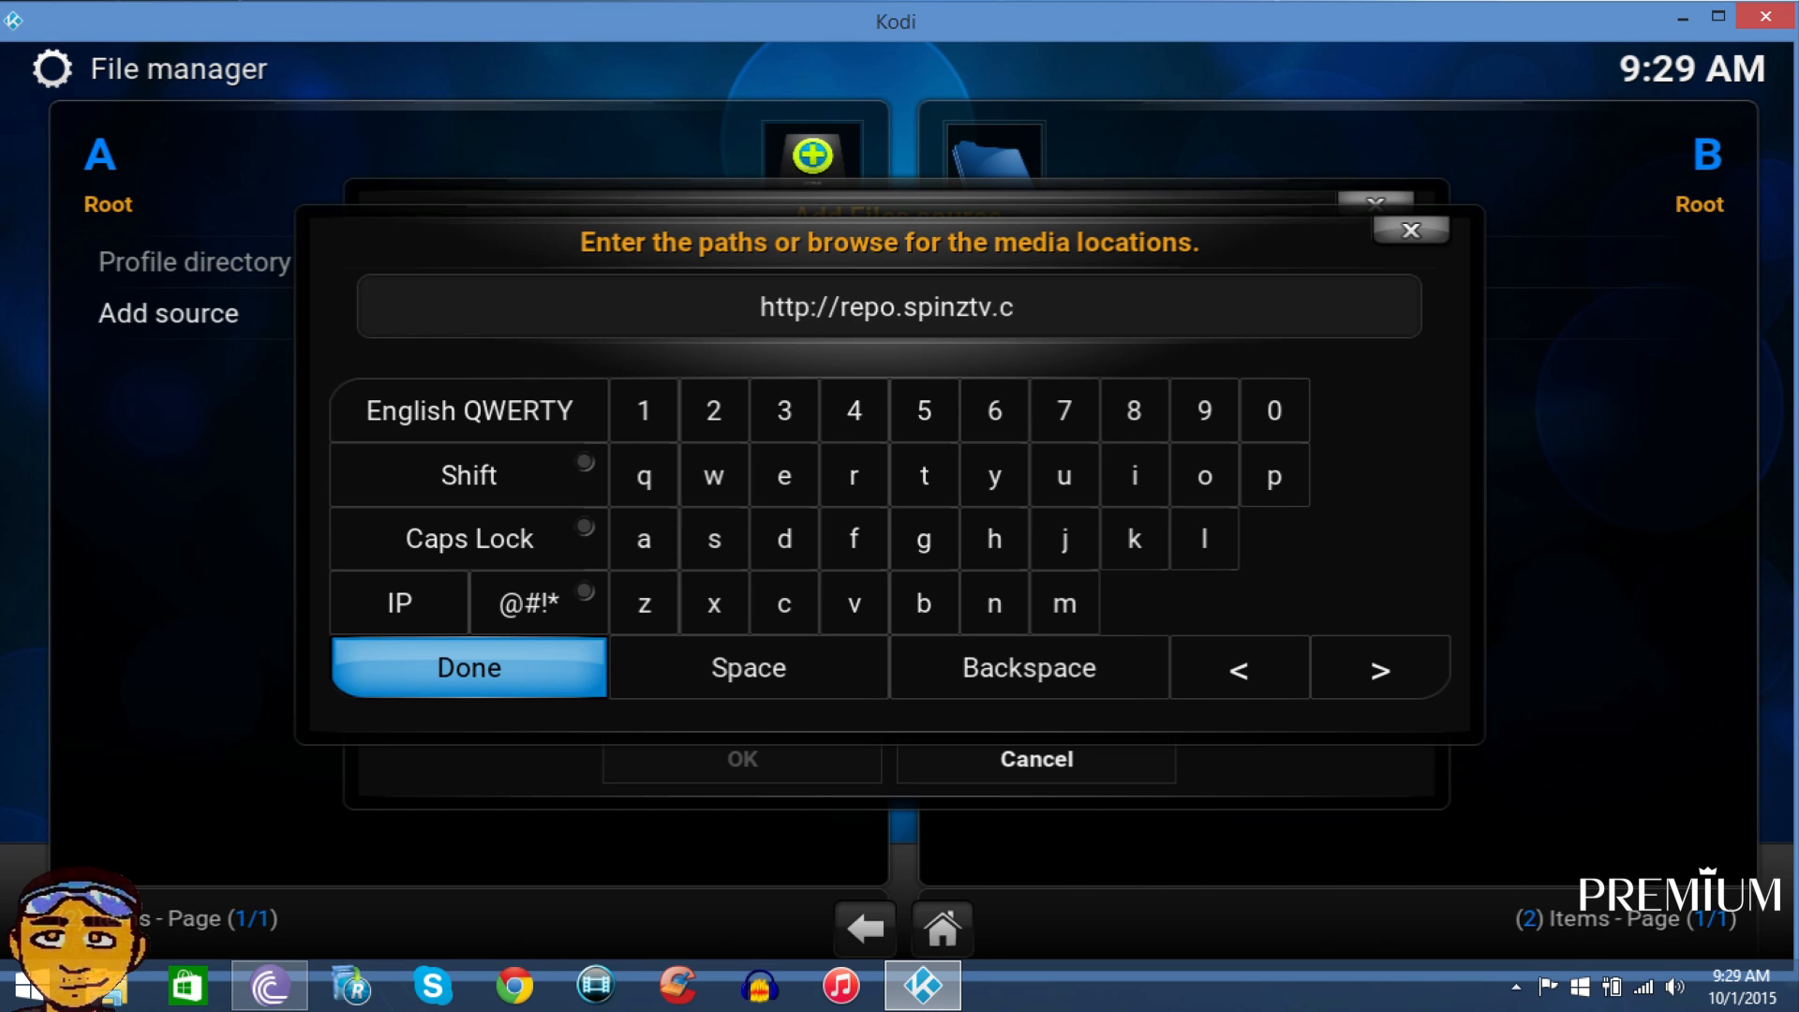
{"action": "left_click", "coordinate": [467, 668]}
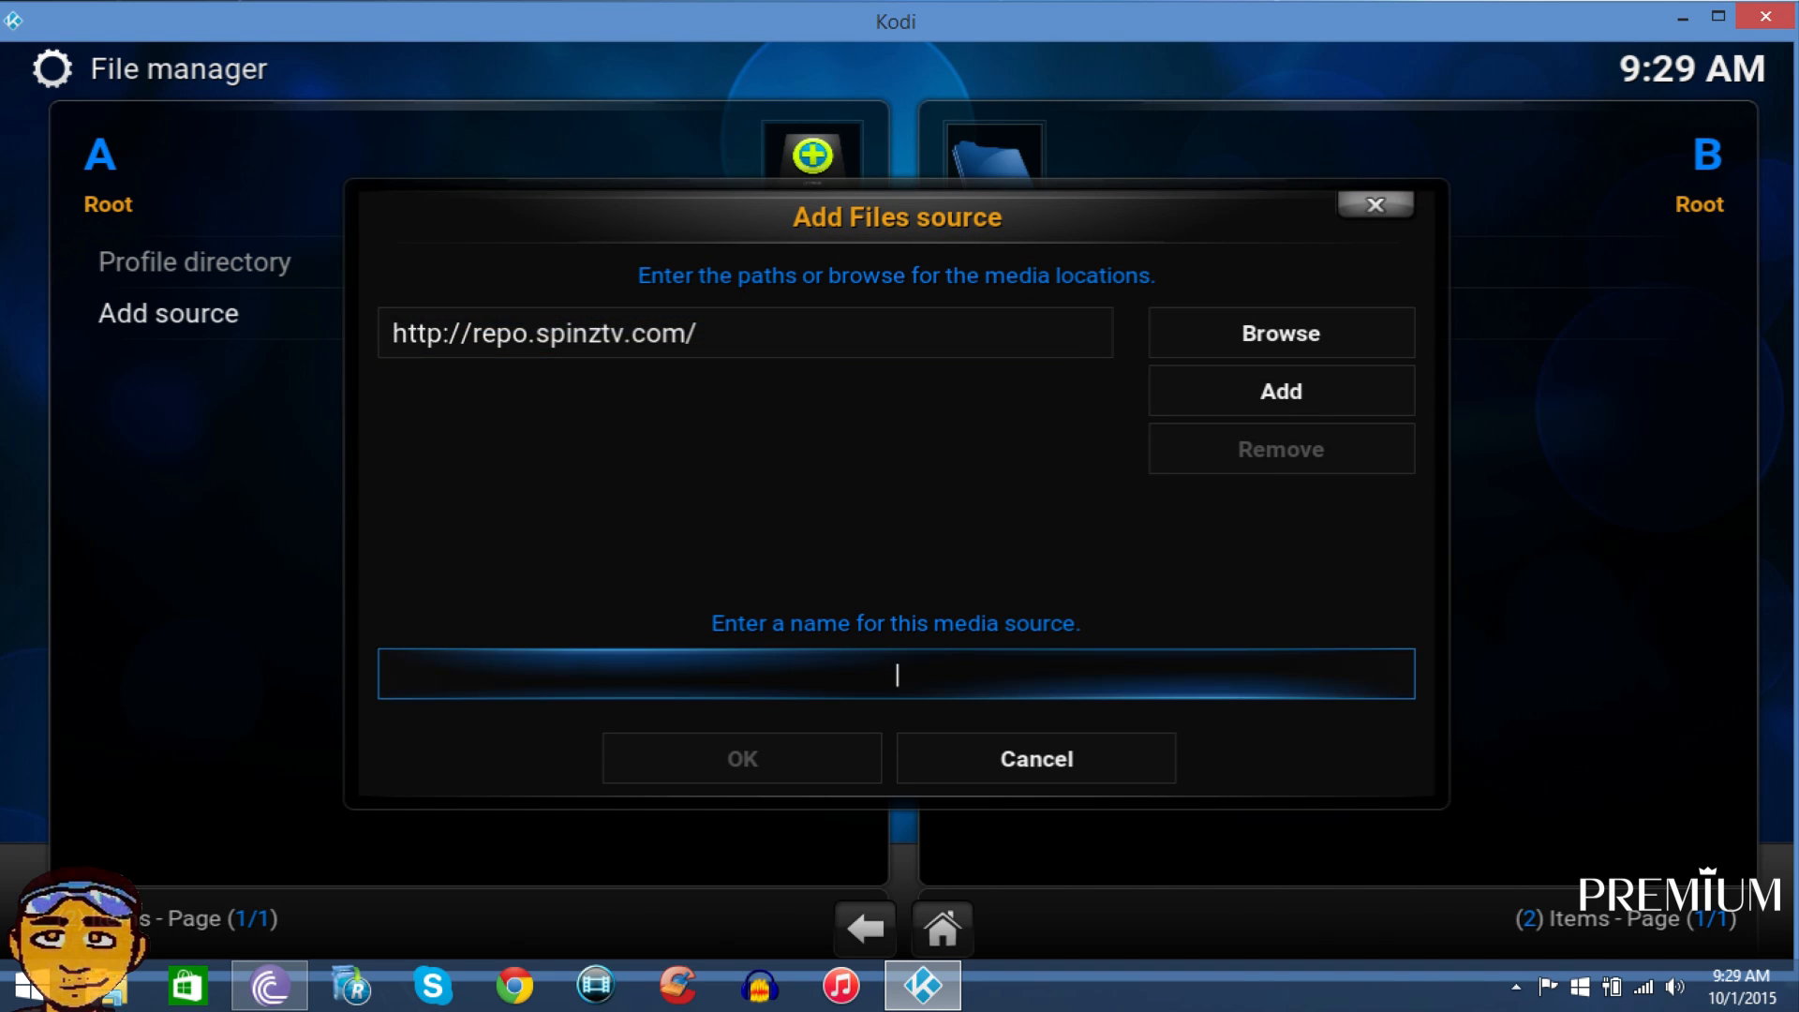
{"action": "type", "text": "."}
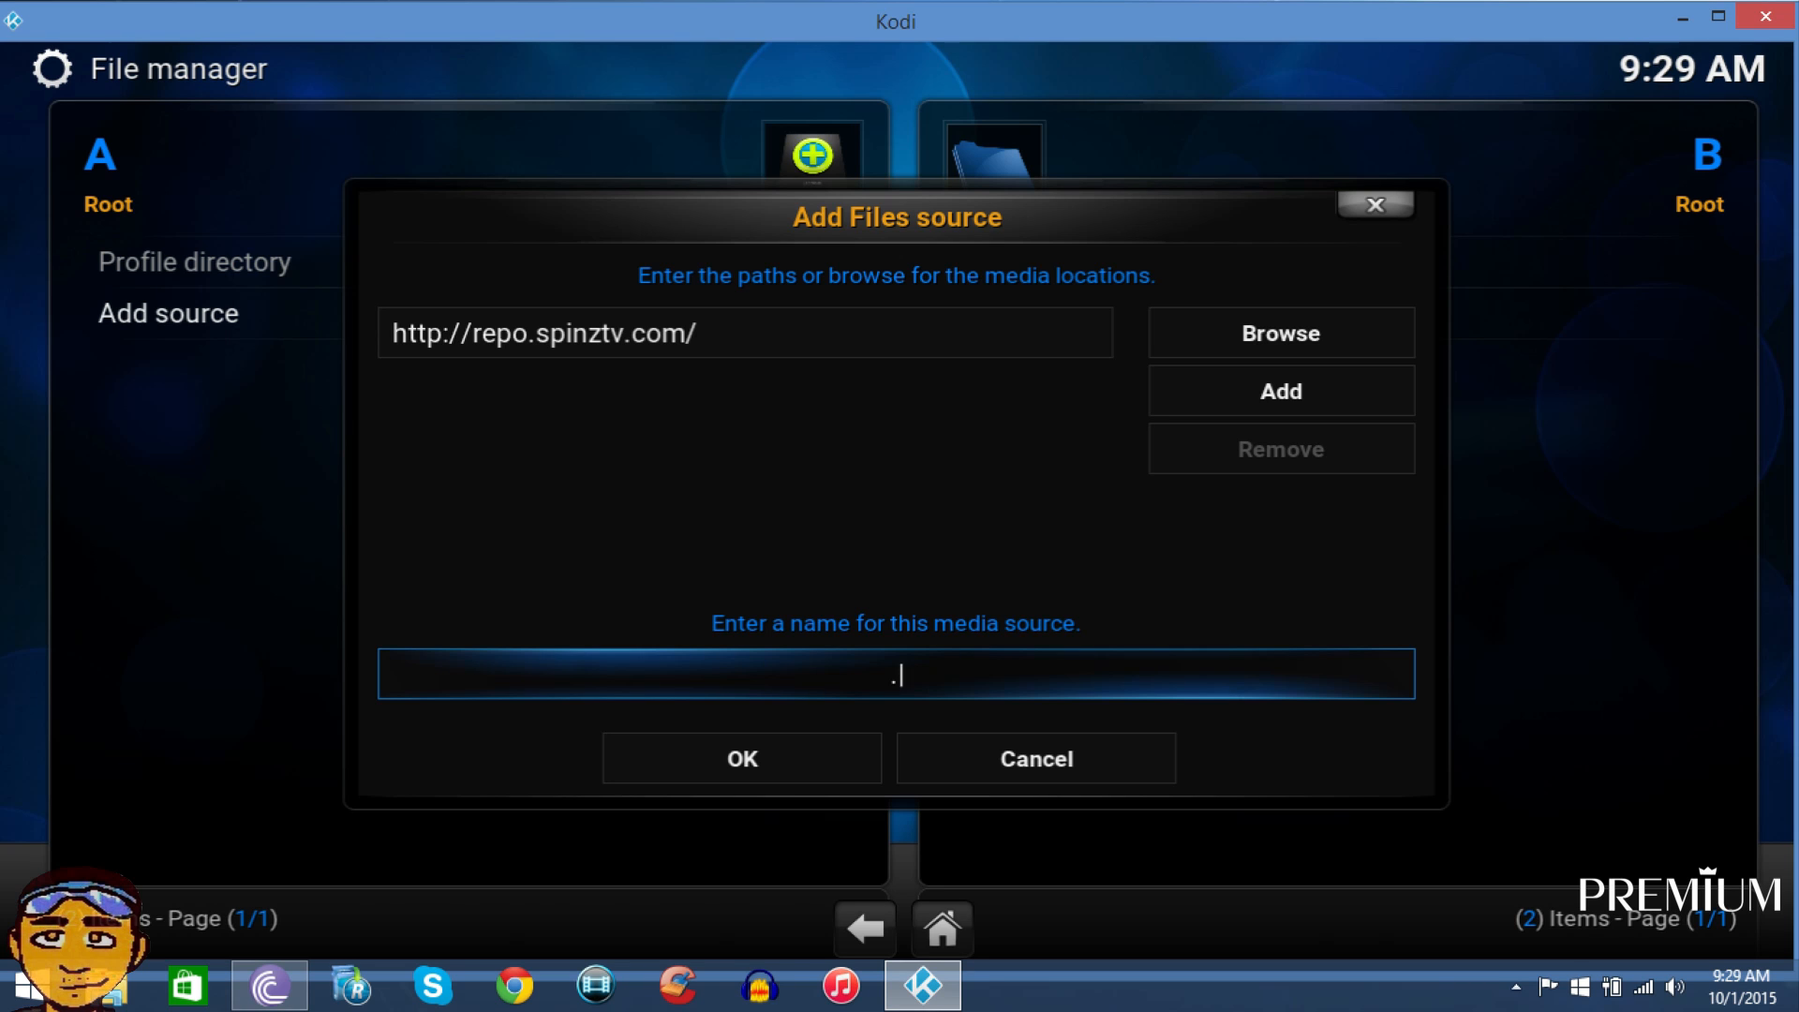
{"action": "type", "text": "spinz"}
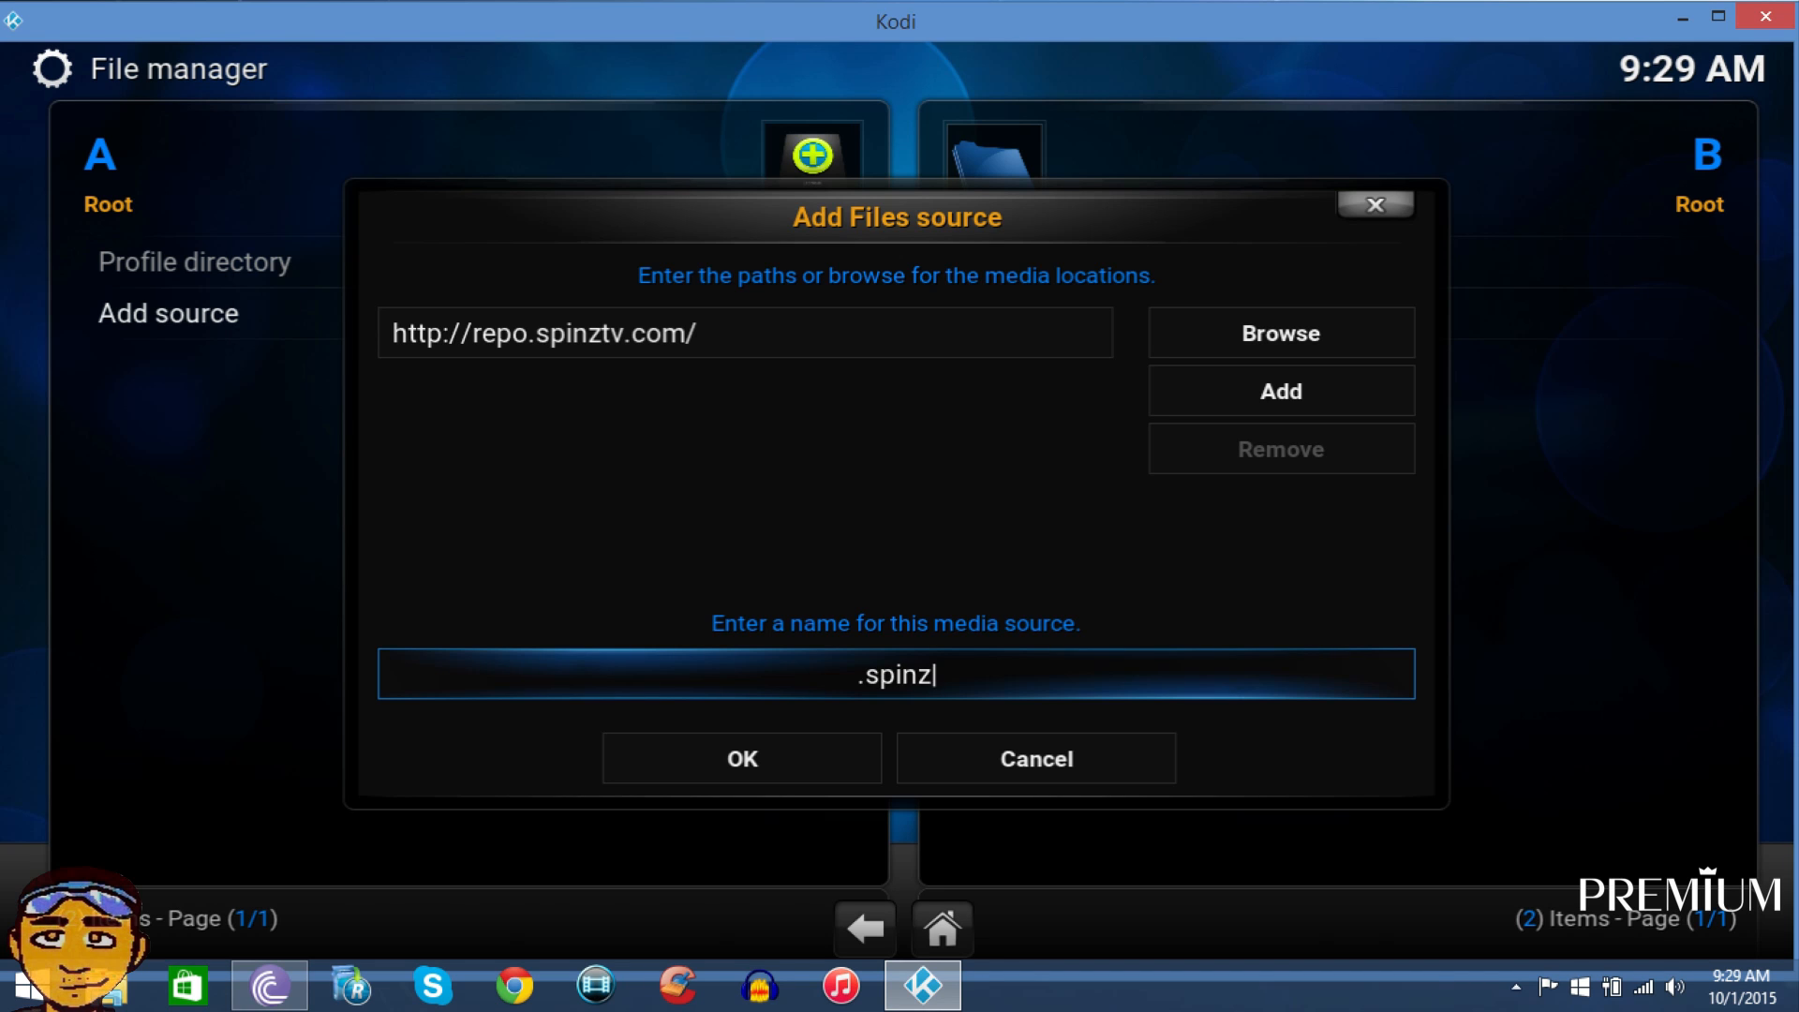
{"action": "type", "text": "tv"}
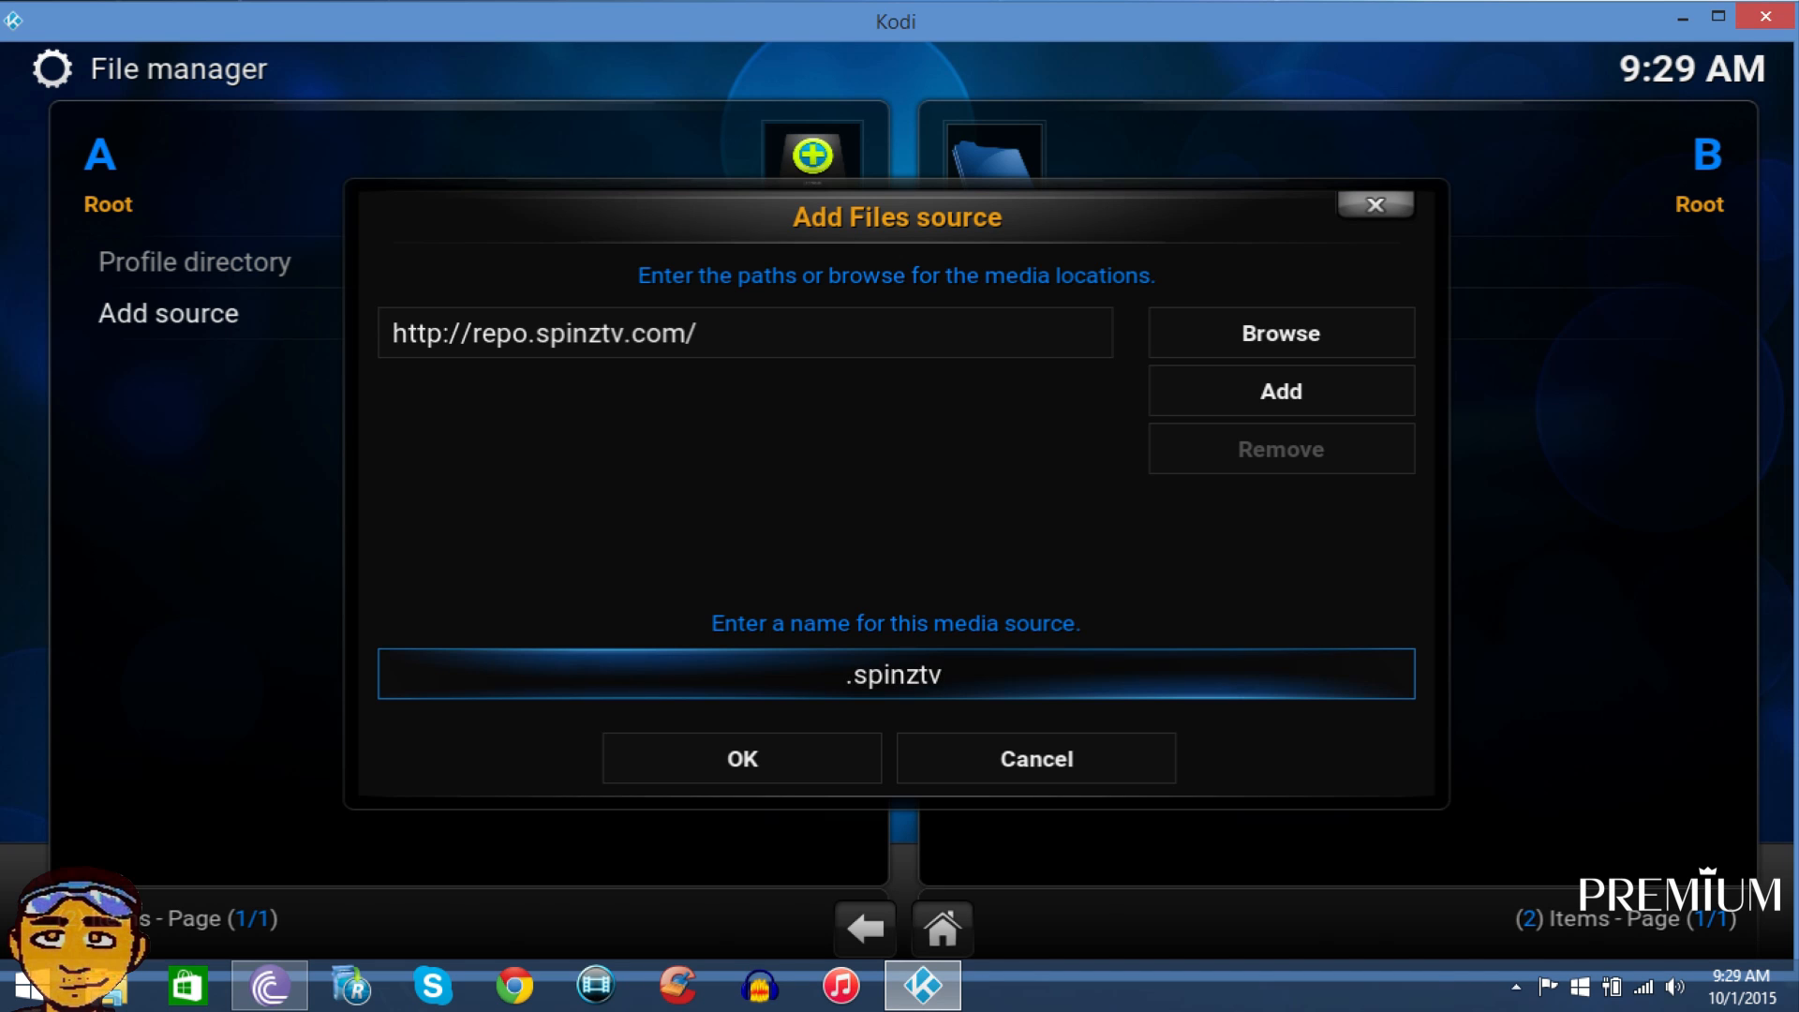
{"action": "mouse_move", "coordinate": [741, 757]}
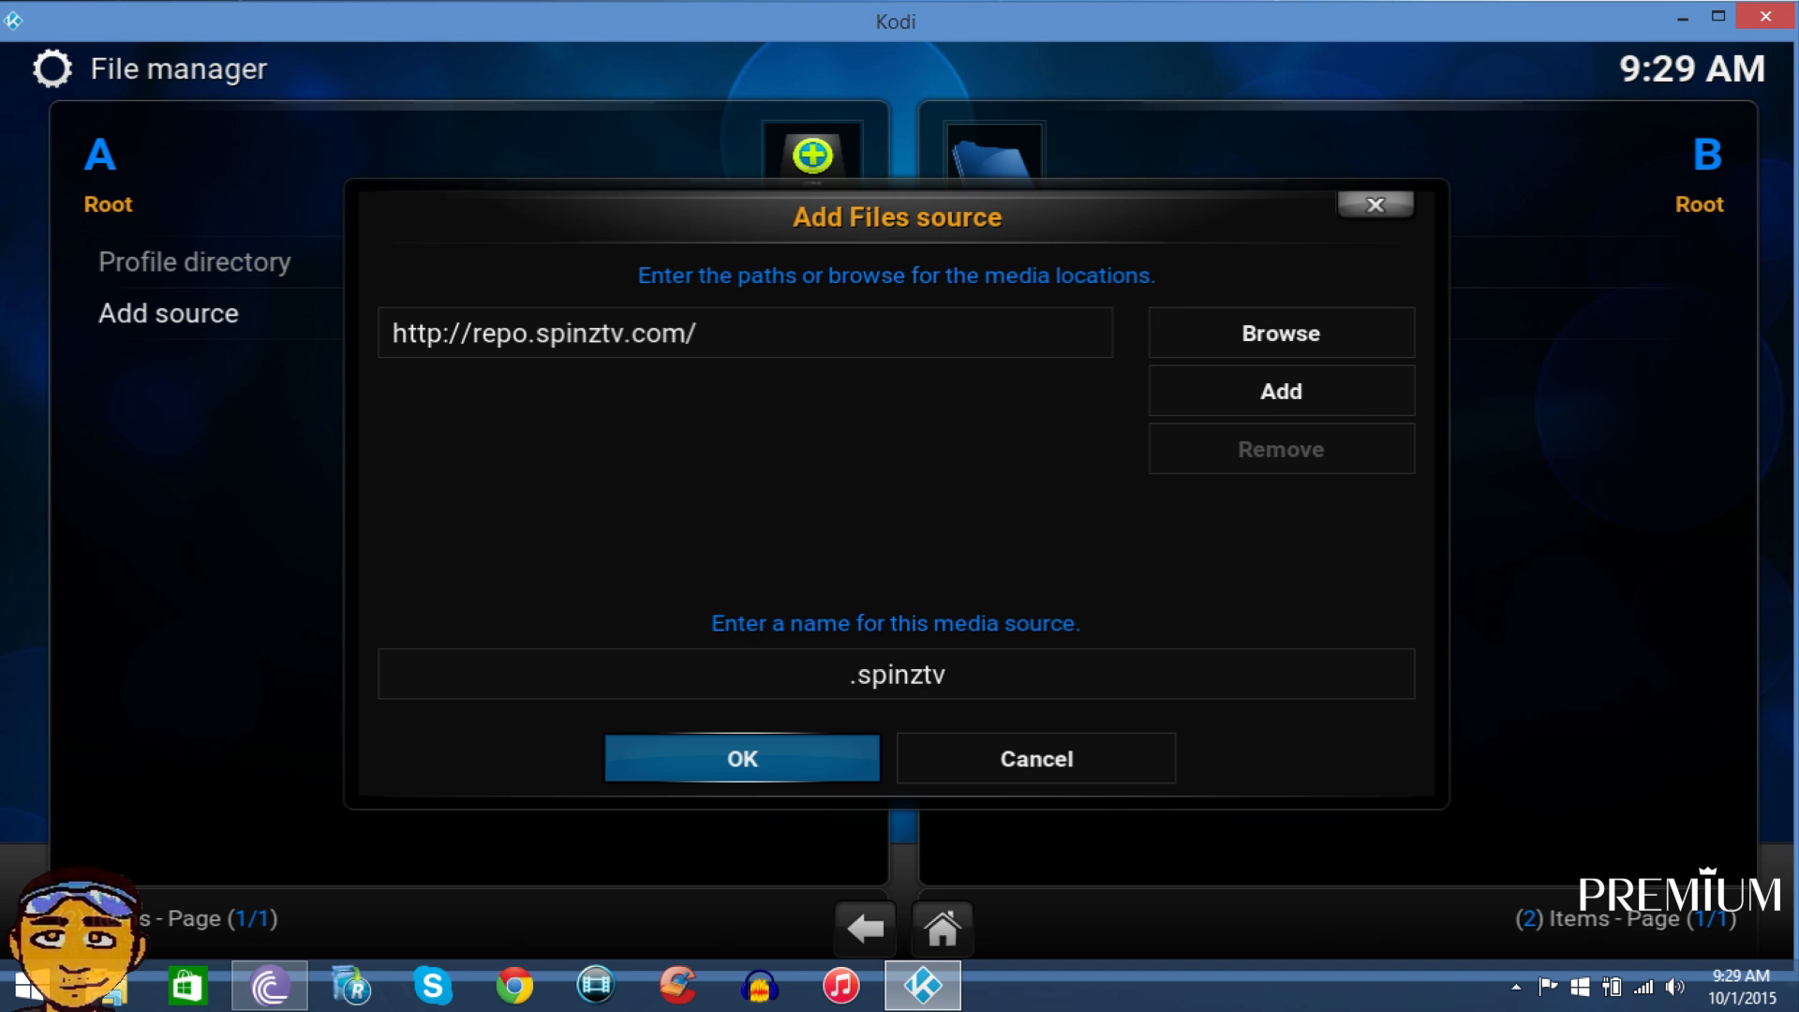
{"action": "left_click", "coordinate": [741, 758]}
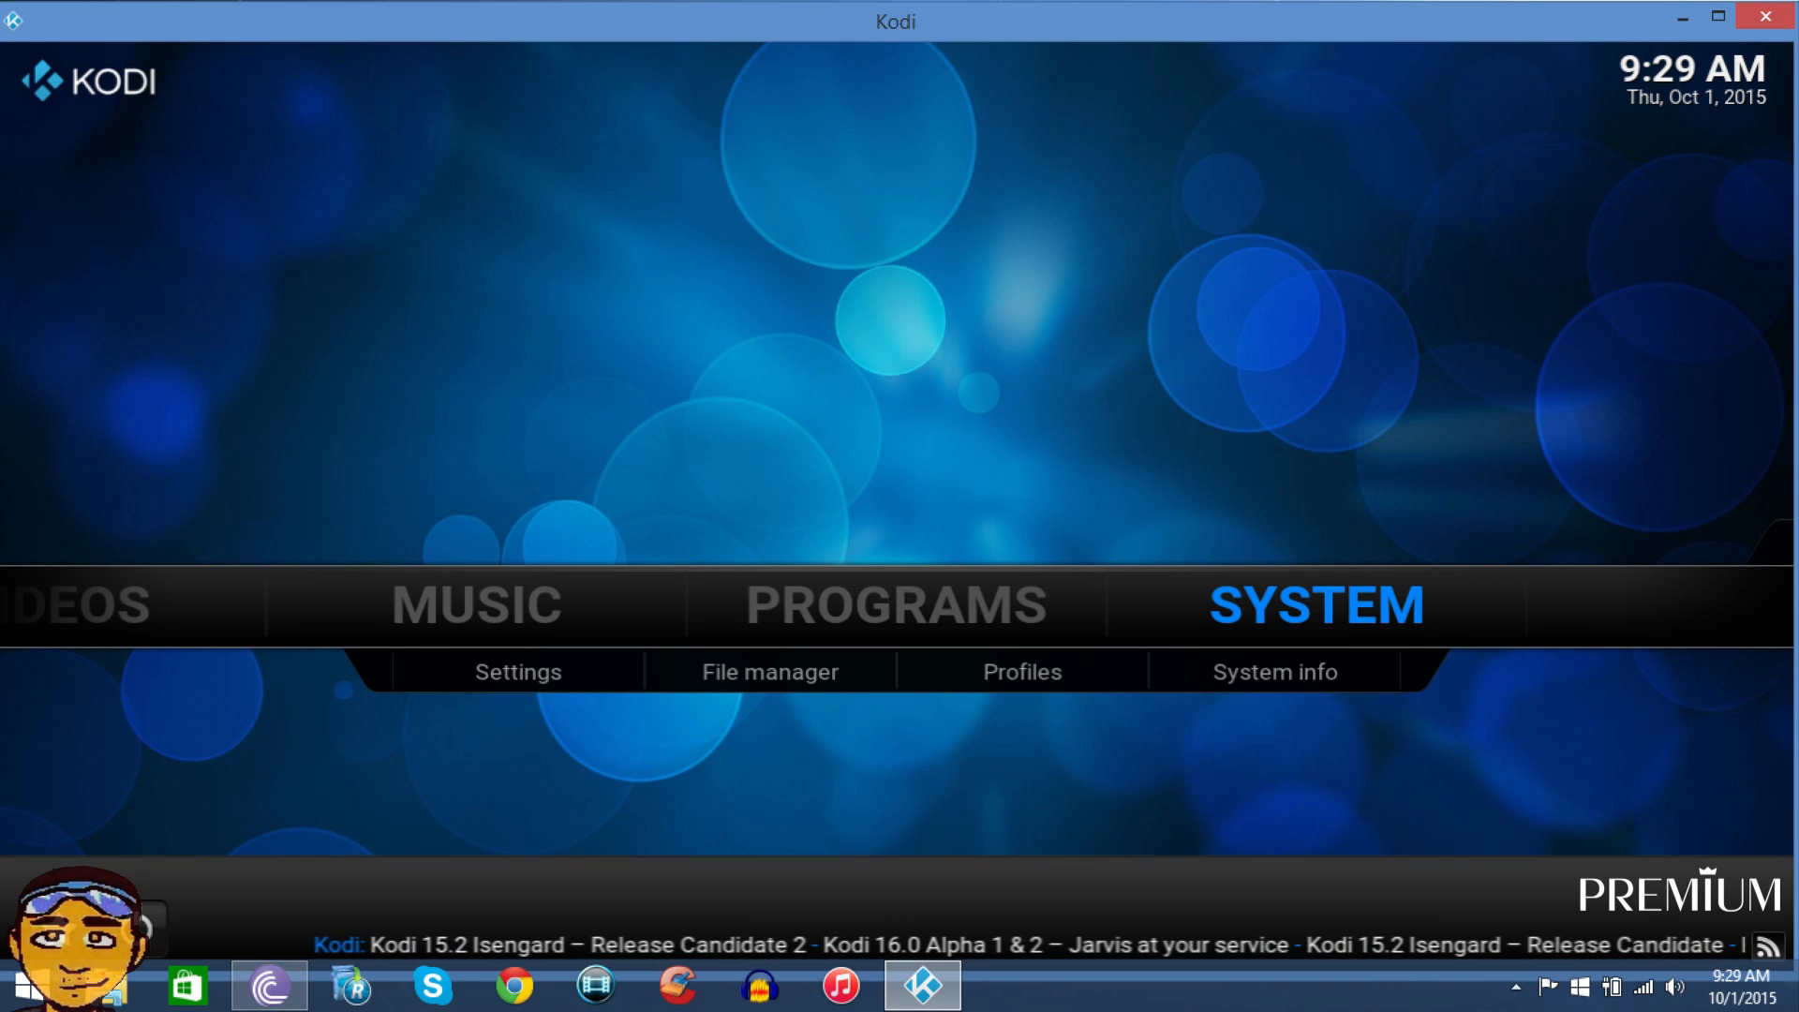
Install repository.spinztv.zip from the .spinztv source via Add-ons > Install from zip file.
{"action": "left_click", "coordinate": [517, 671]}
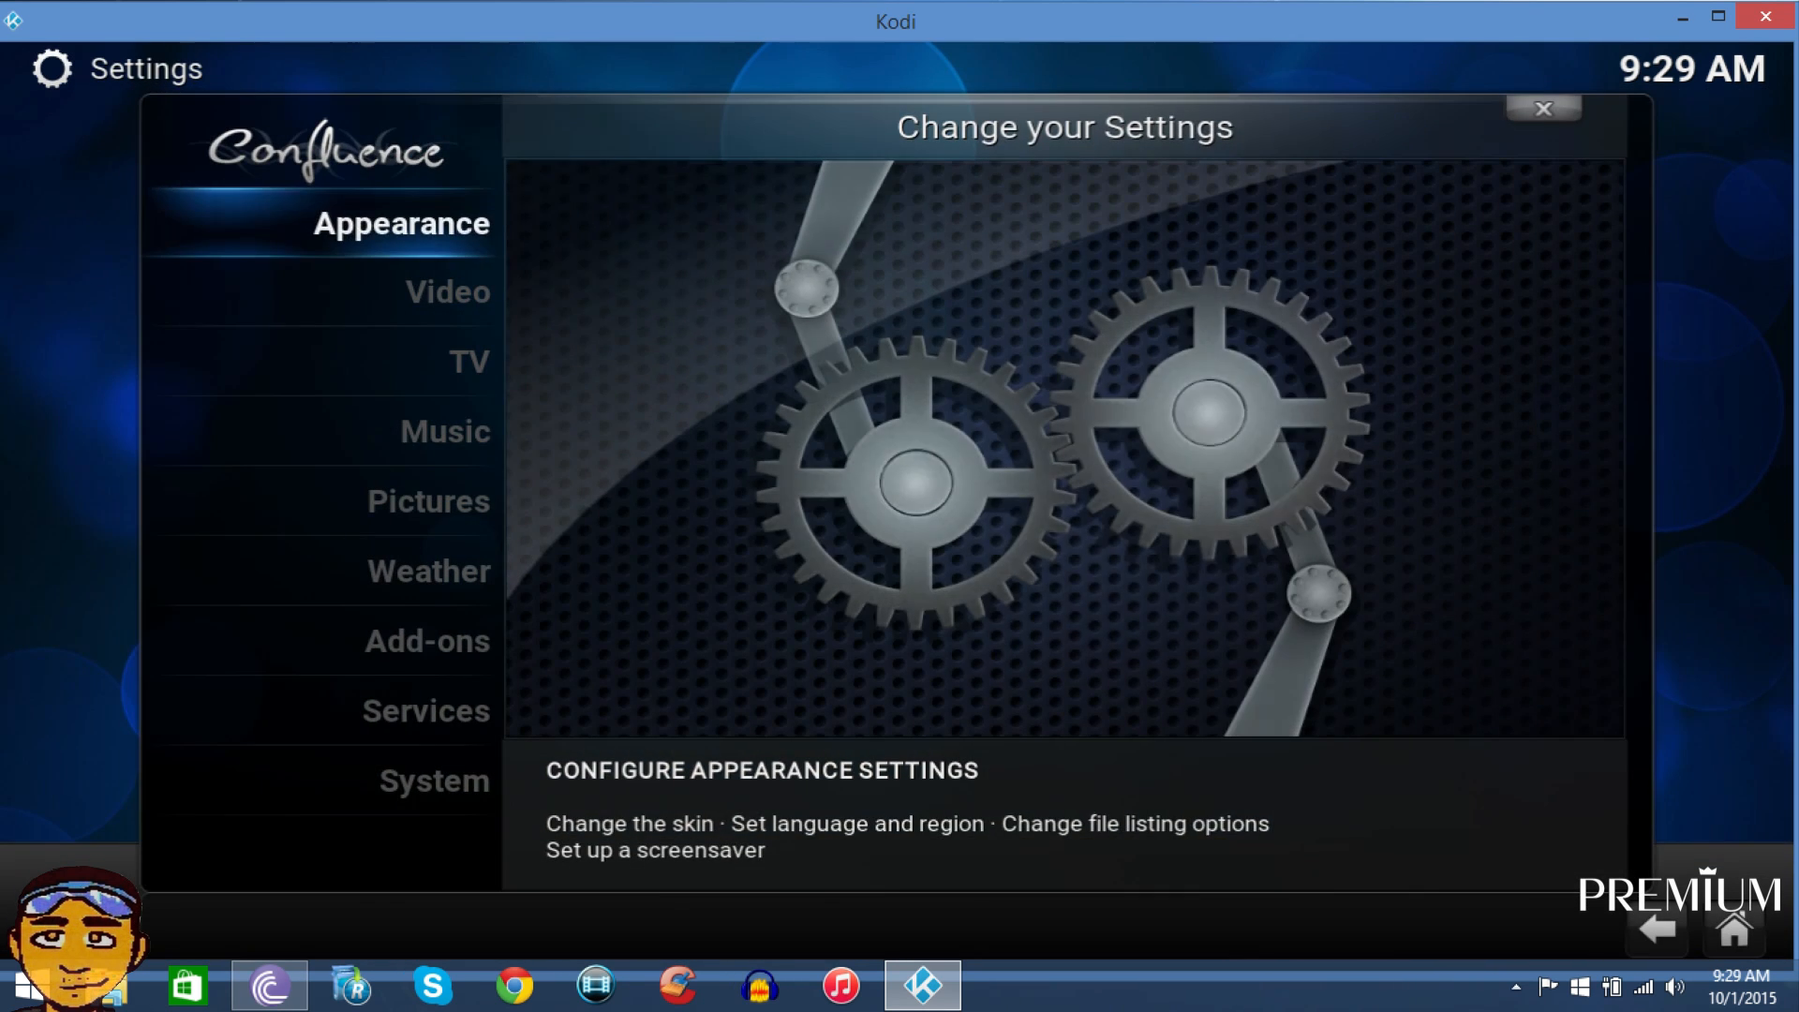
{"action": "left_click", "coordinate": [1542, 109]}
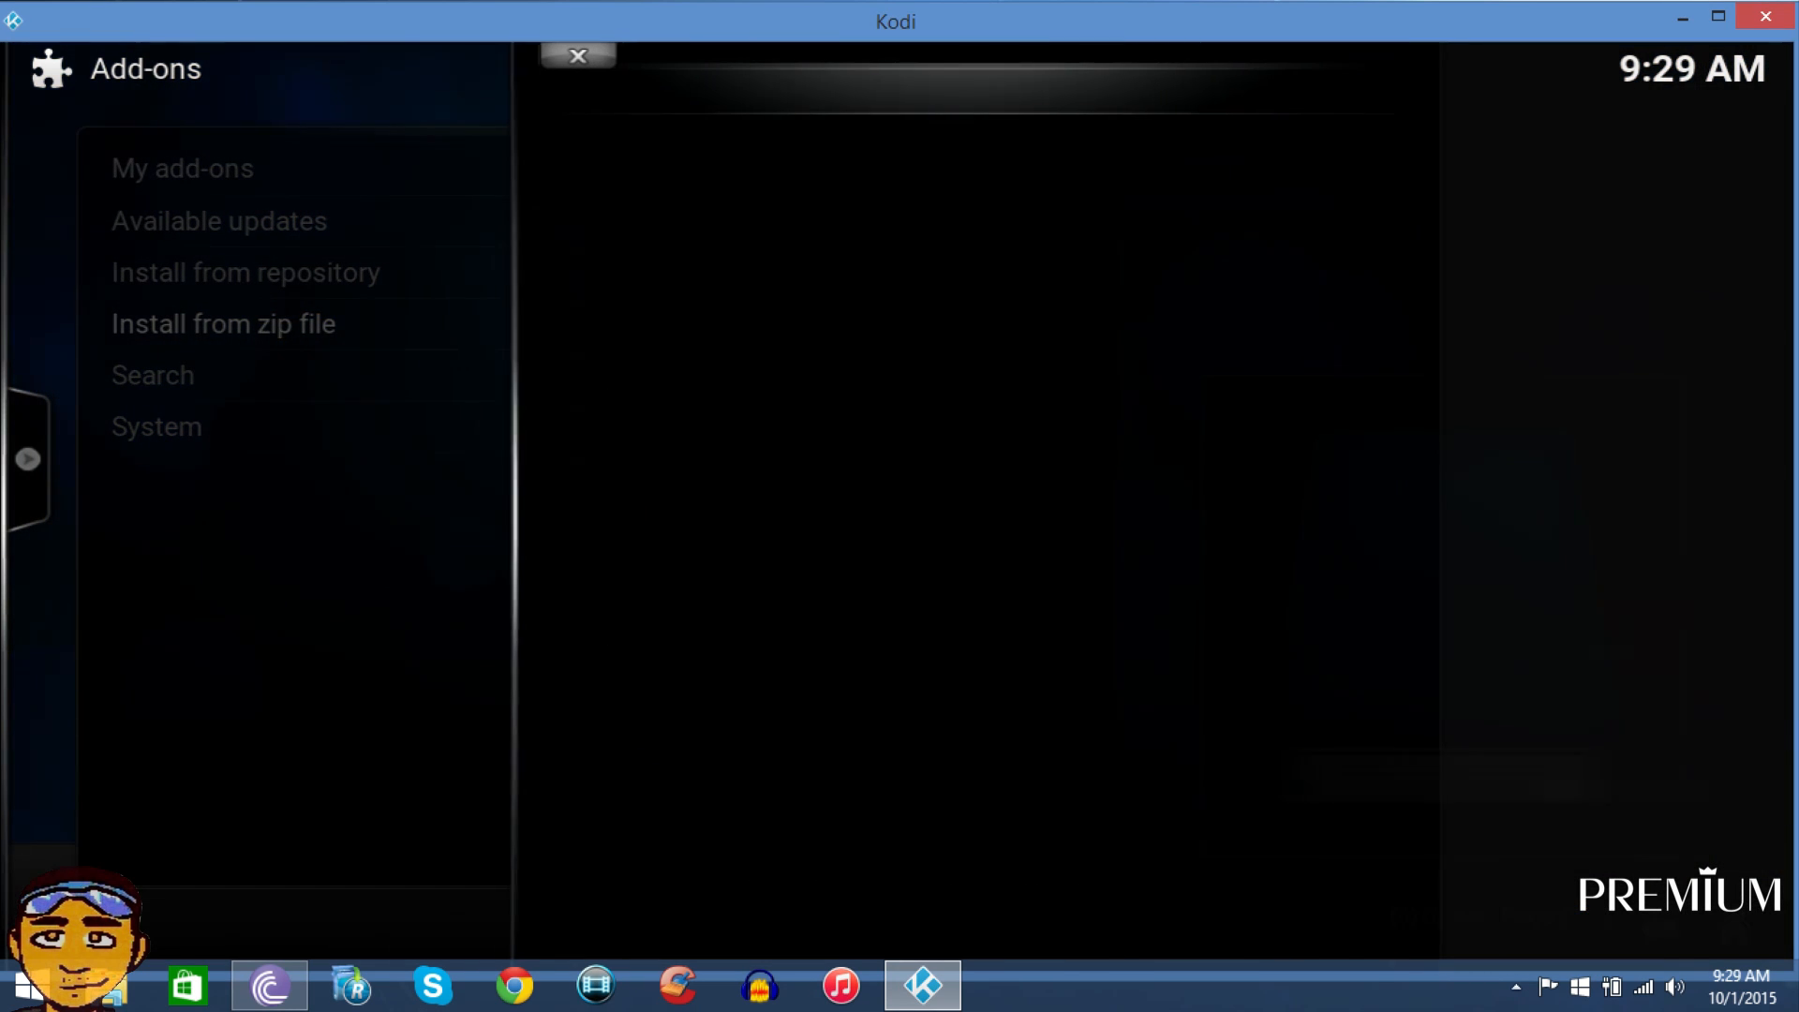
{"action": "left_click", "coordinate": [223, 322]}
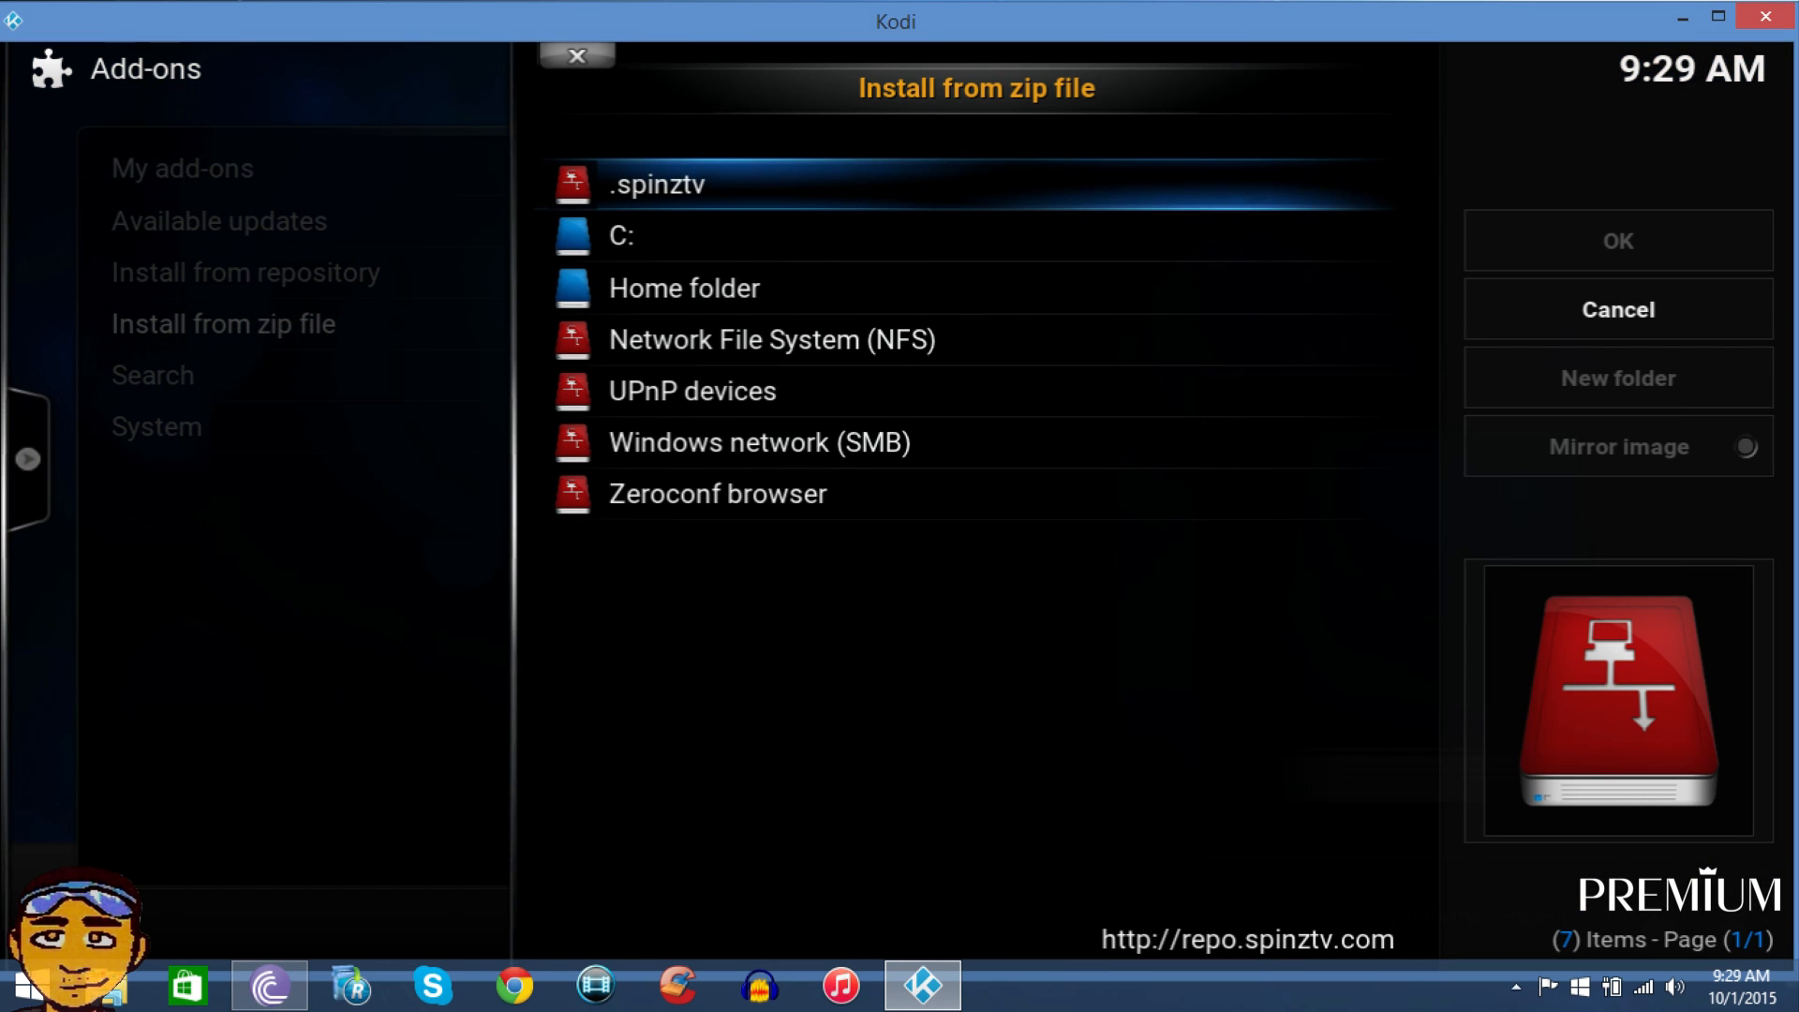
{"action": "left_click", "coordinate": [658, 184]}
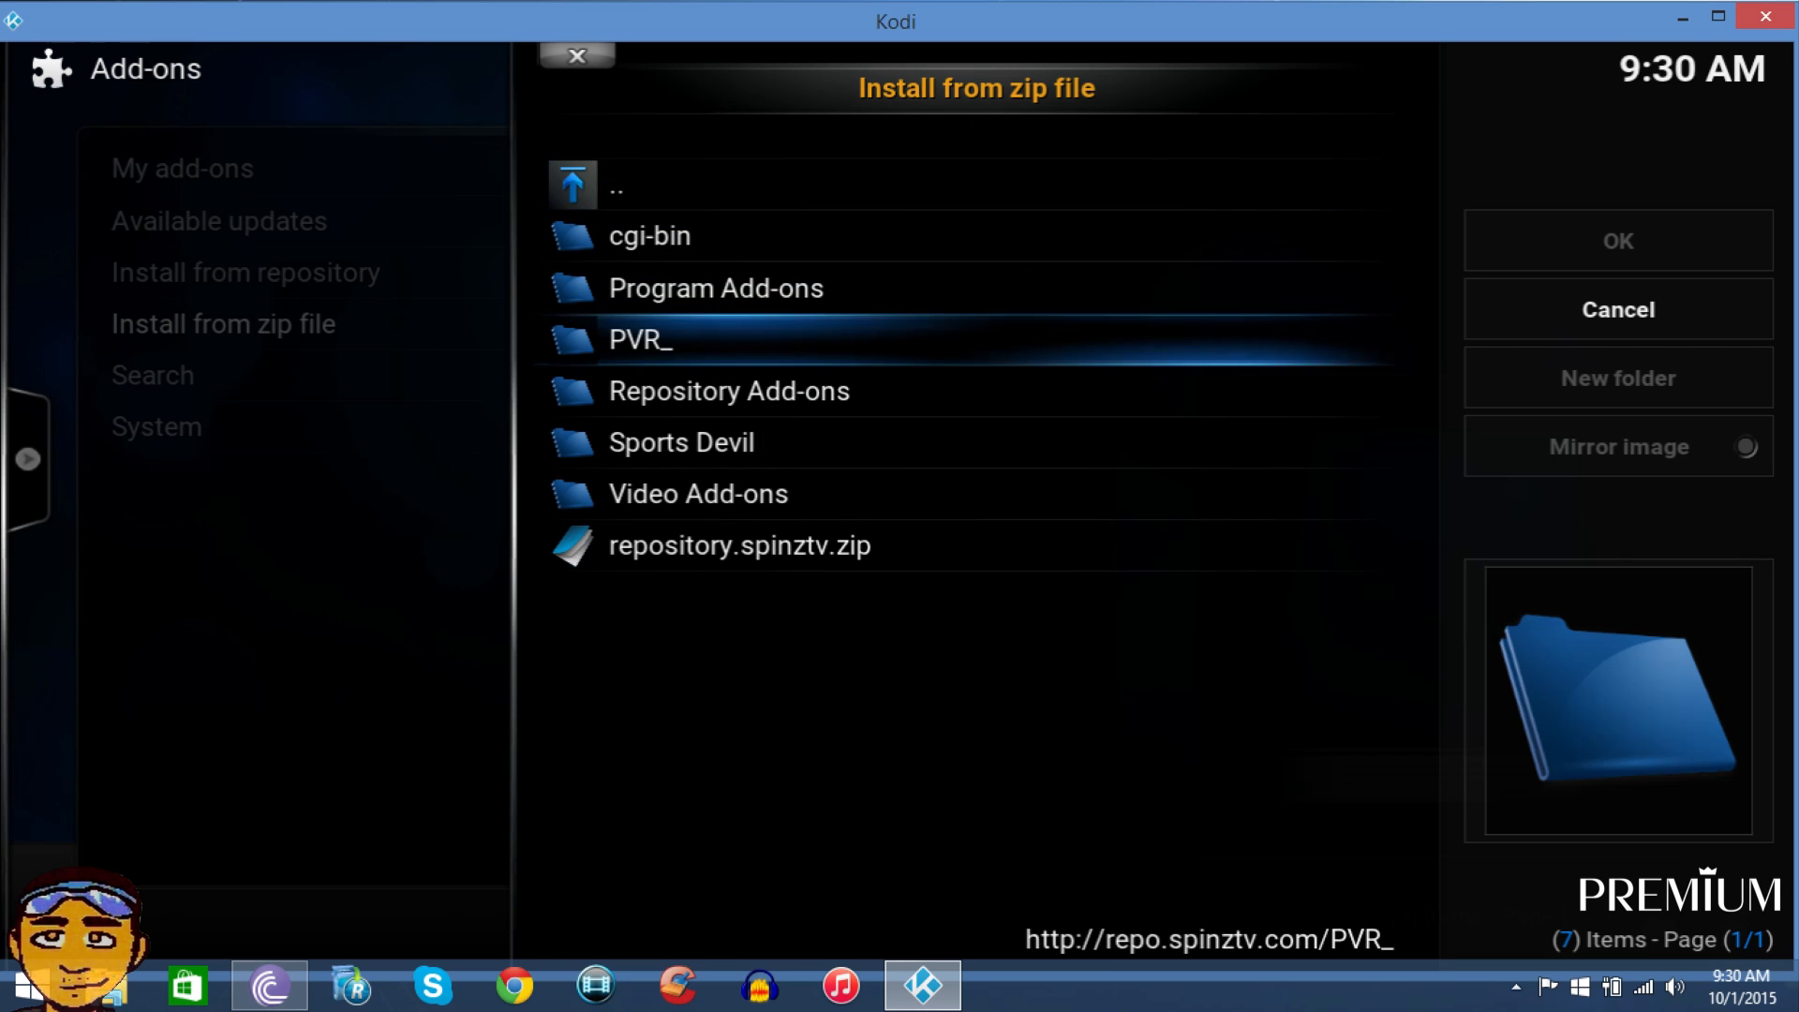
{"action": "left_click", "coordinate": [740, 546]}
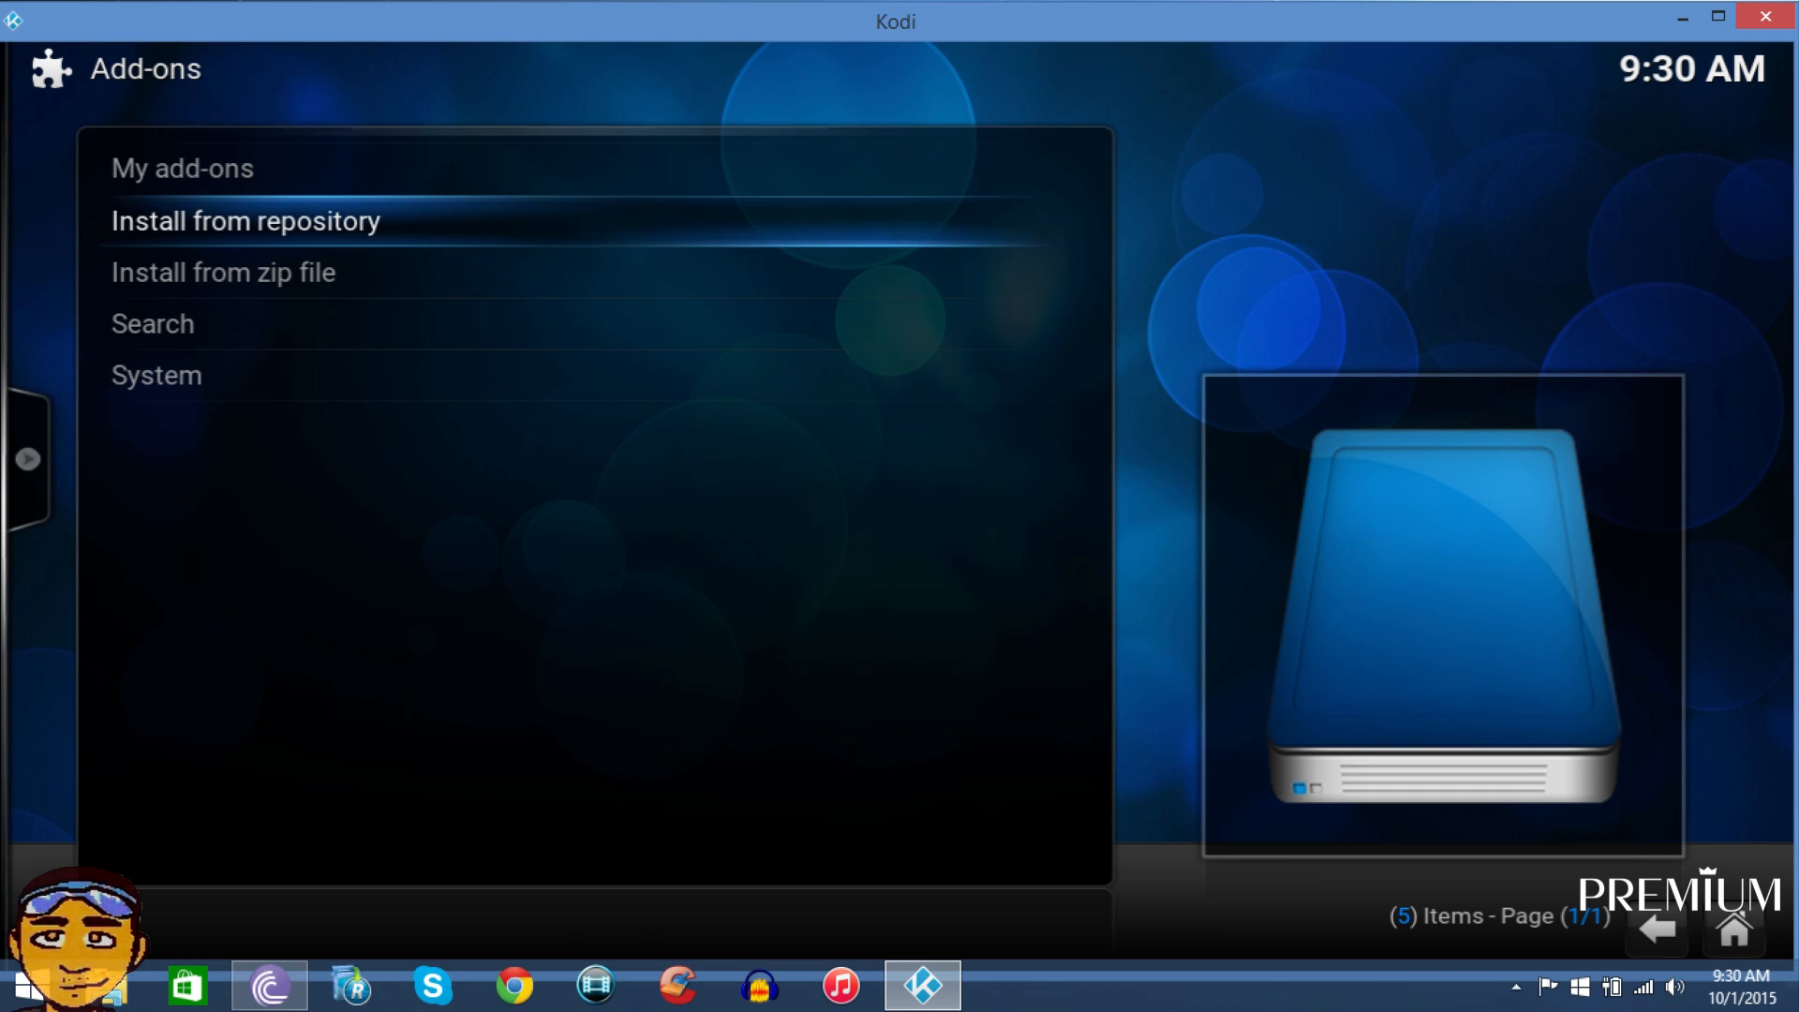
Install the SpinzTv Wizard from the SpinzTV Repository's Program add-ons.
{"action": "left_click", "coordinate": [245, 221]}
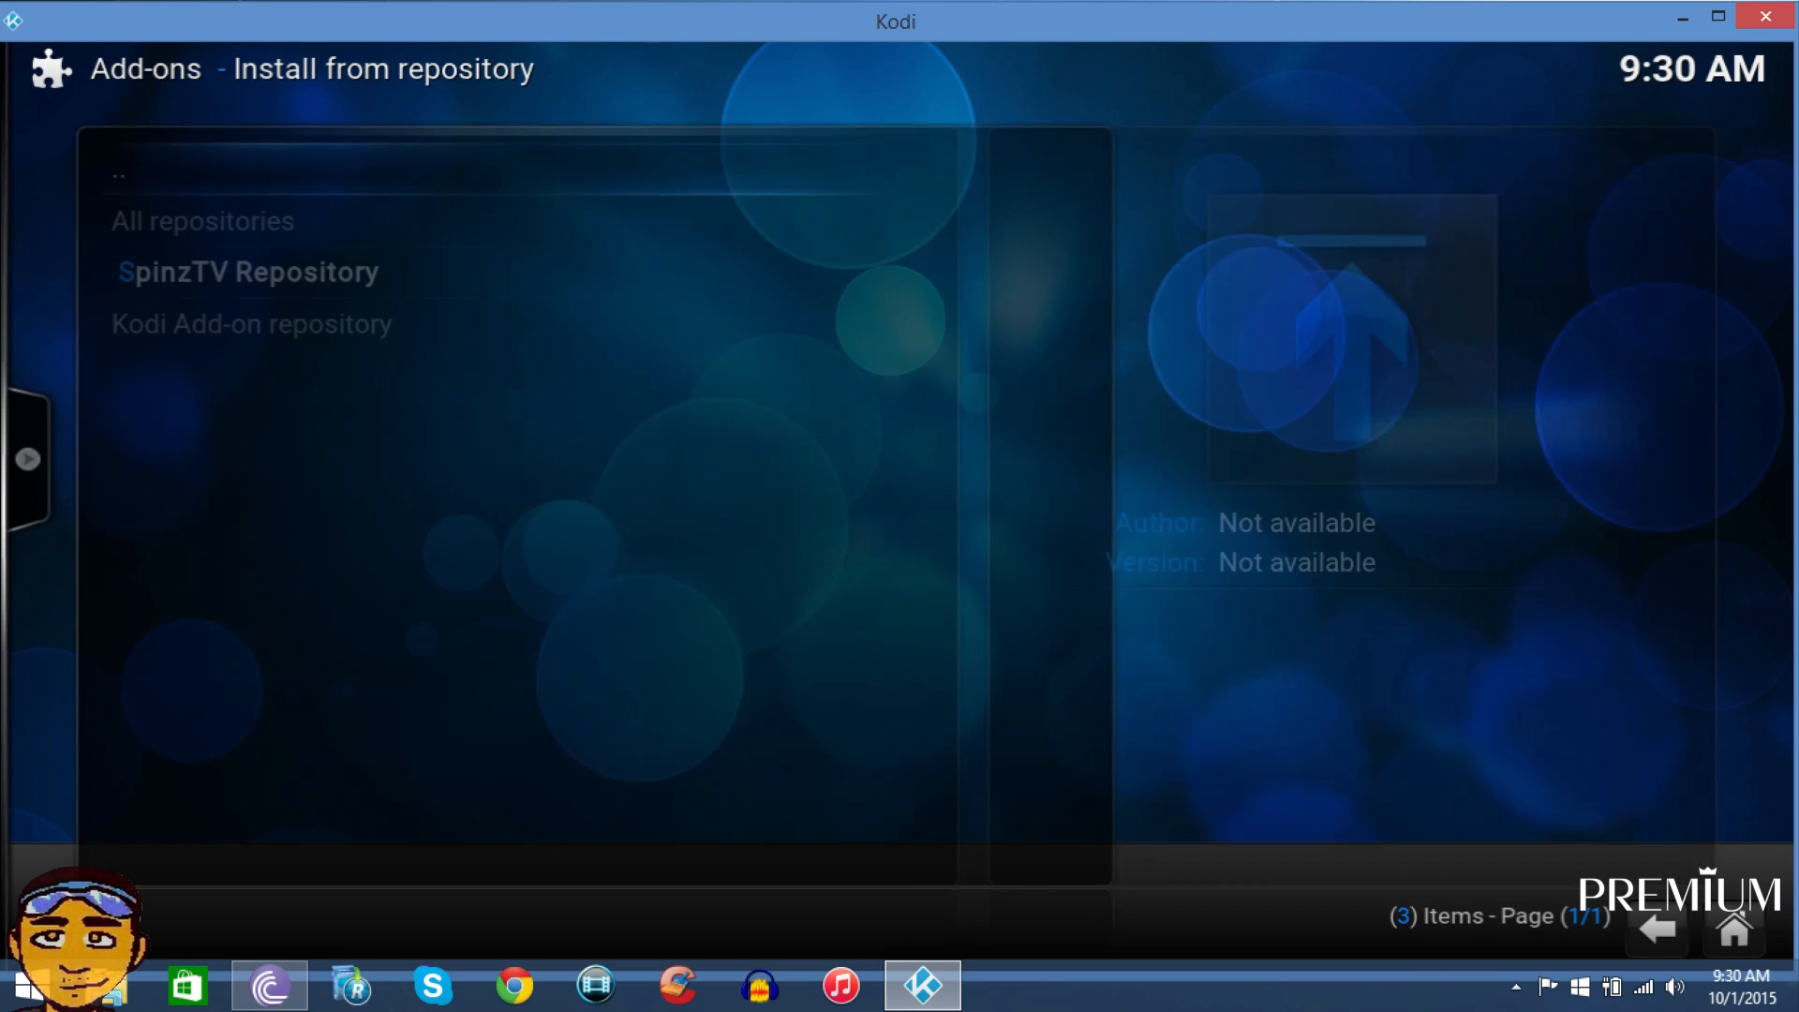
{"action": "left_click", "coordinate": [247, 272]}
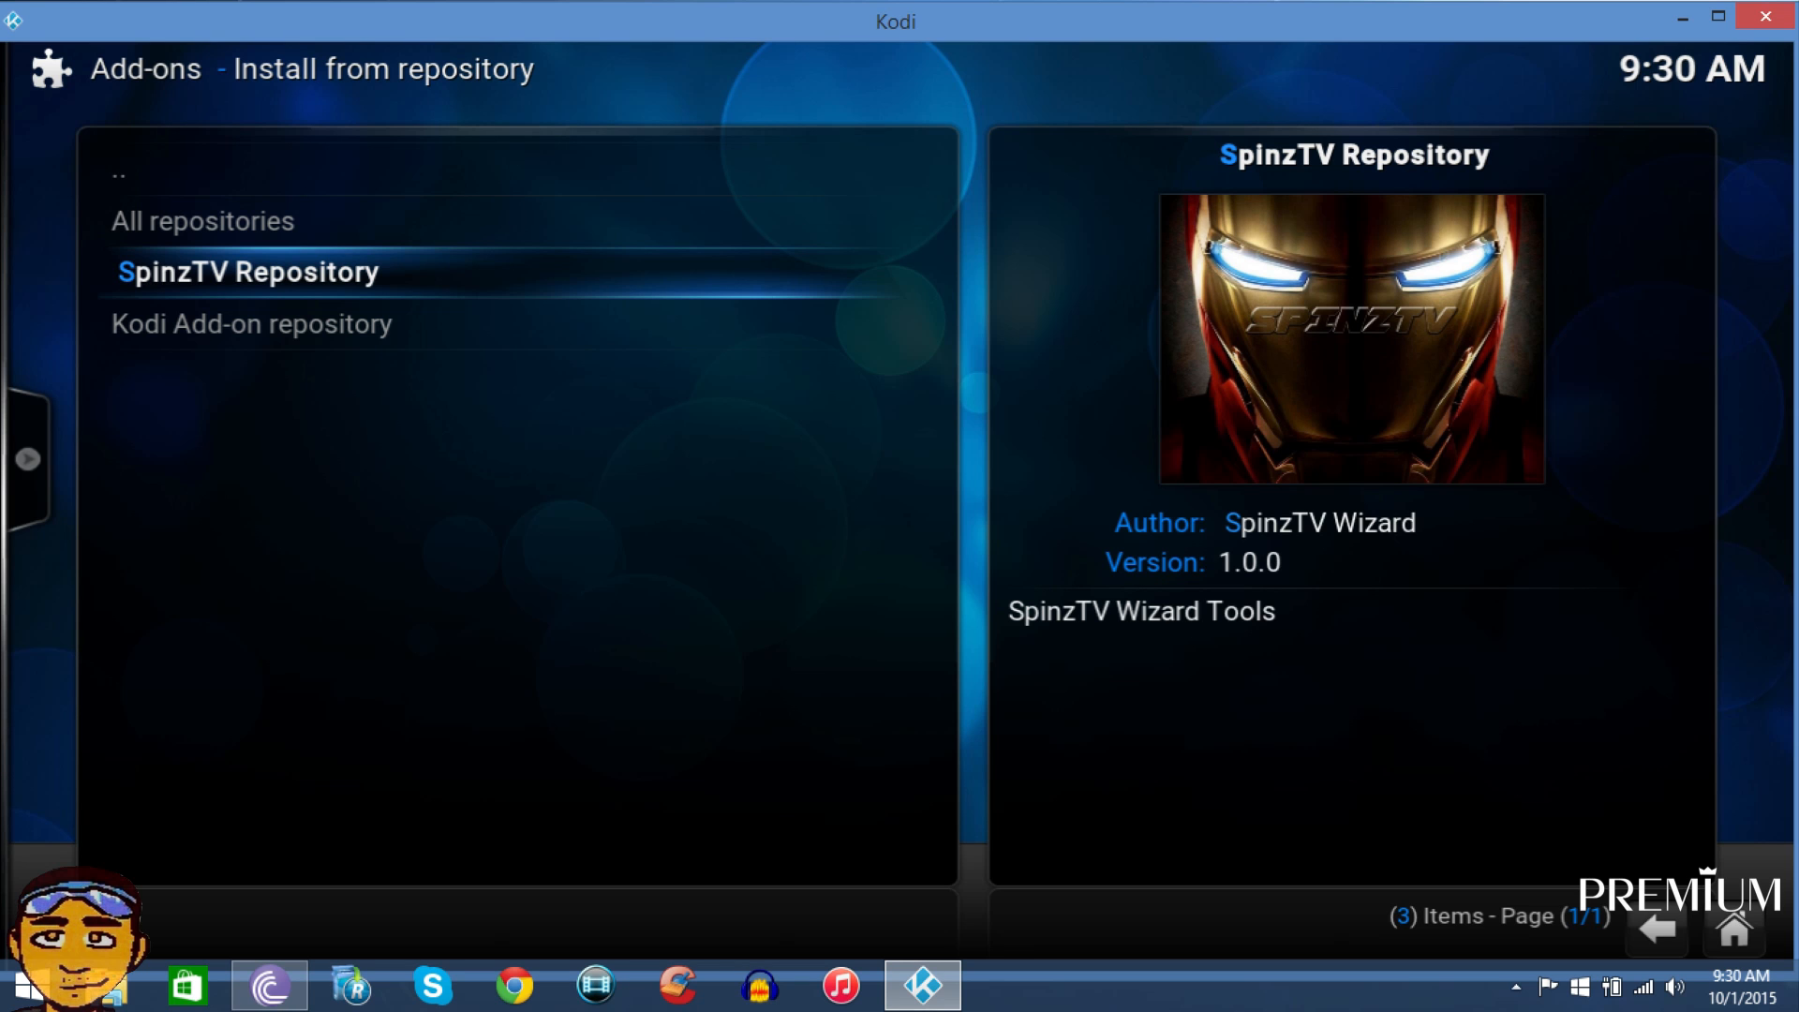
{"action": "left_click", "coordinate": [249, 271]}
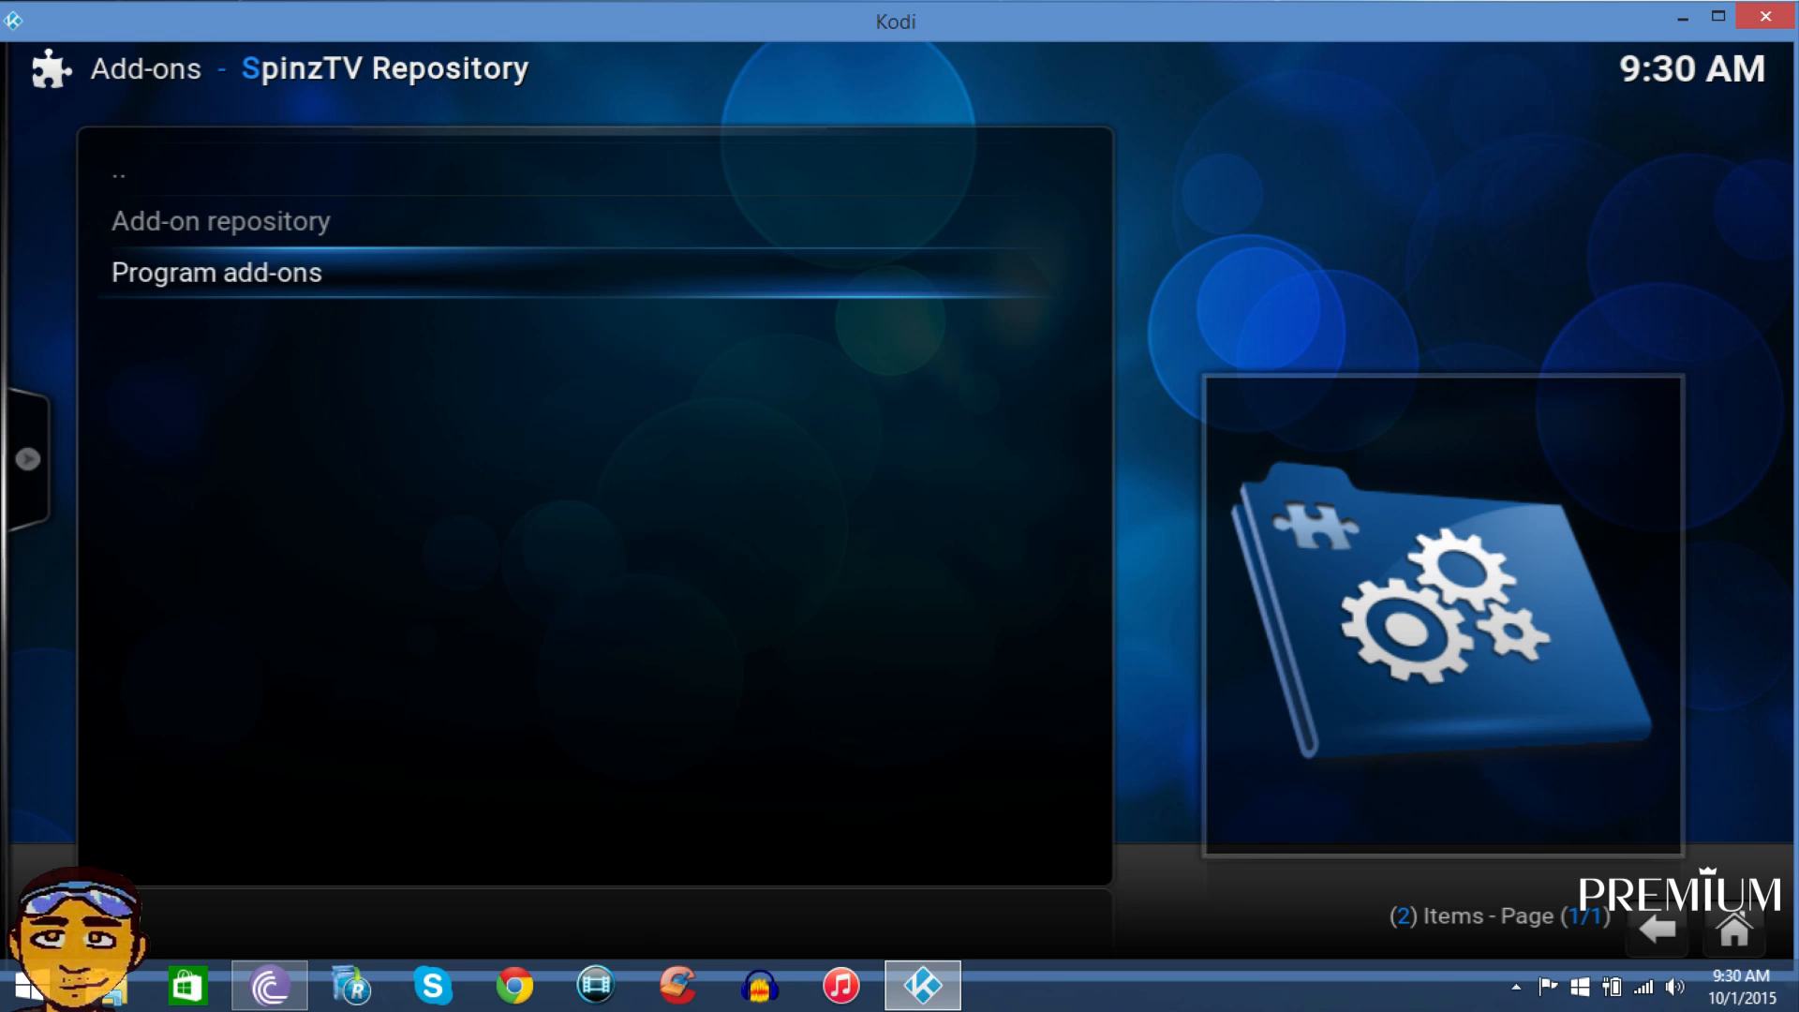
{"action": "left_click", "coordinate": [215, 272]}
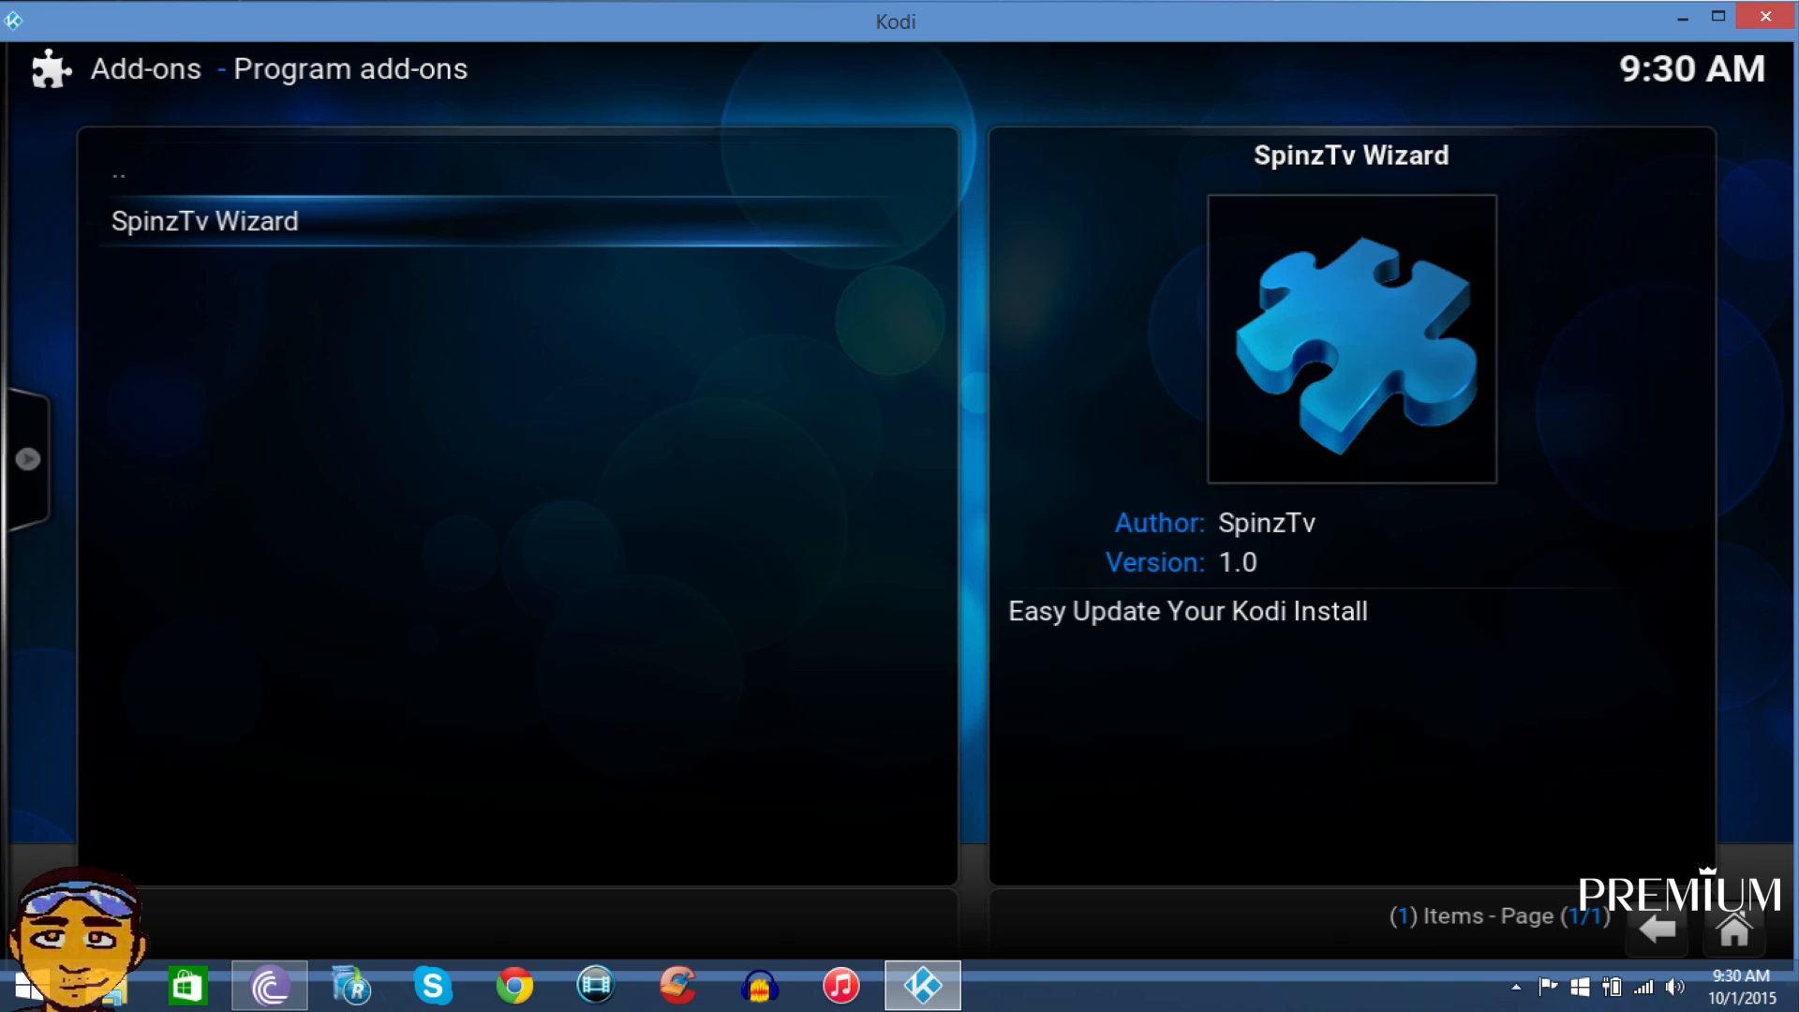
{"action": "left_click", "coordinate": [205, 220]}
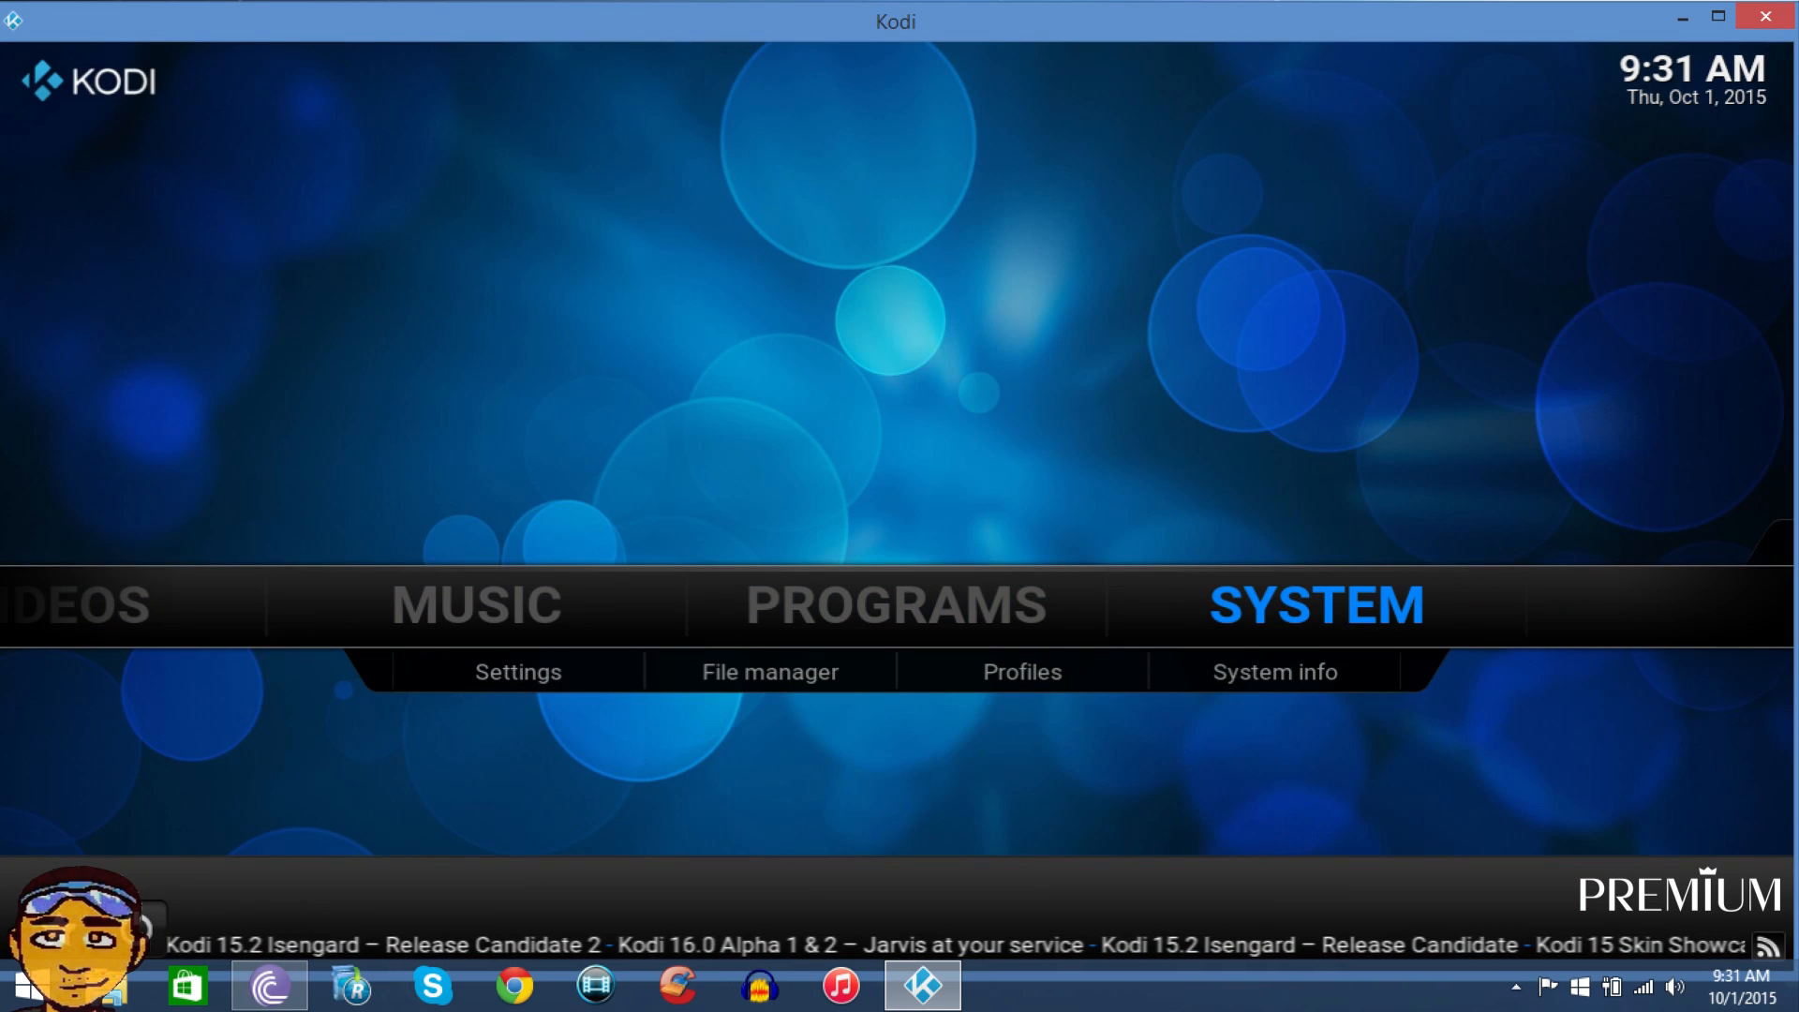
Open the SpinzTv Wizard from Programs to reach the build list, including Premium Lite with multi TV guides.
{"action": "left_click", "coordinate": [894, 605]}
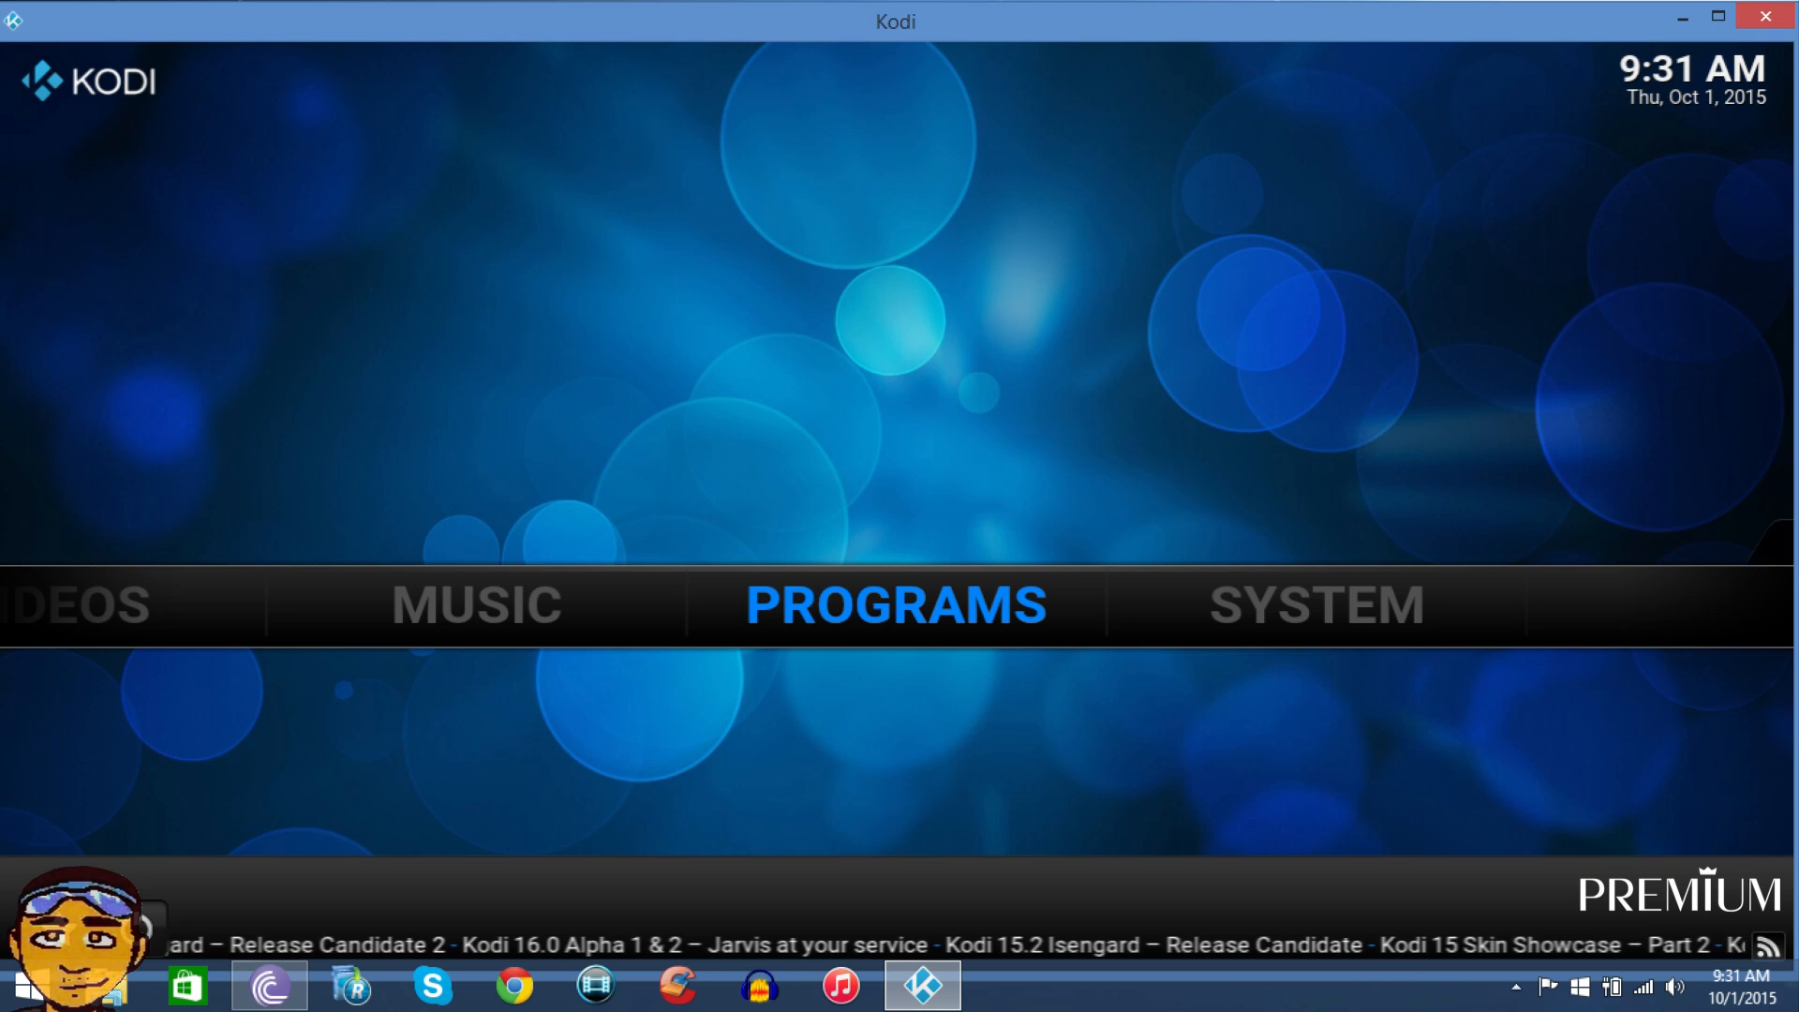
{"action": "left_click", "coordinate": [894, 605]}
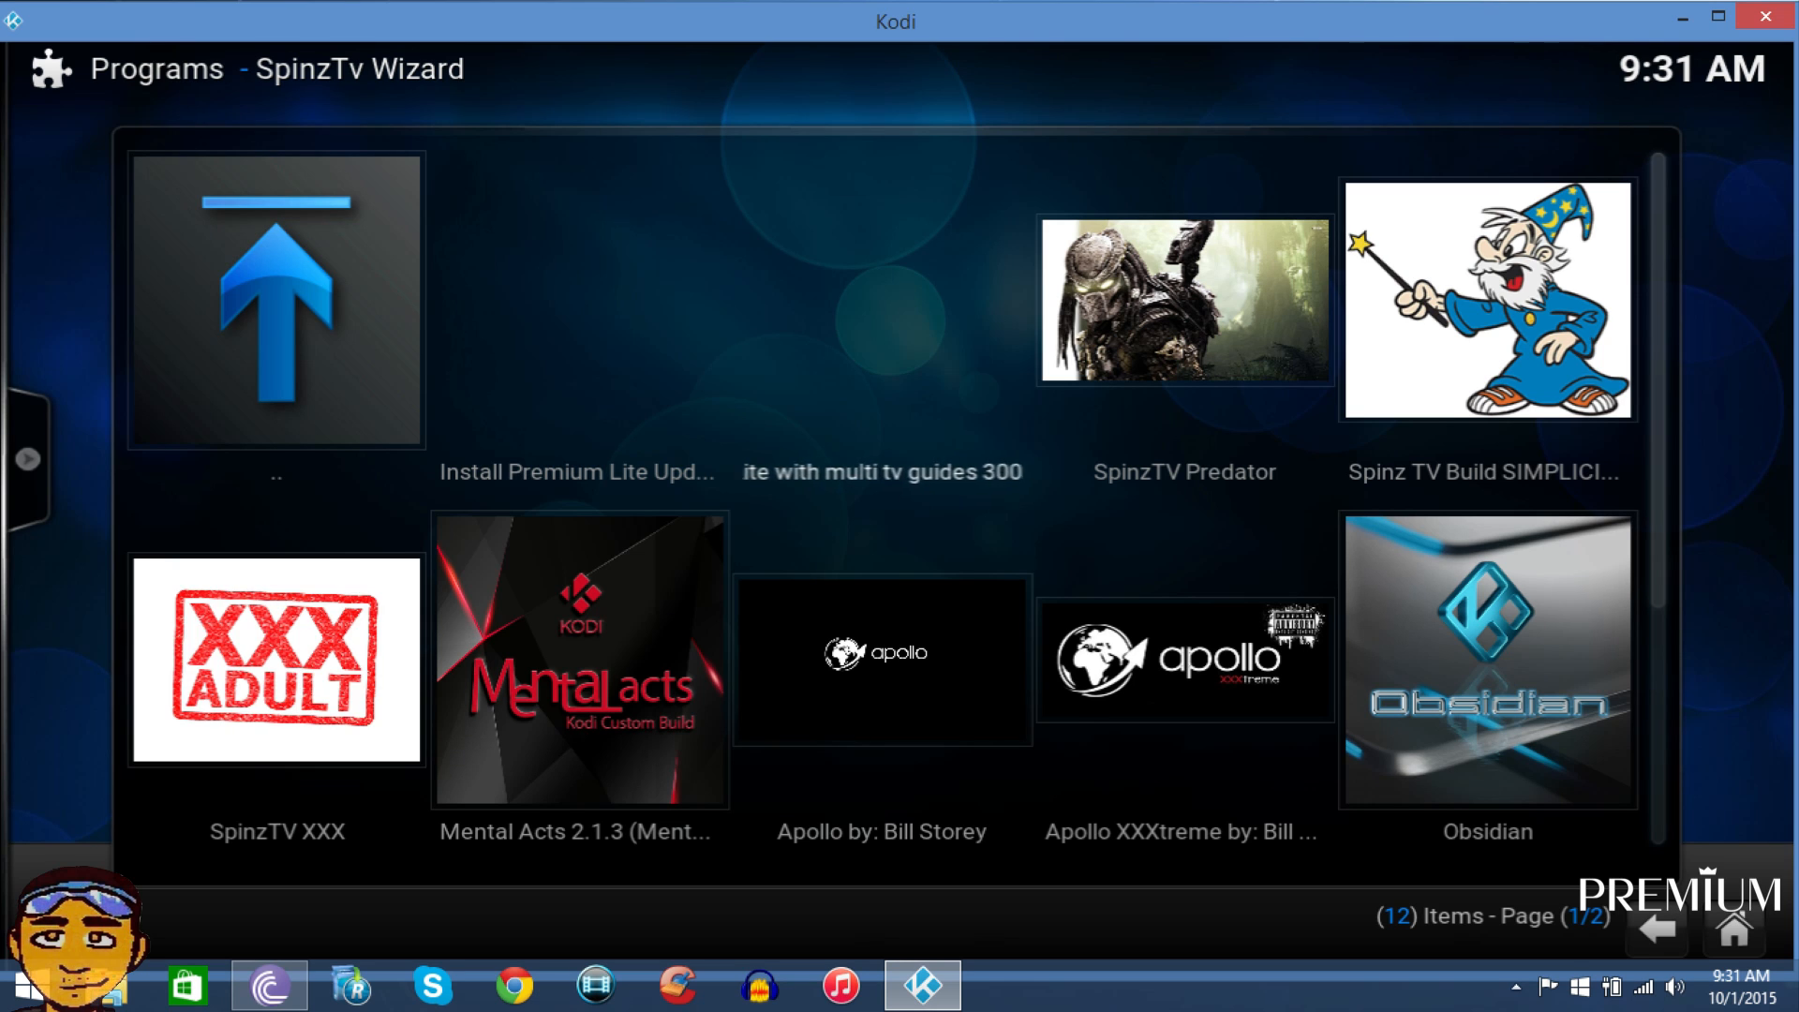
{"action": "mouse_move", "coordinate": [1193, 138]}
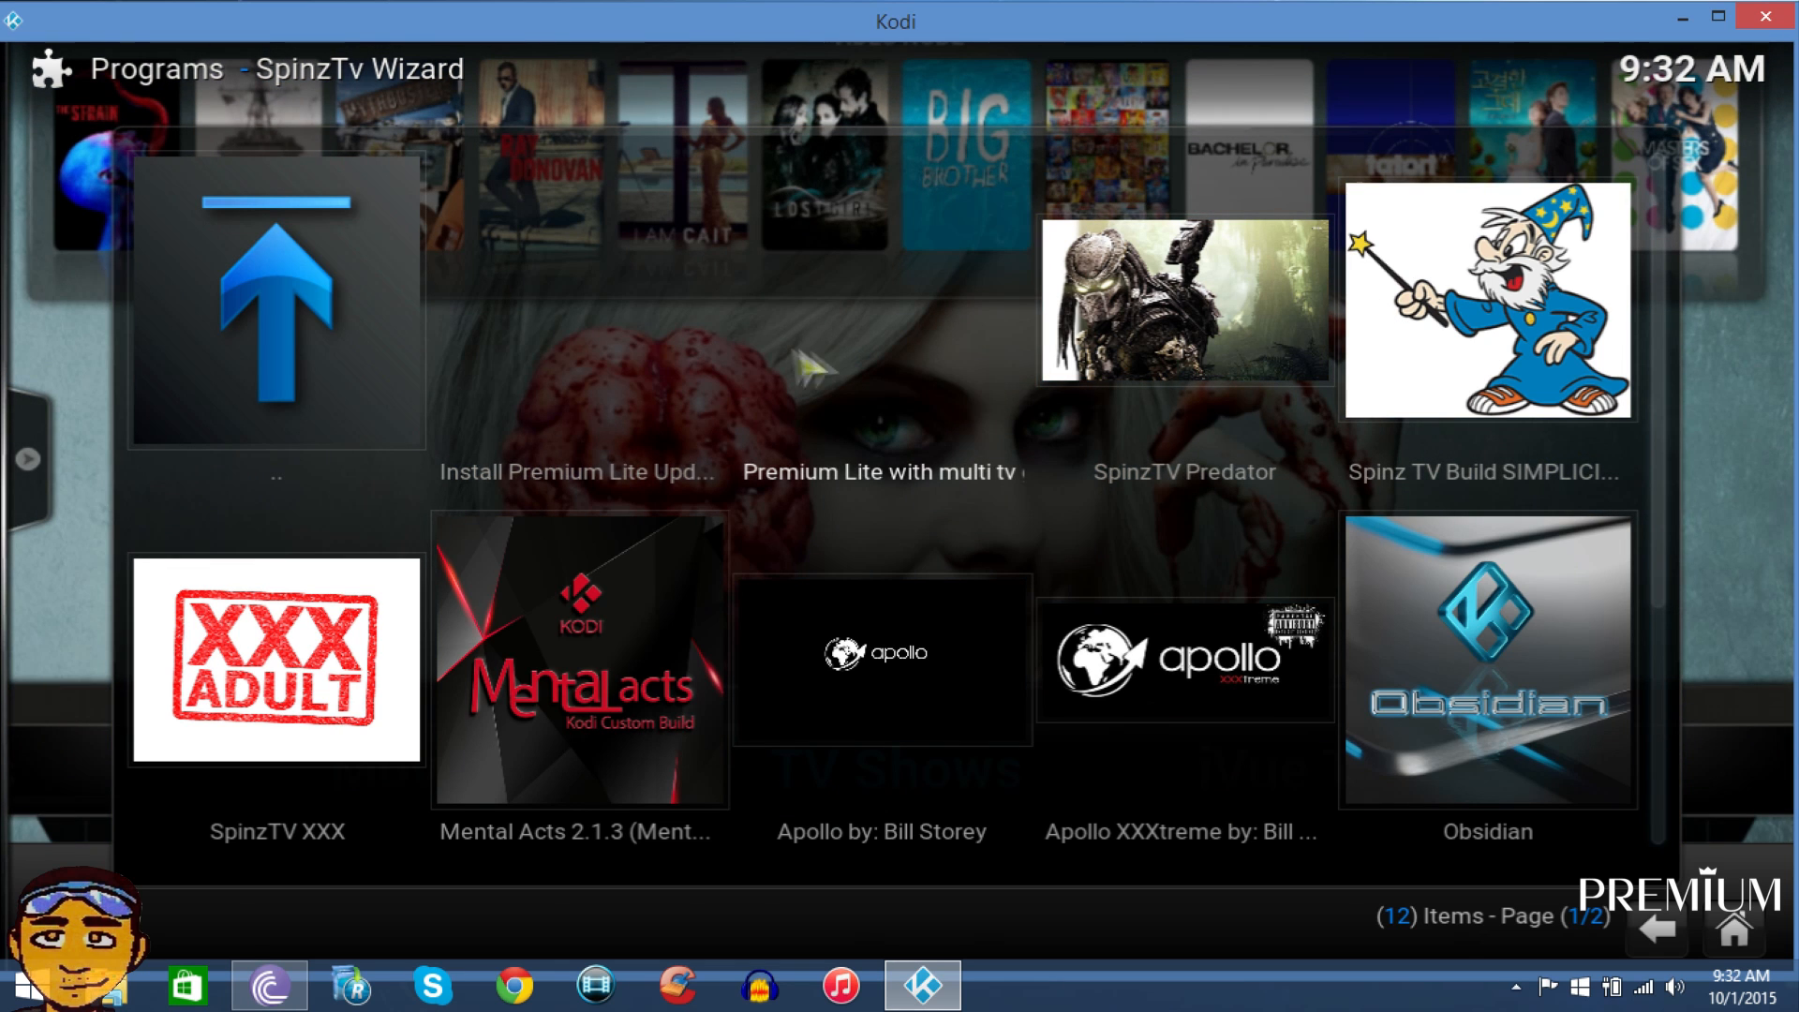
{"action": "mouse_move", "coordinate": [854, 367]}
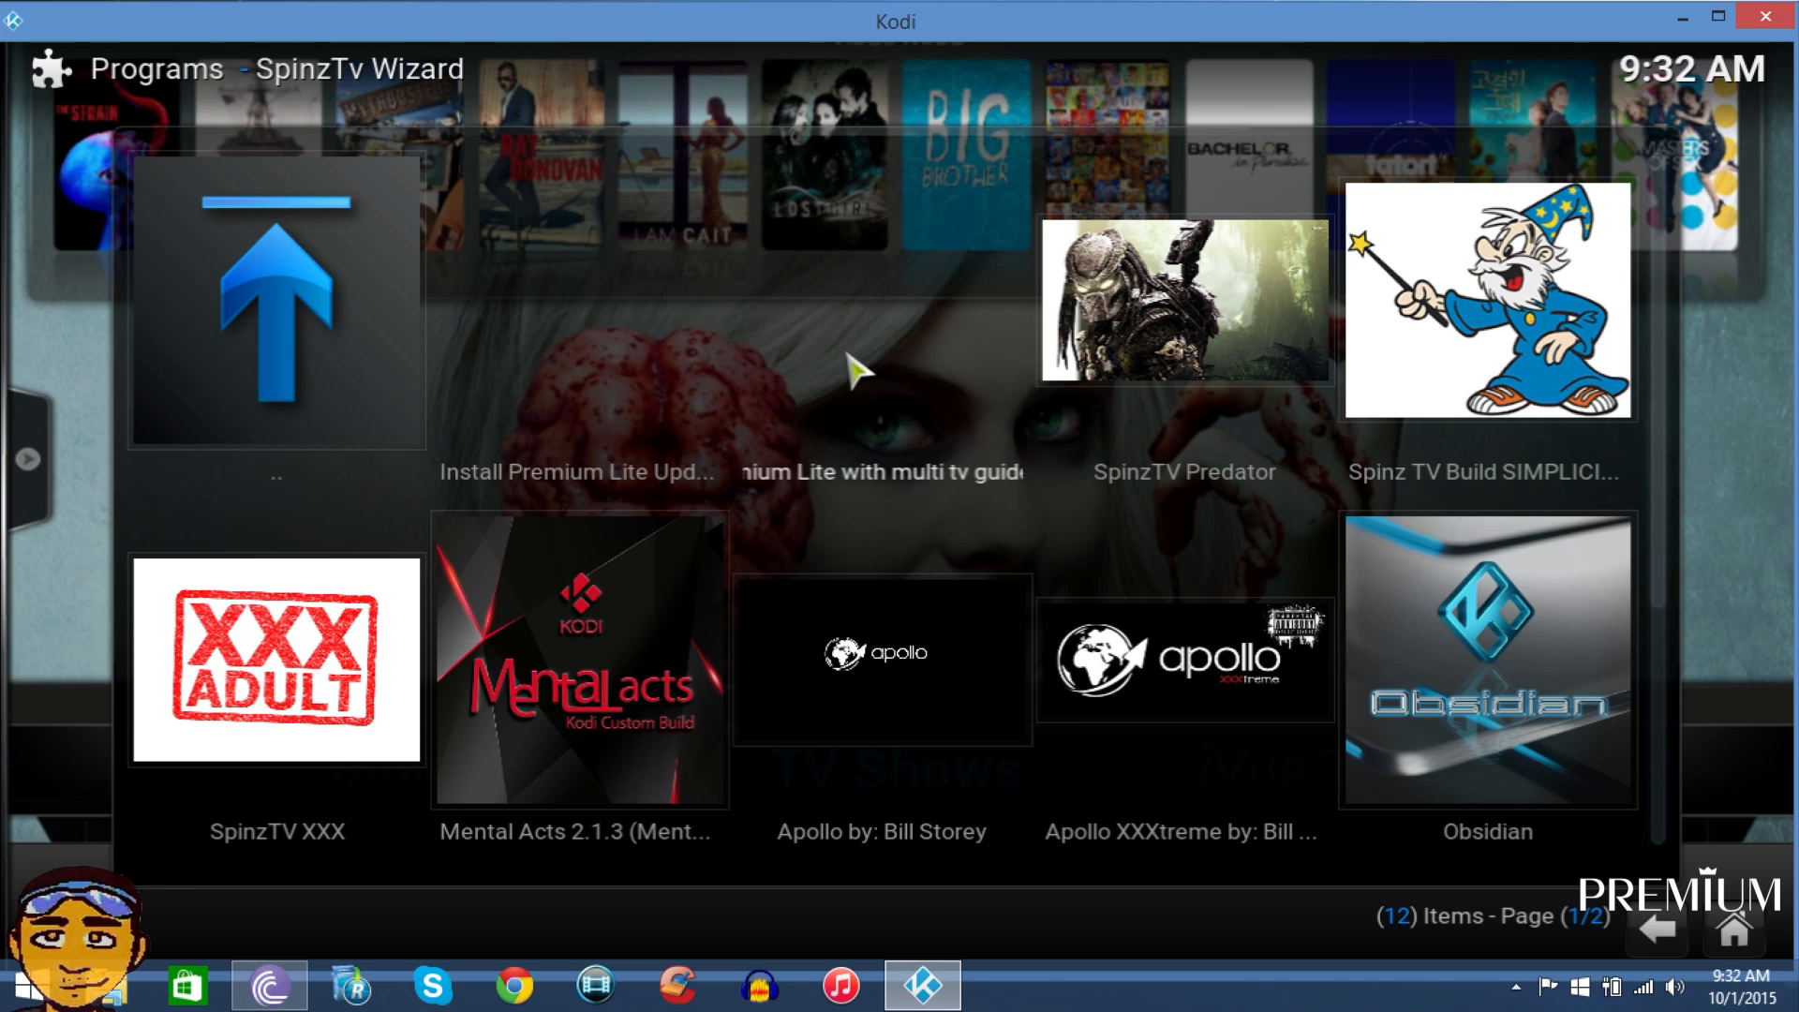
{"action": "mouse_move", "coordinate": [689, 419]}
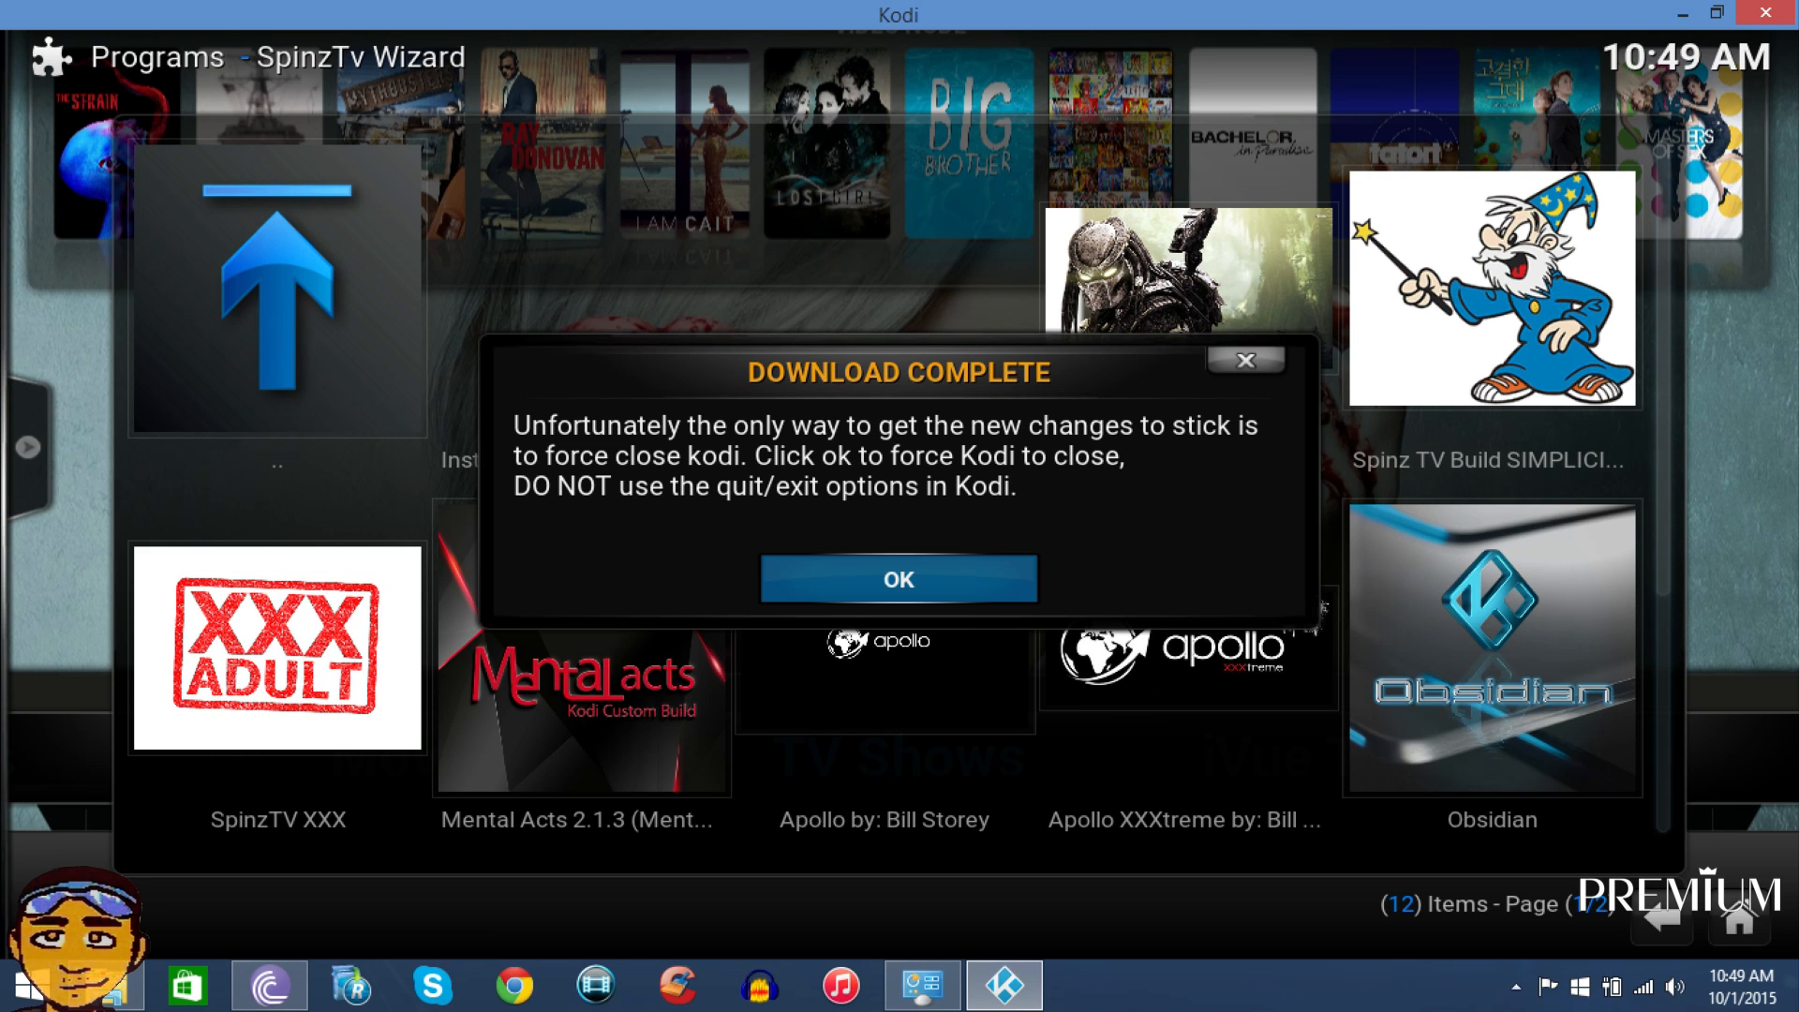
Force-close Kodi after the download completes and relaunch it from the Windows Start screen.
{"action": "left_click", "coordinate": [899, 579]}
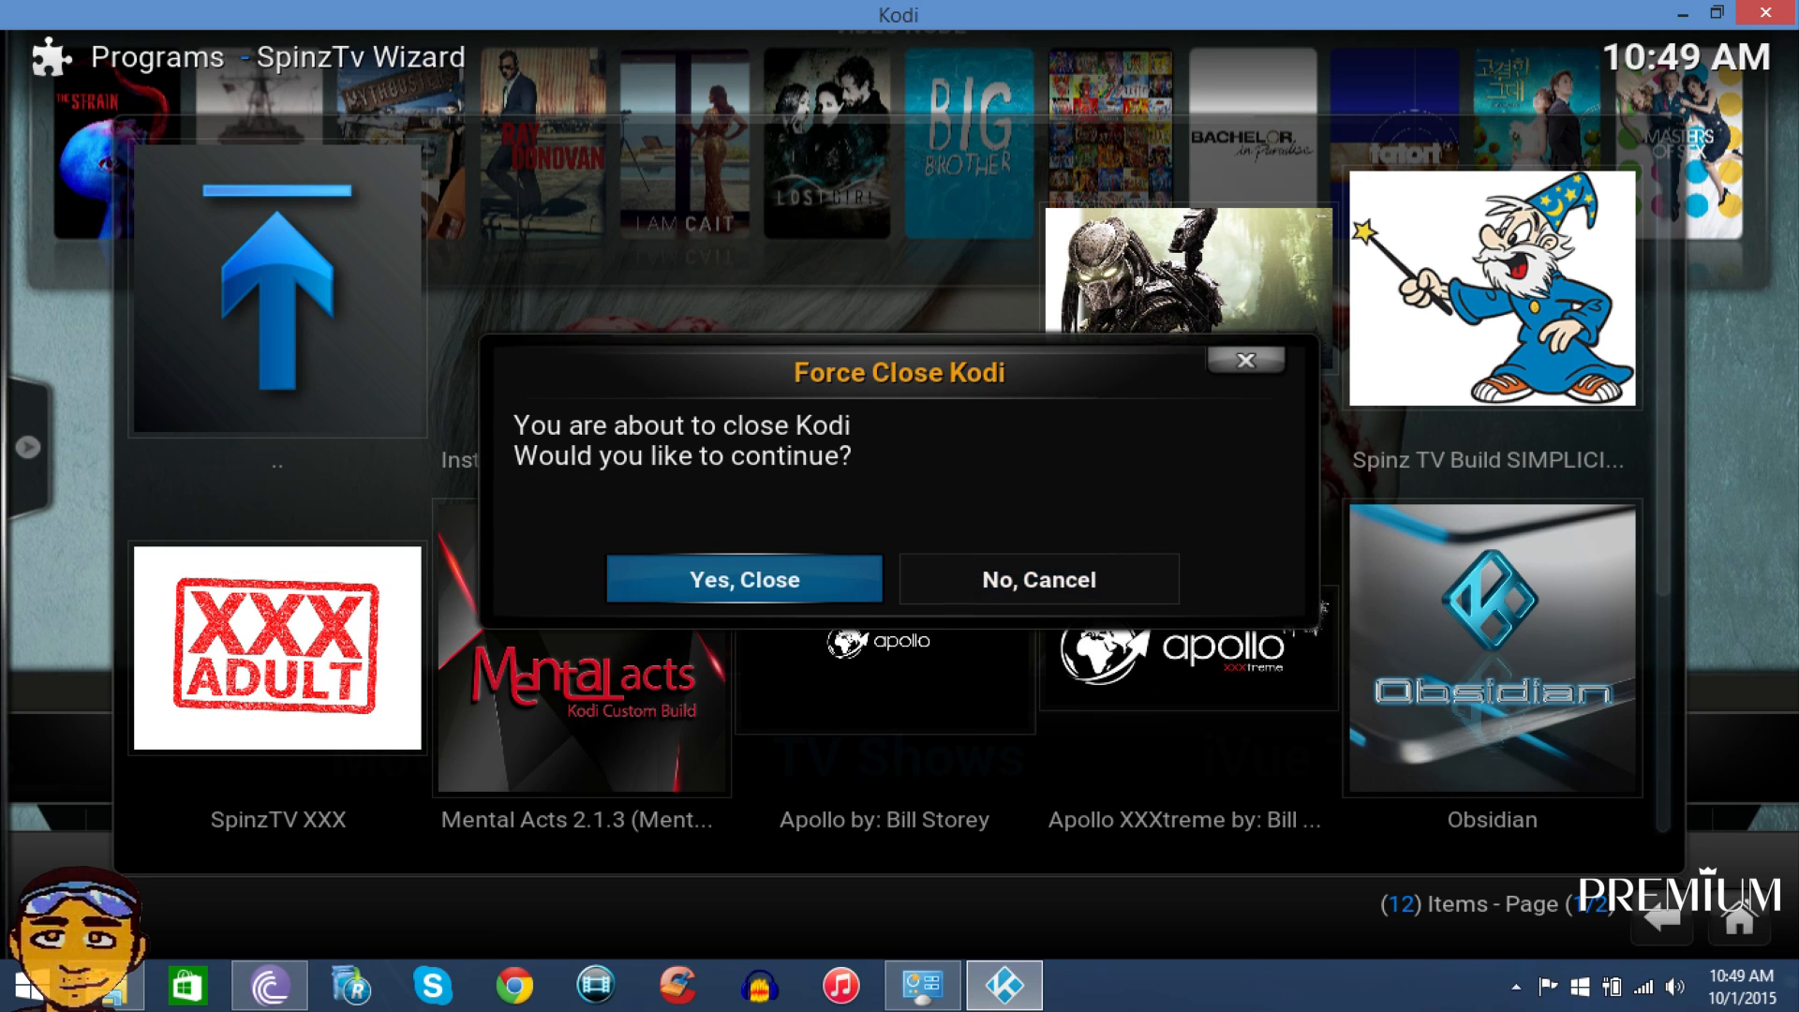
{"action": "left_click", "coordinate": [744, 578]}
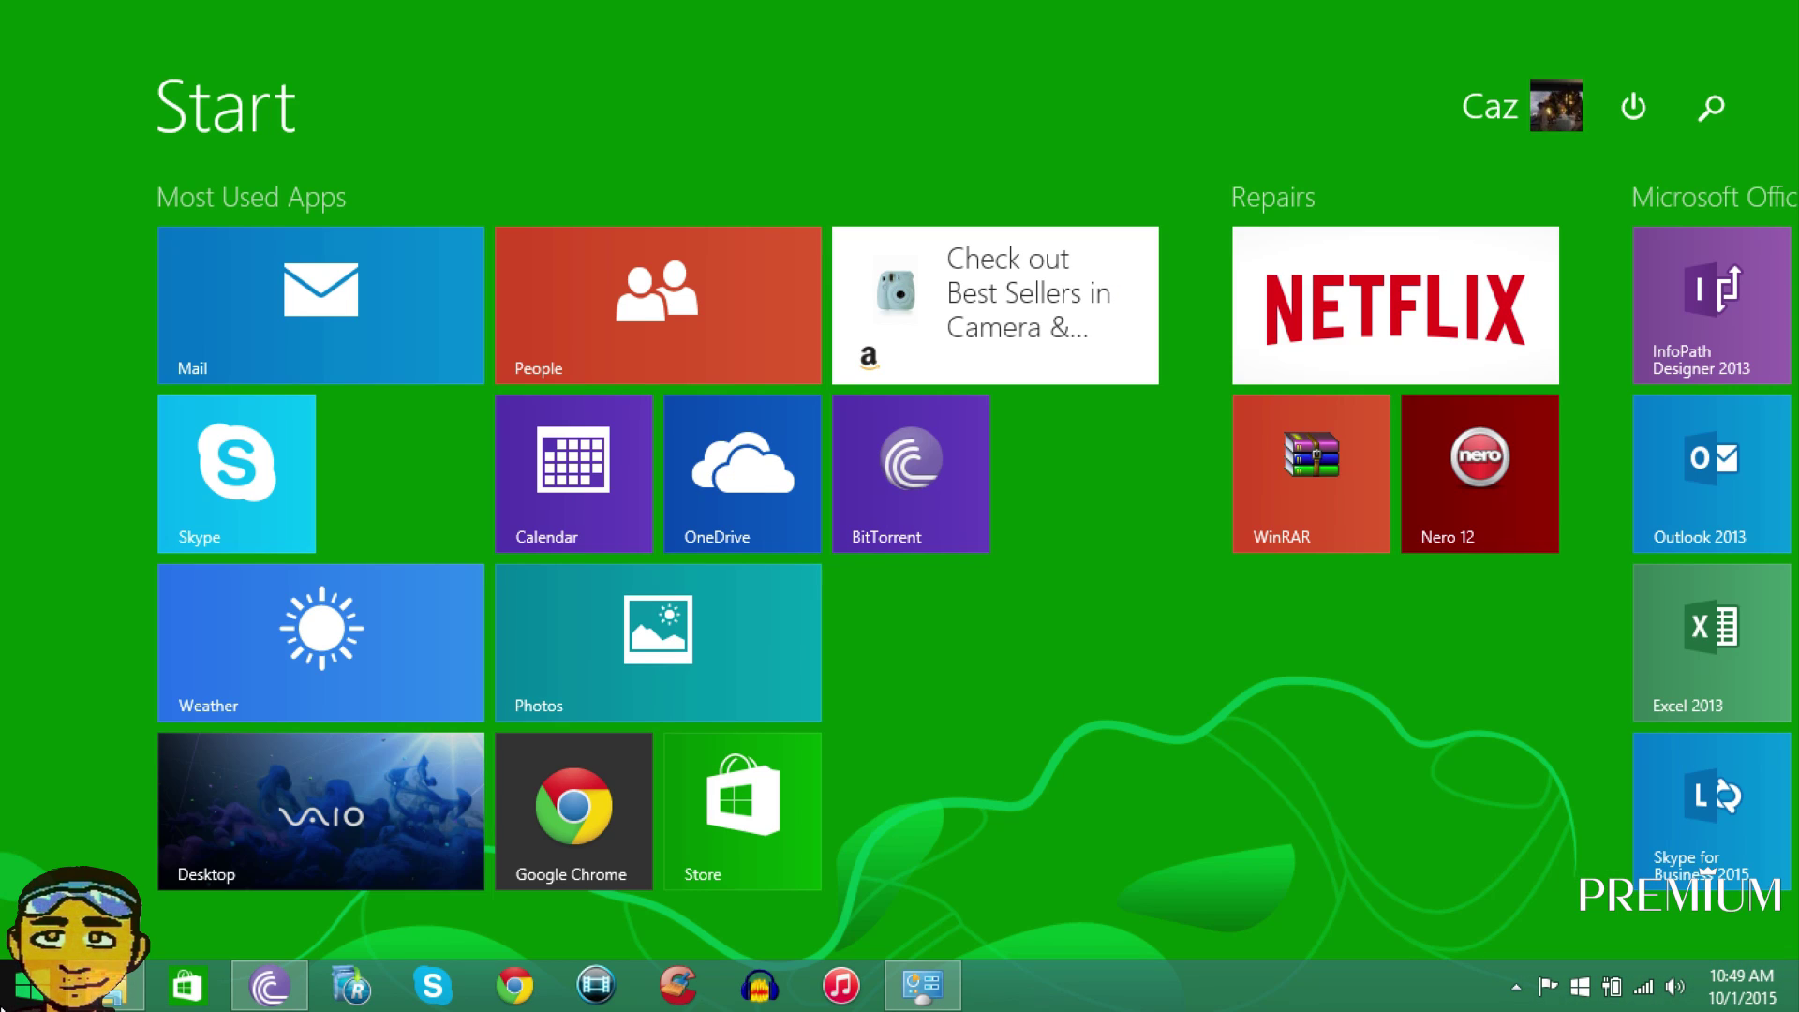
{"action": "type", "text": "kodi"}
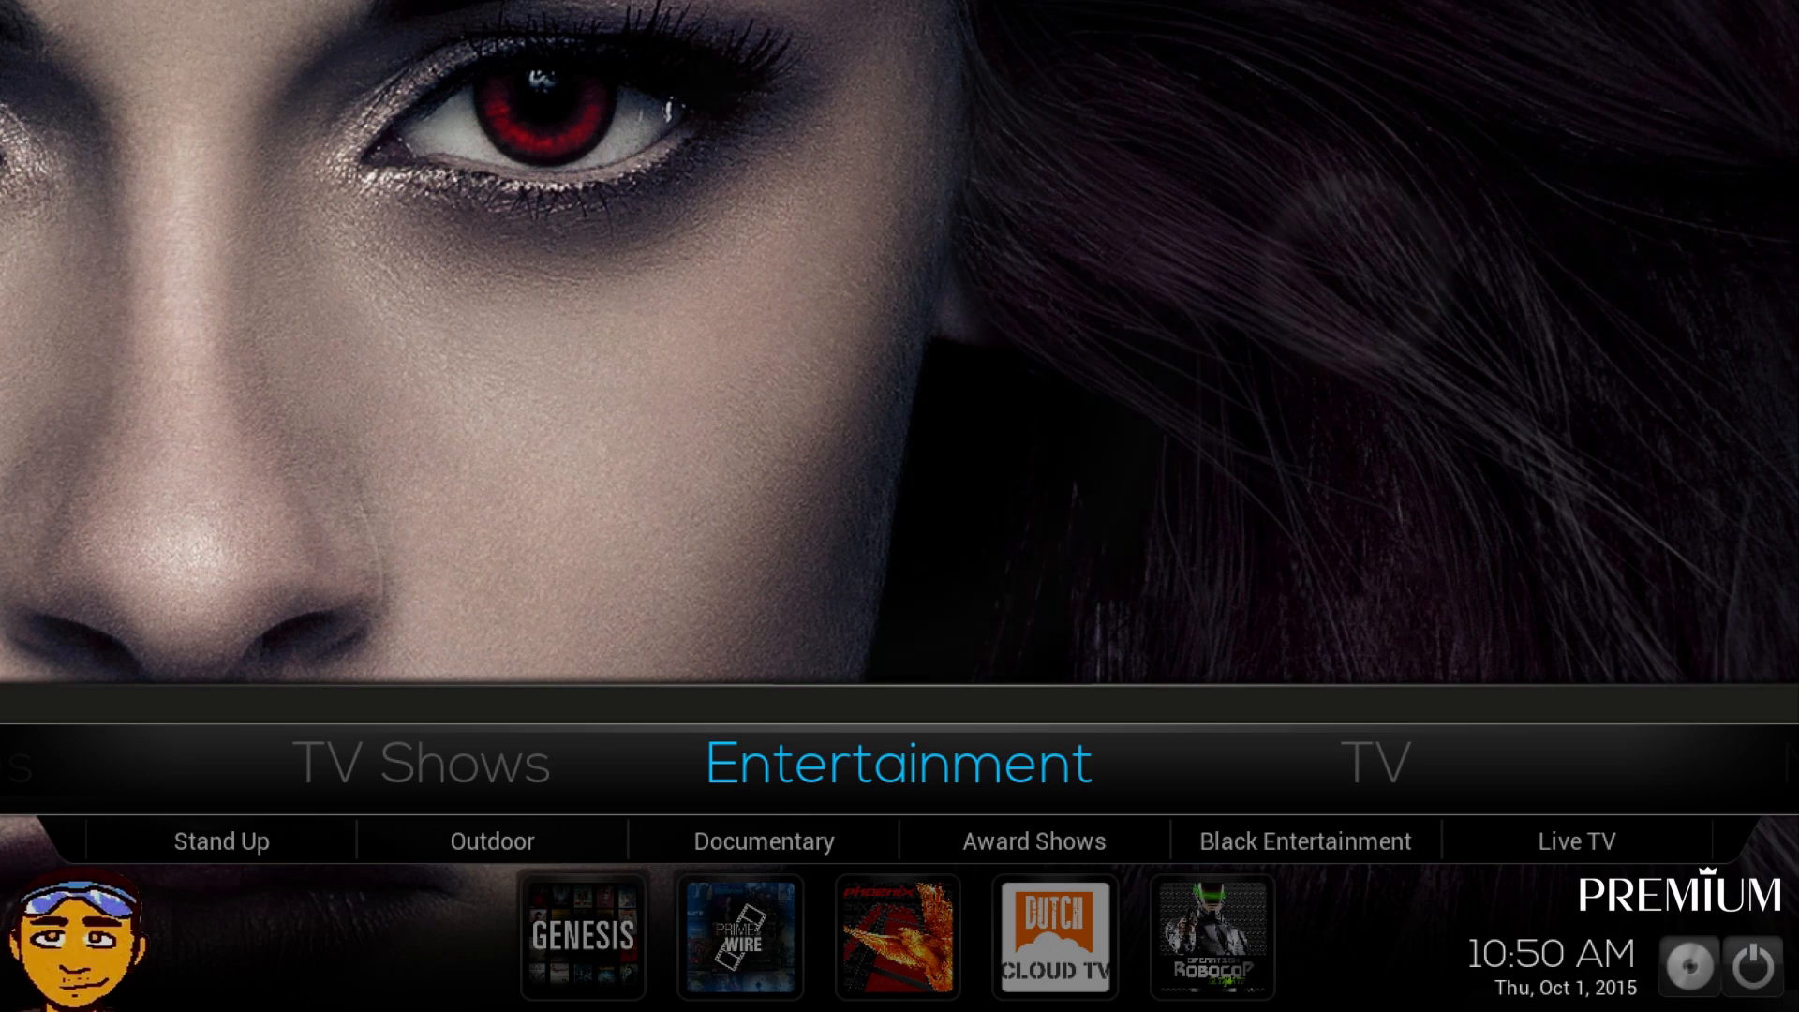
Browse Entertainment, 4Kids, Live Sports, TV Guides, Movies, TV Shows and Programs, previewing a kids movie.
{"action": "scroll", "scroll_direction": "left", "scroll_amount": 3}
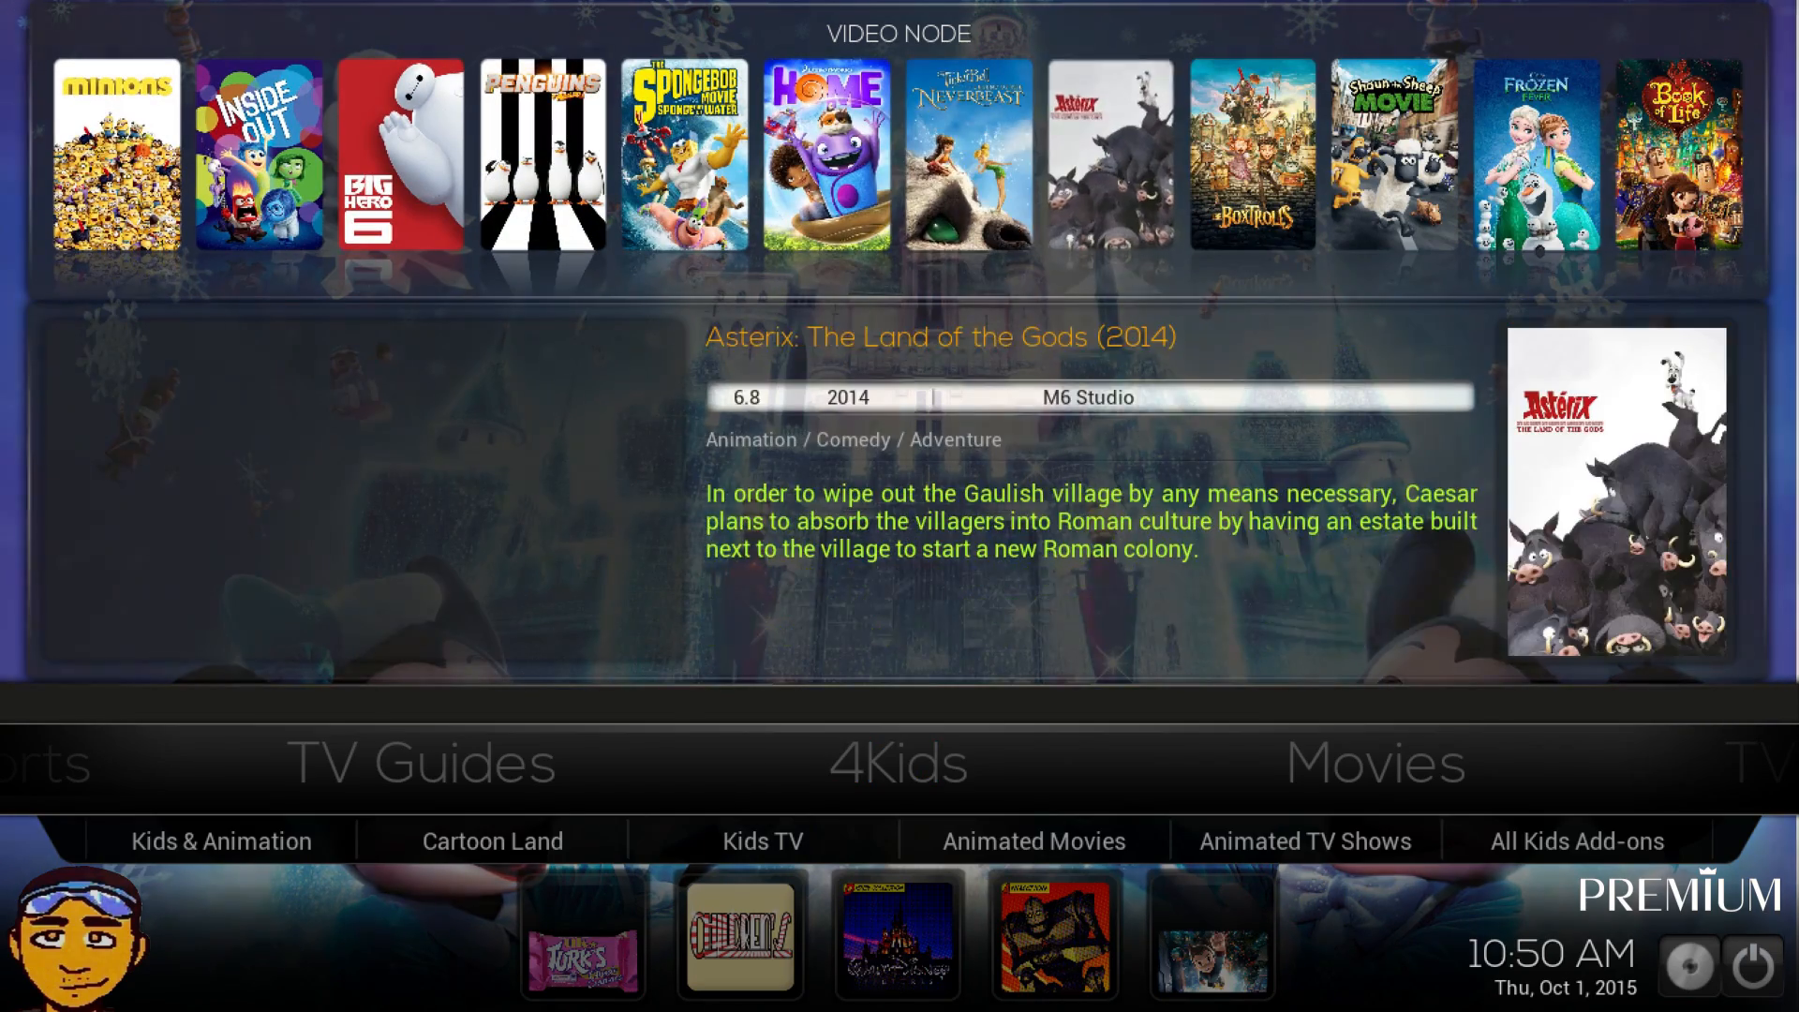
{"action": "left_click", "coordinate": [827, 155]}
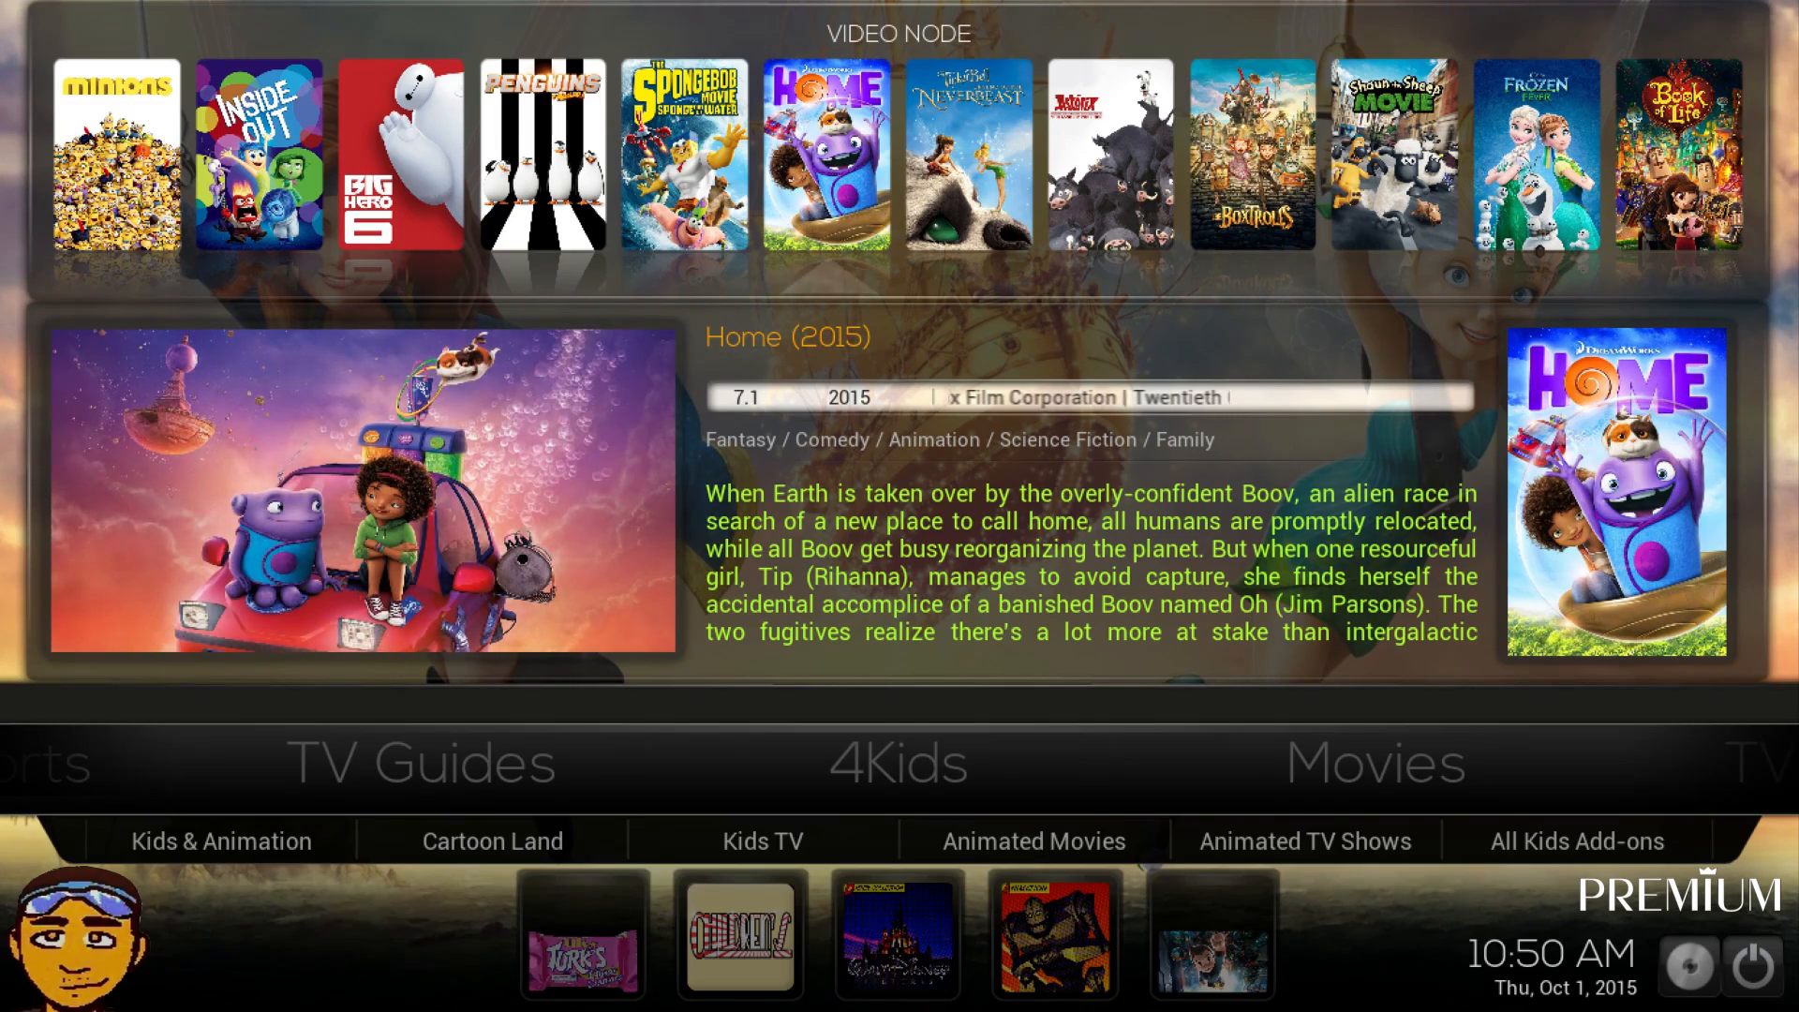
{"action": "left_click", "coordinate": [898, 762]}
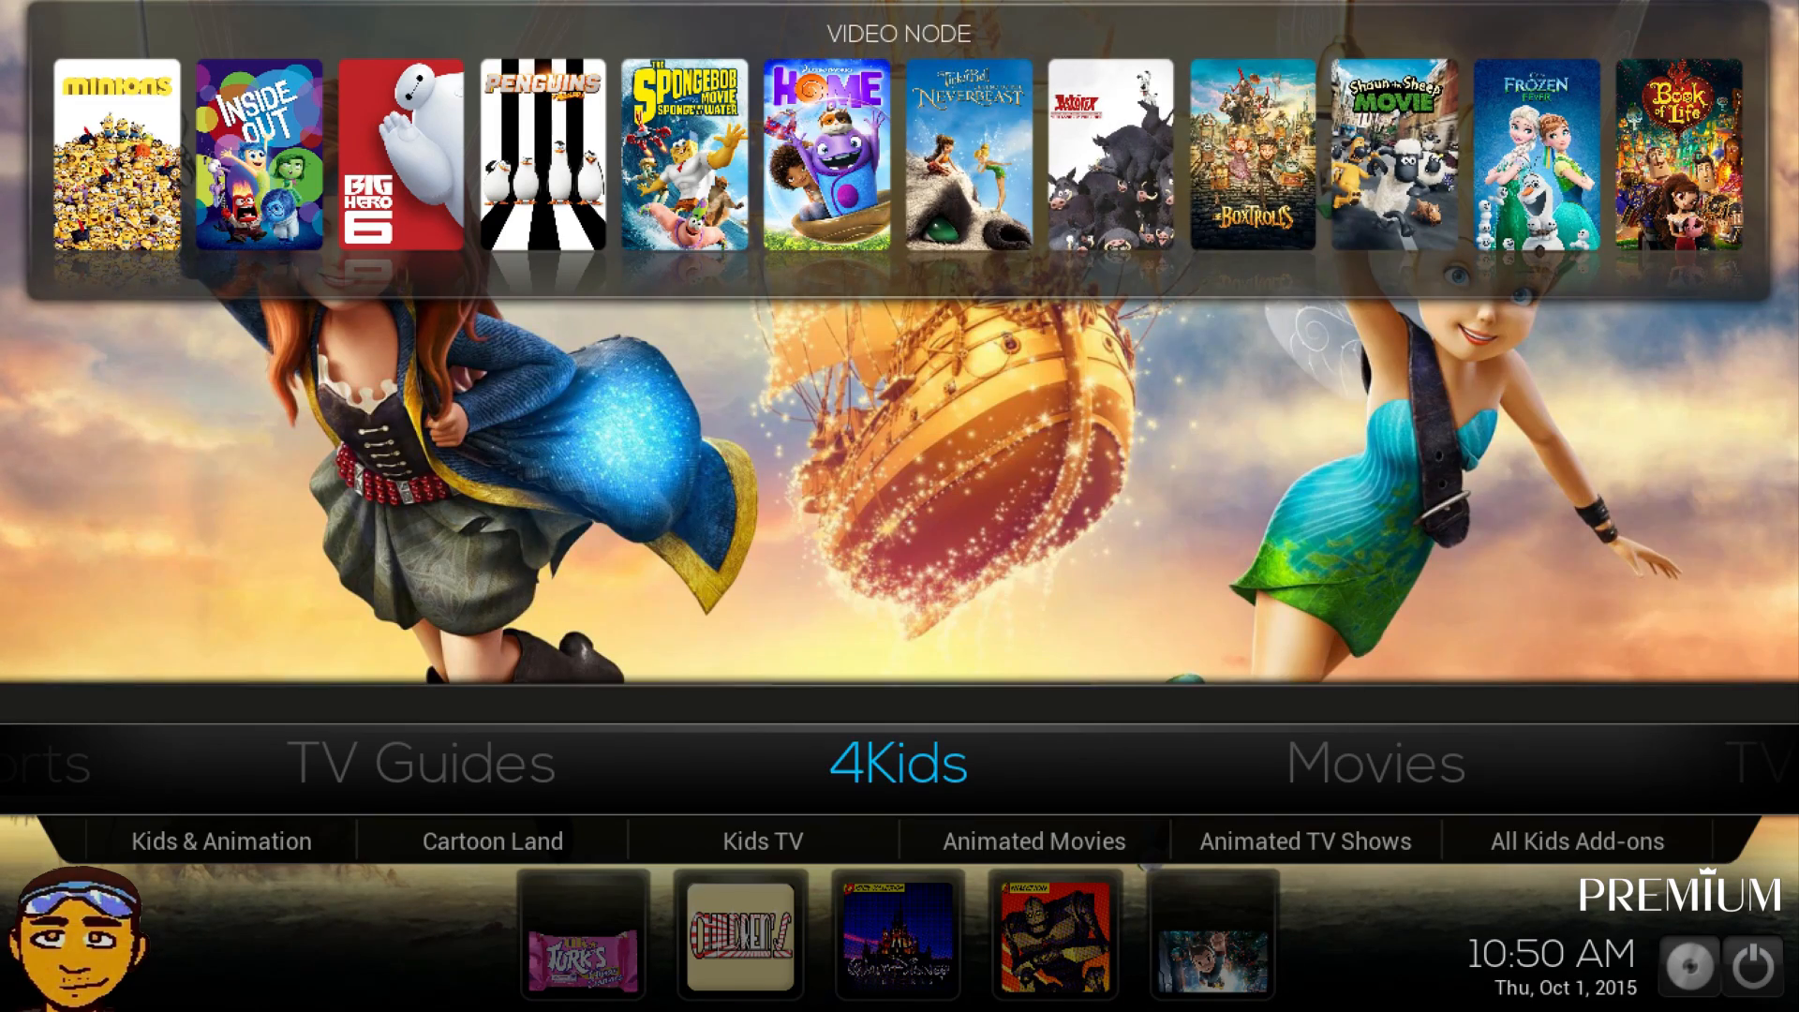
{"action": "scroll", "scroll_direction": "left", "scroll_amount": 3}
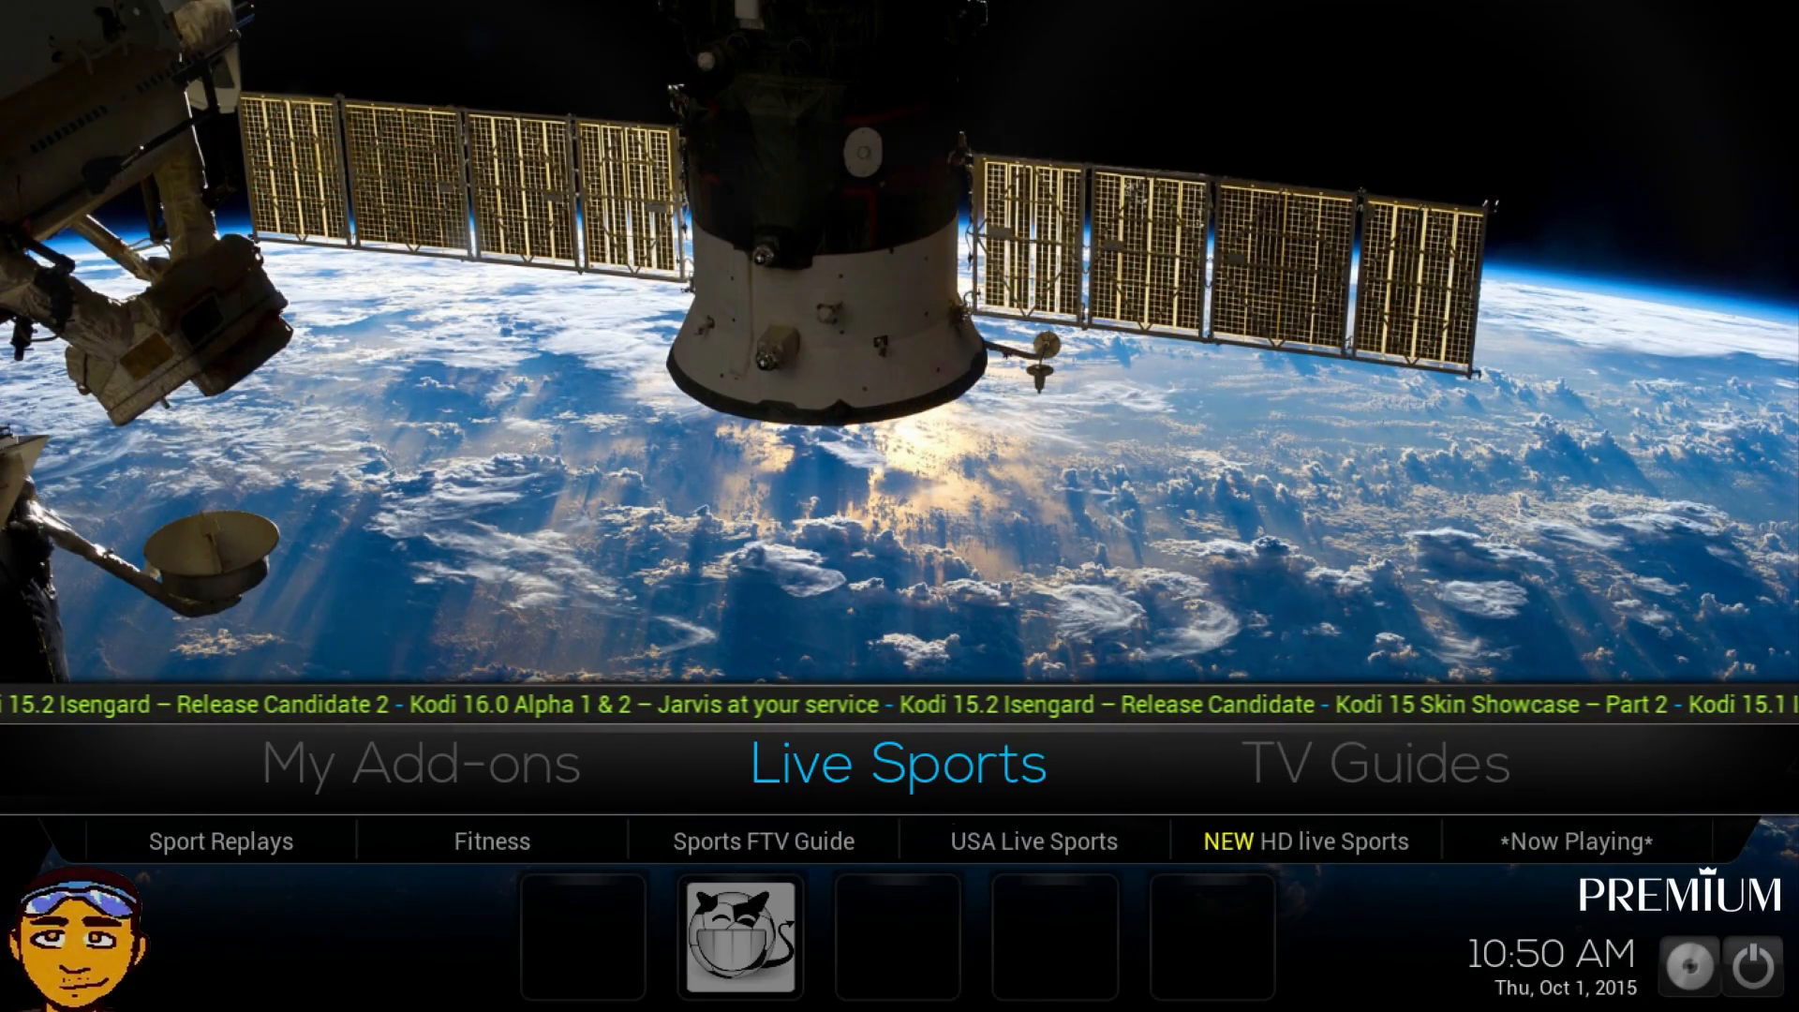
{"action": "scroll", "scroll_direction": "right", "scroll_amount": 3}
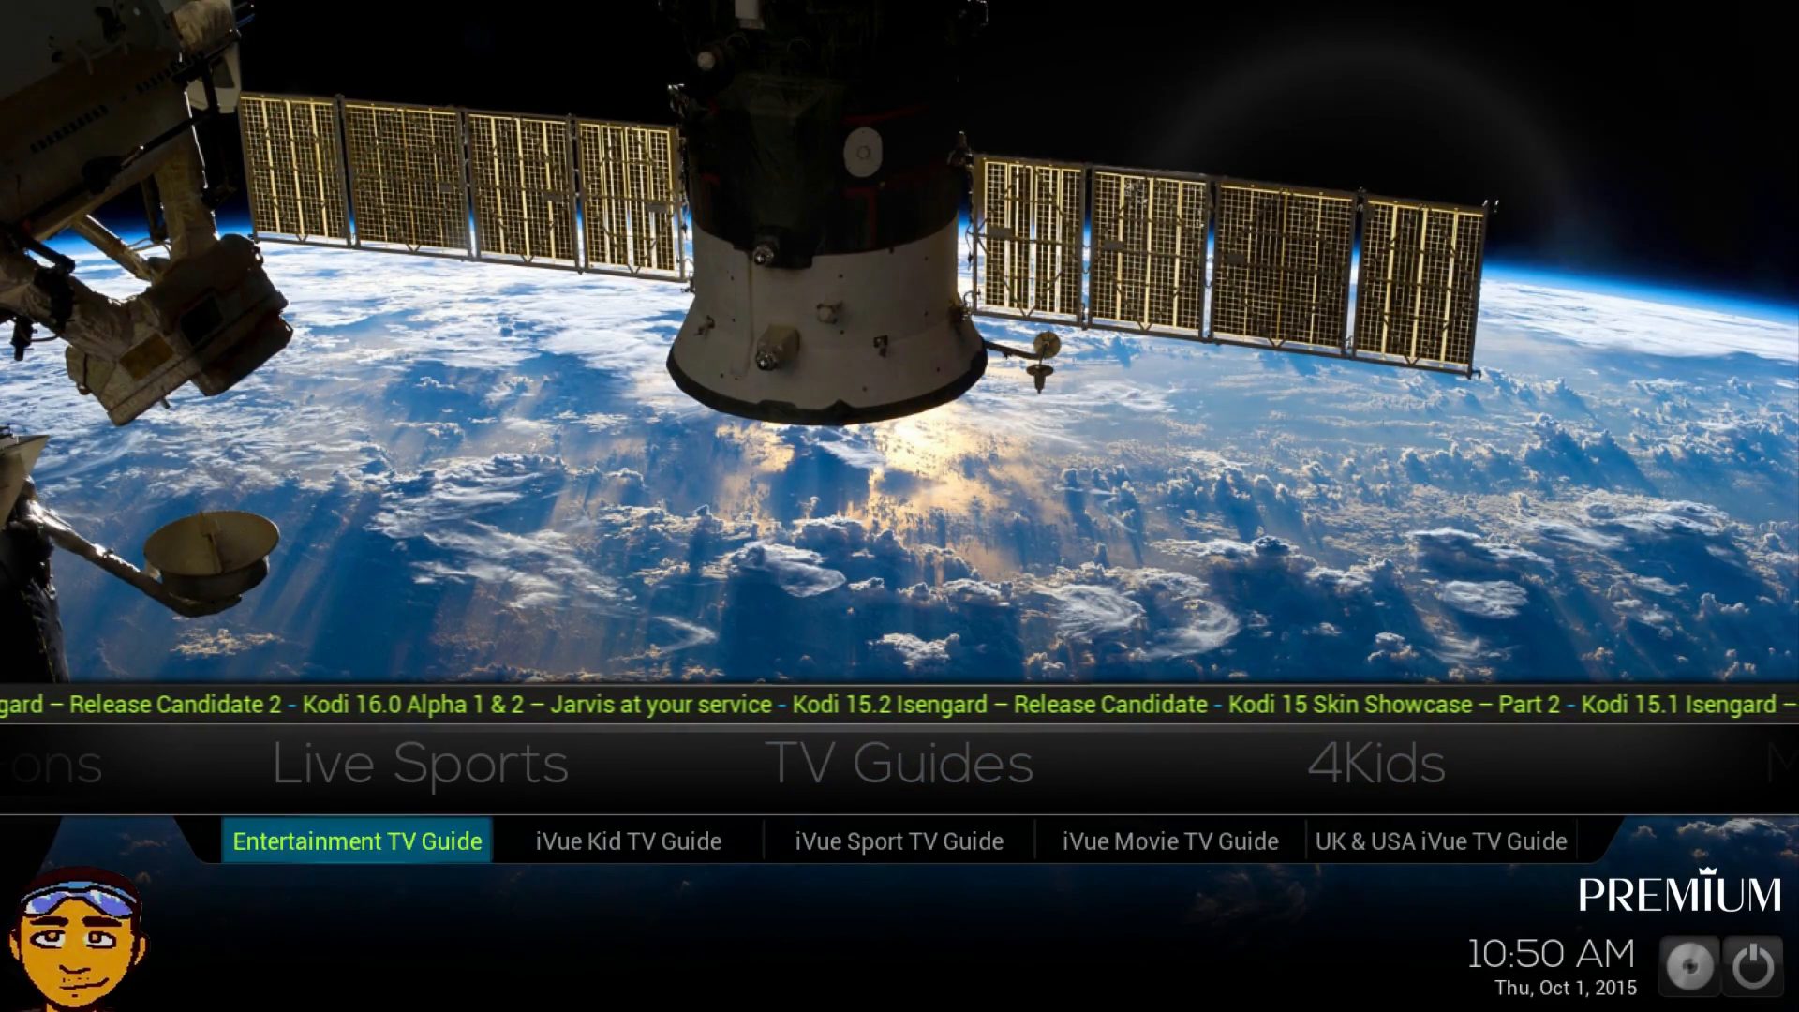
{"action": "left_click", "coordinate": [627, 841]}
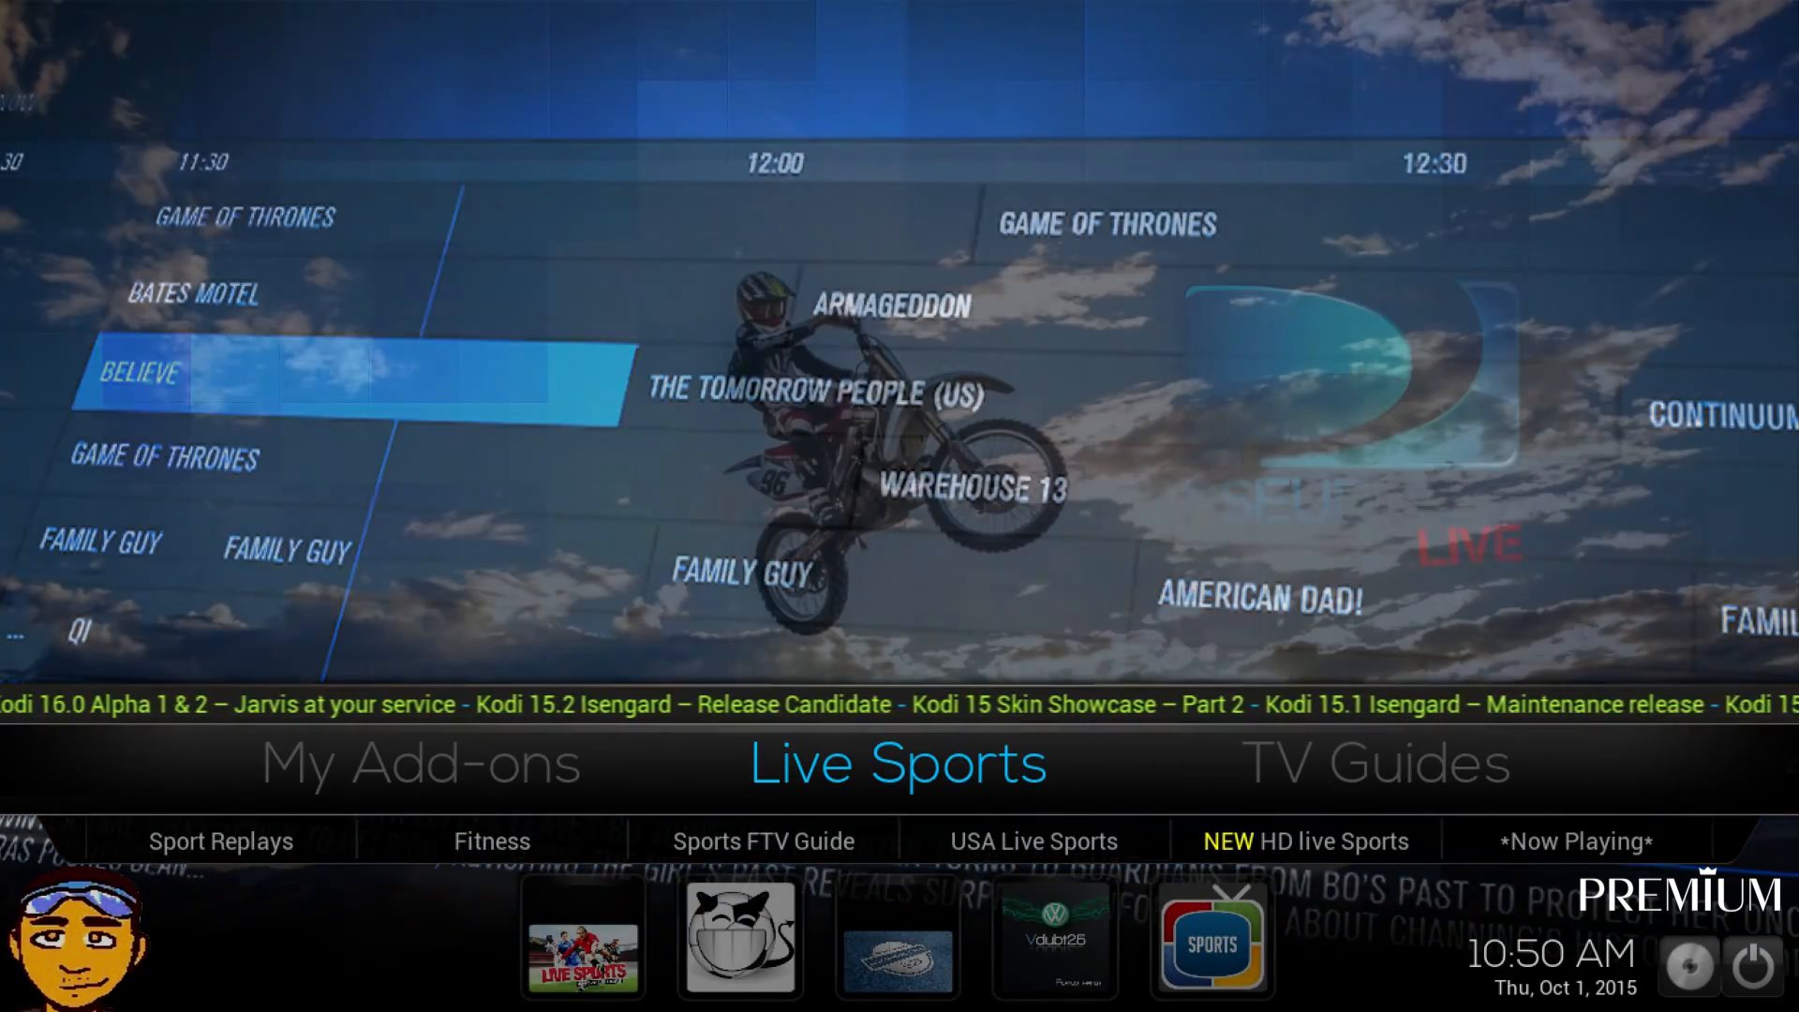
{"action": "left_click", "coordinate": [421, 764]}
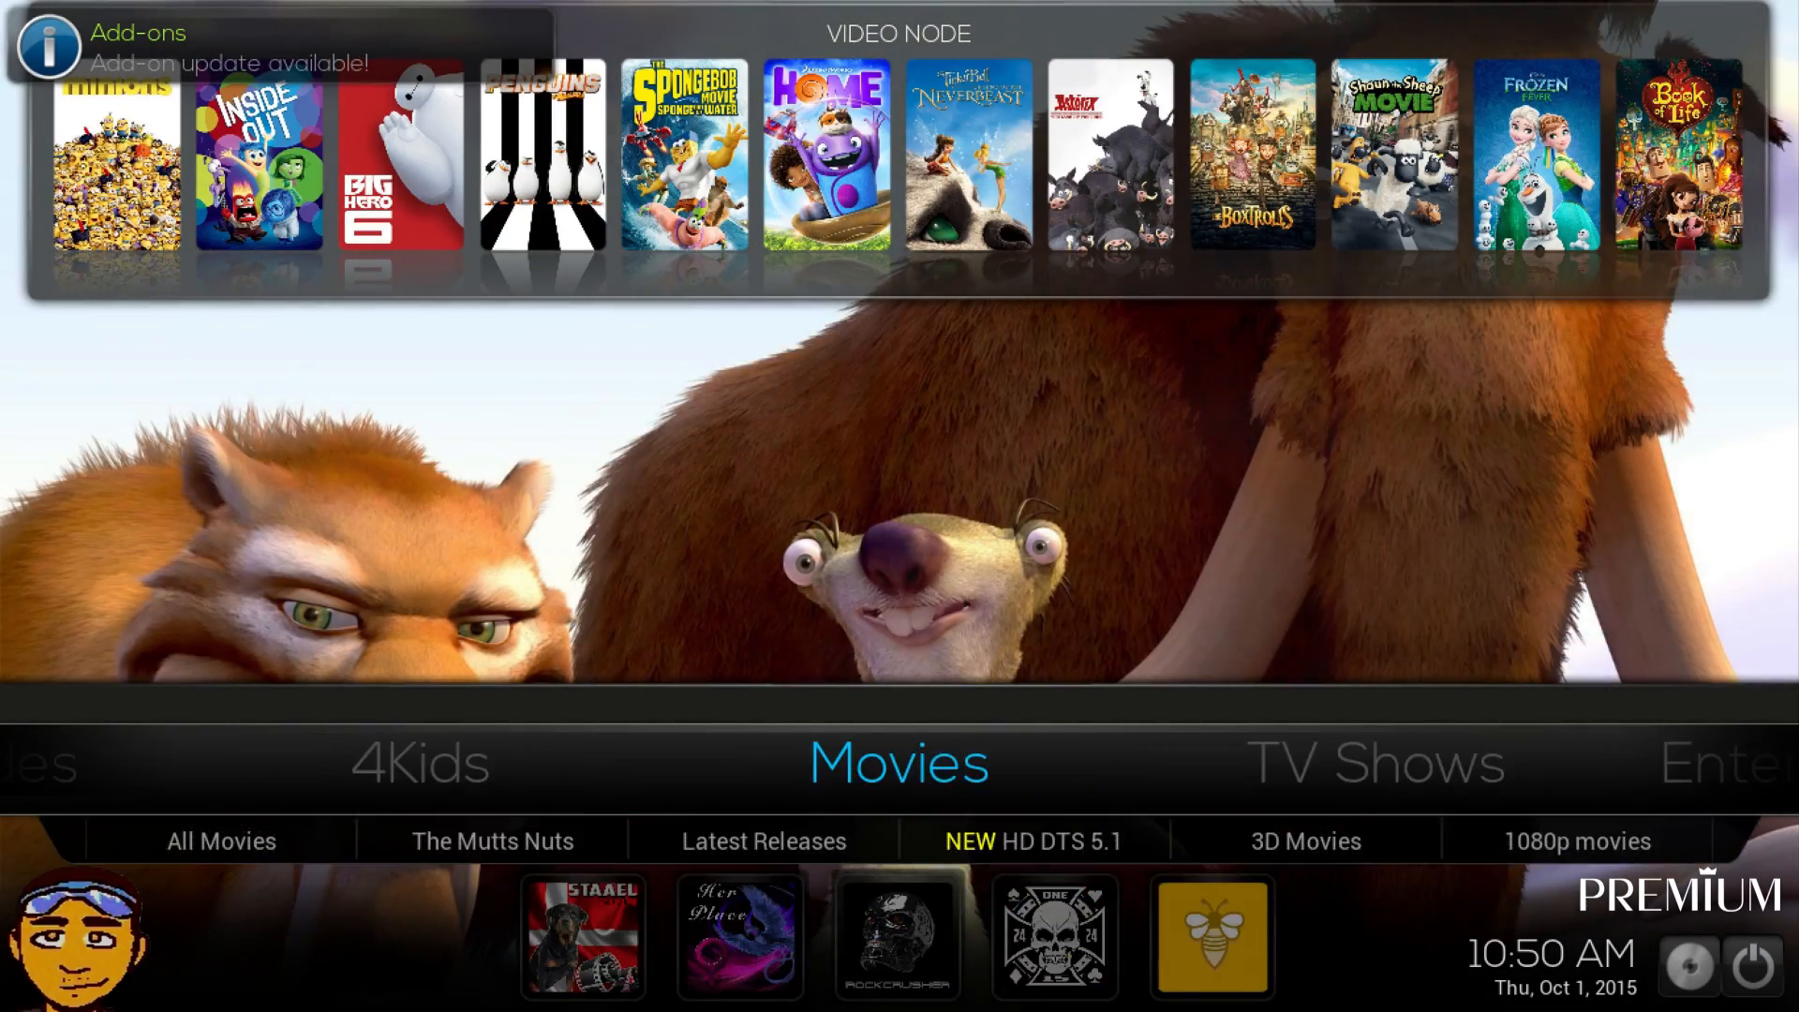
{"action": "scroll", "scroll_direction": "left", "scroll_amount": 3}
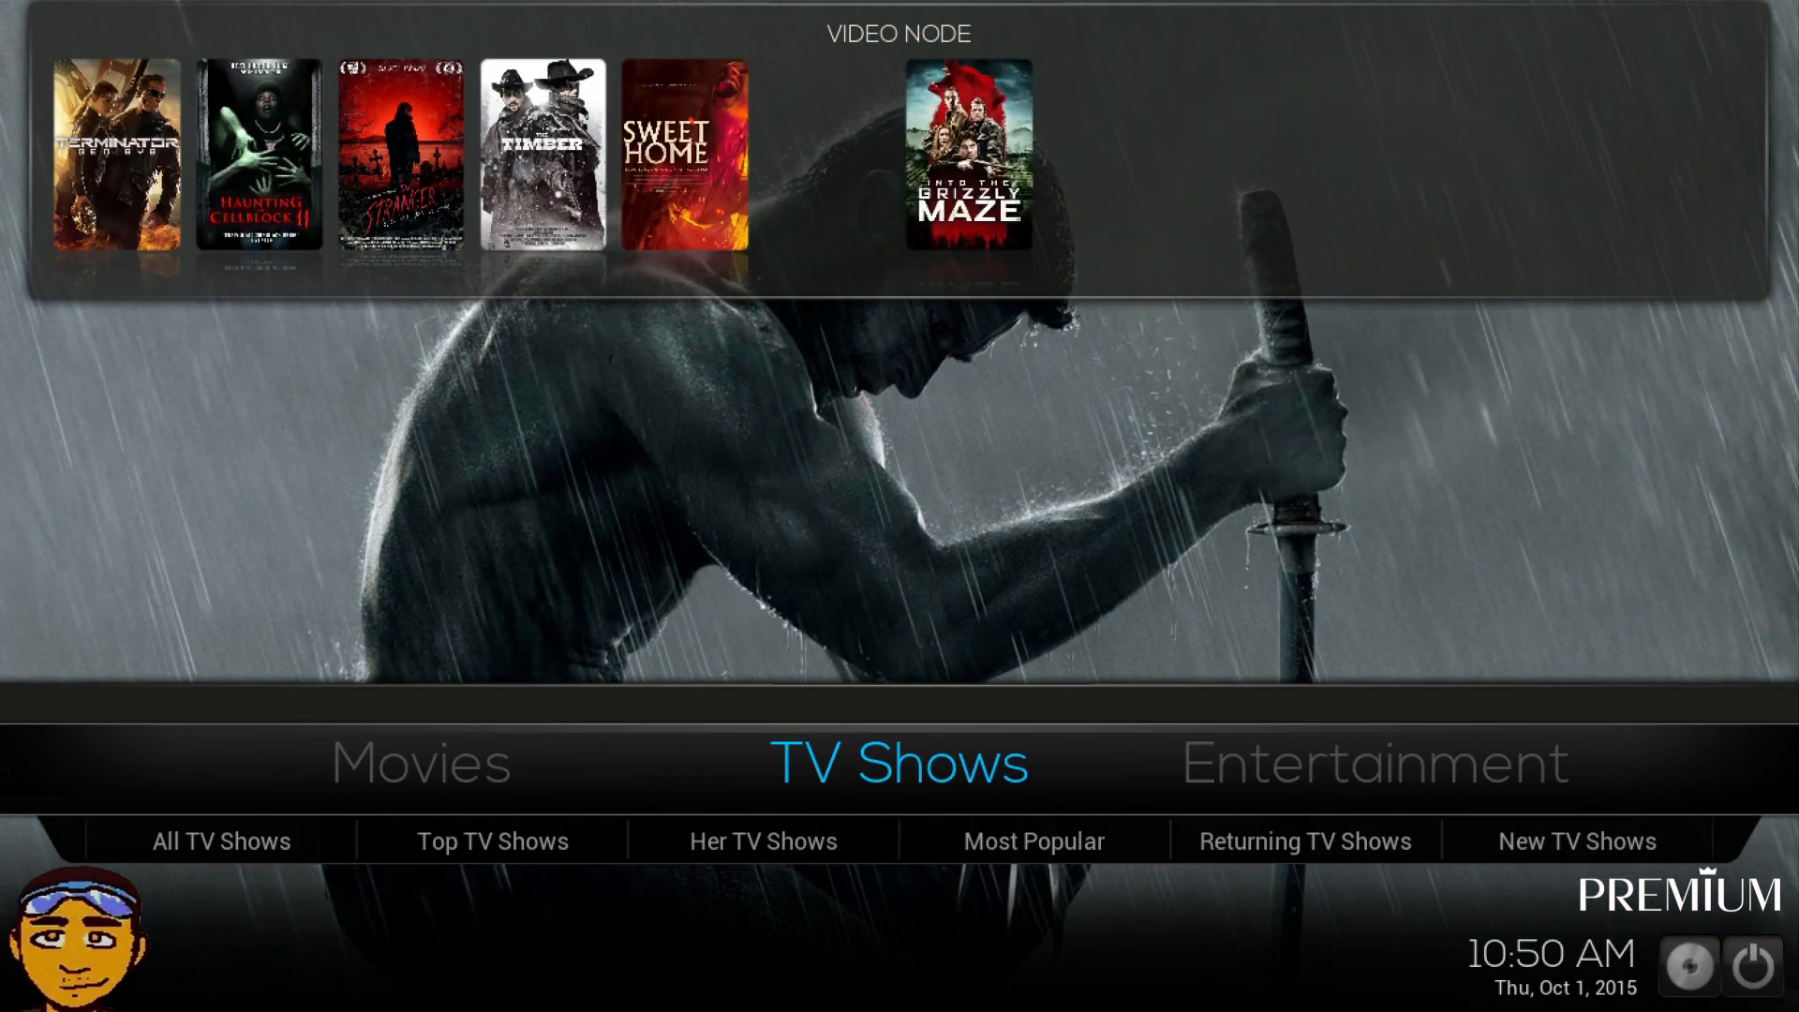
{"action": "scroll", "scroll_direction": "right", "scroll_amount": 3}
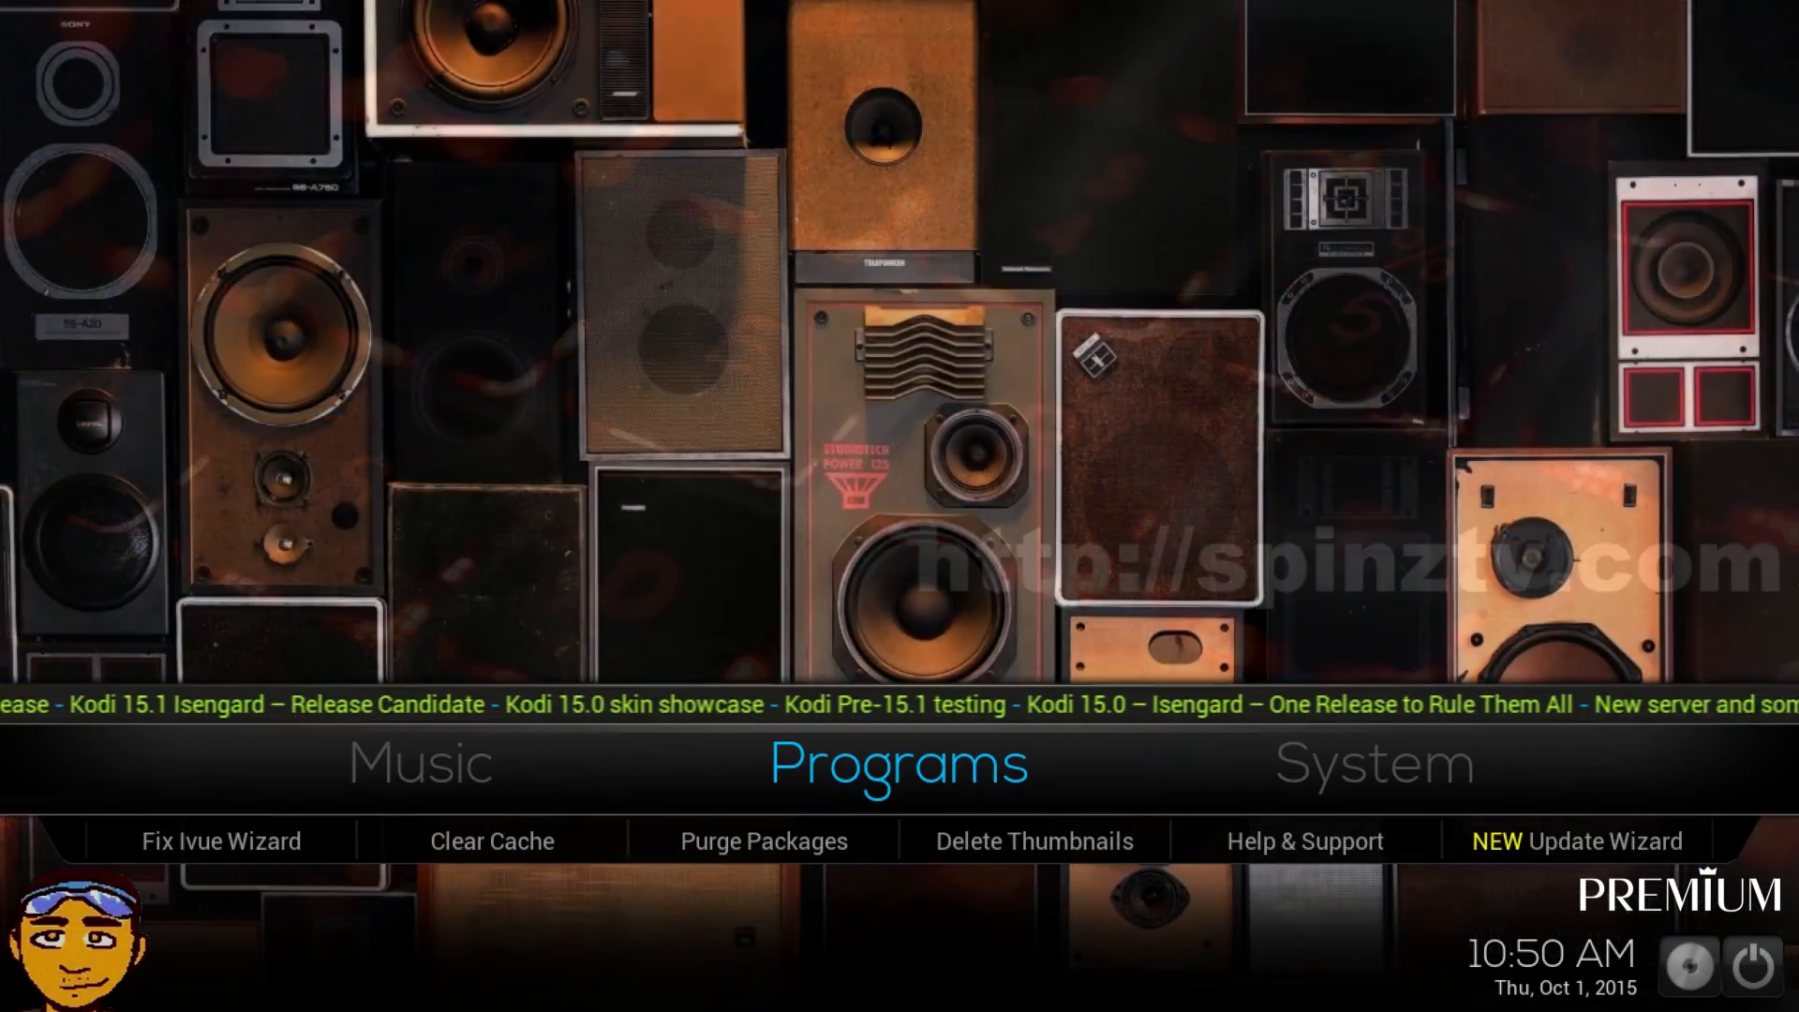
{"action": "left_click", "coordinate": [1374, 764]}
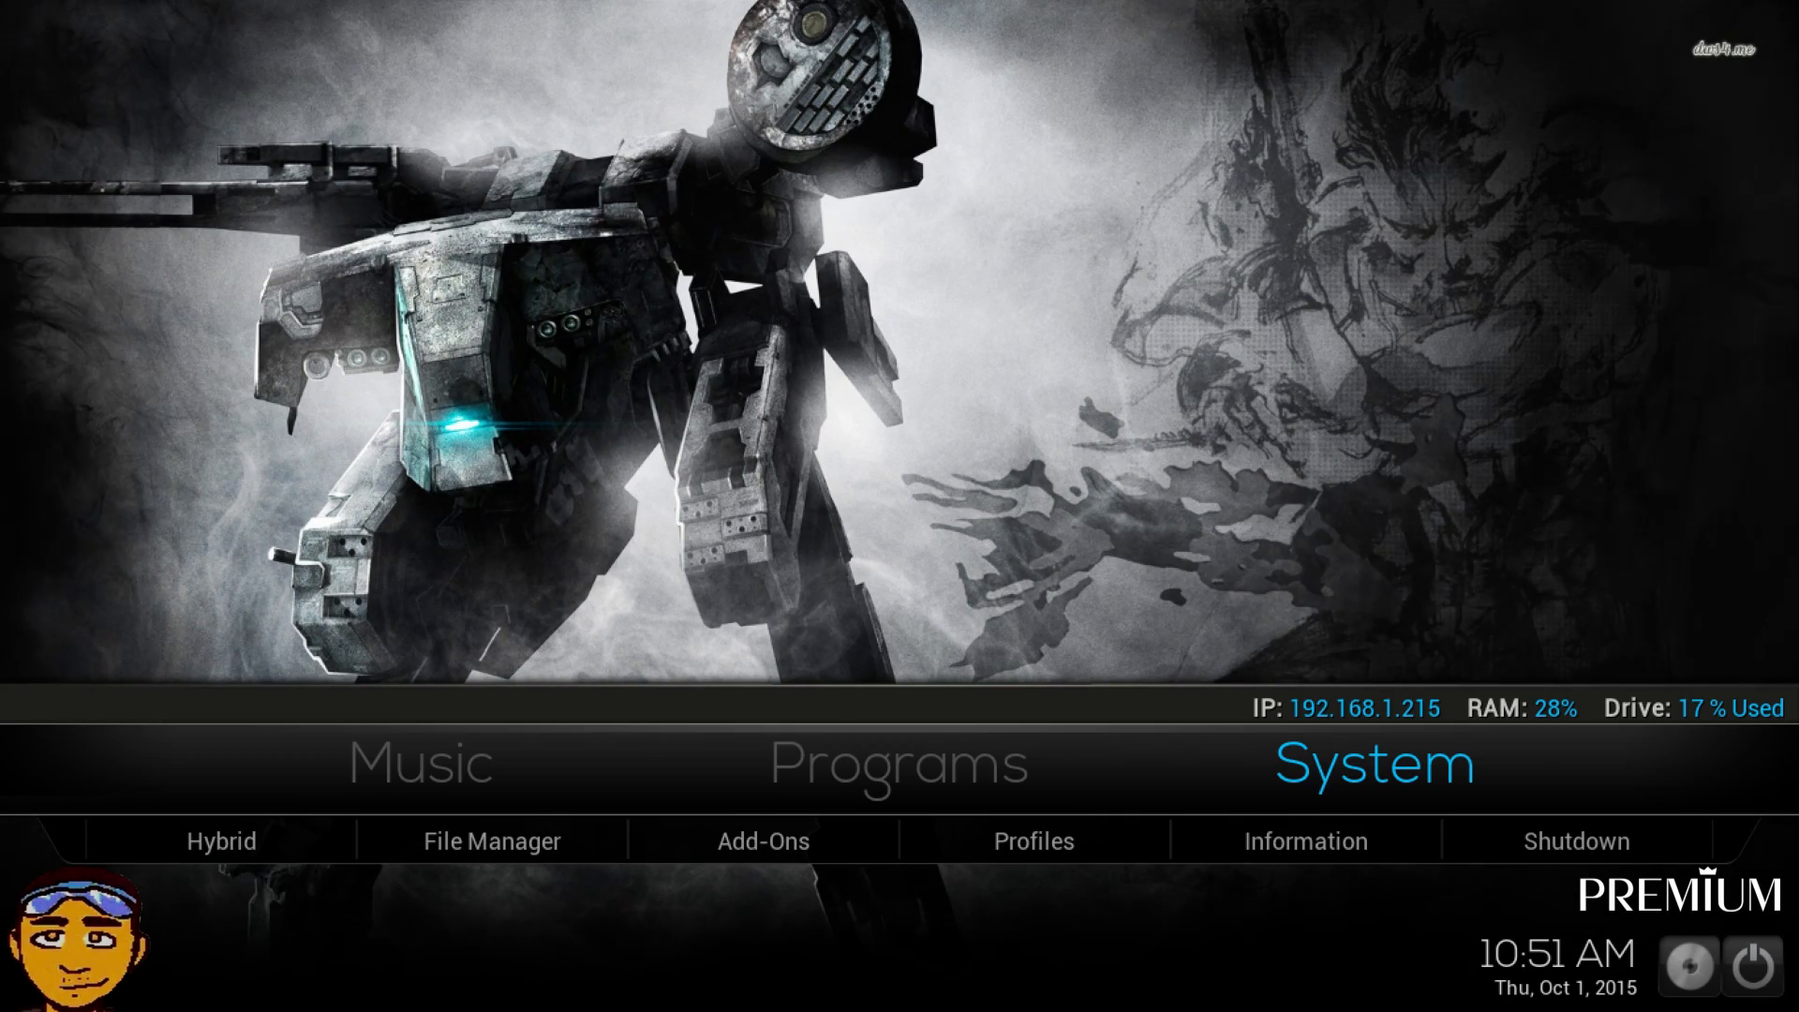
Open the Add-Ons submenu under System on the Premium home screen.
{"action": "left_click", "coordinate": [491, 841]}
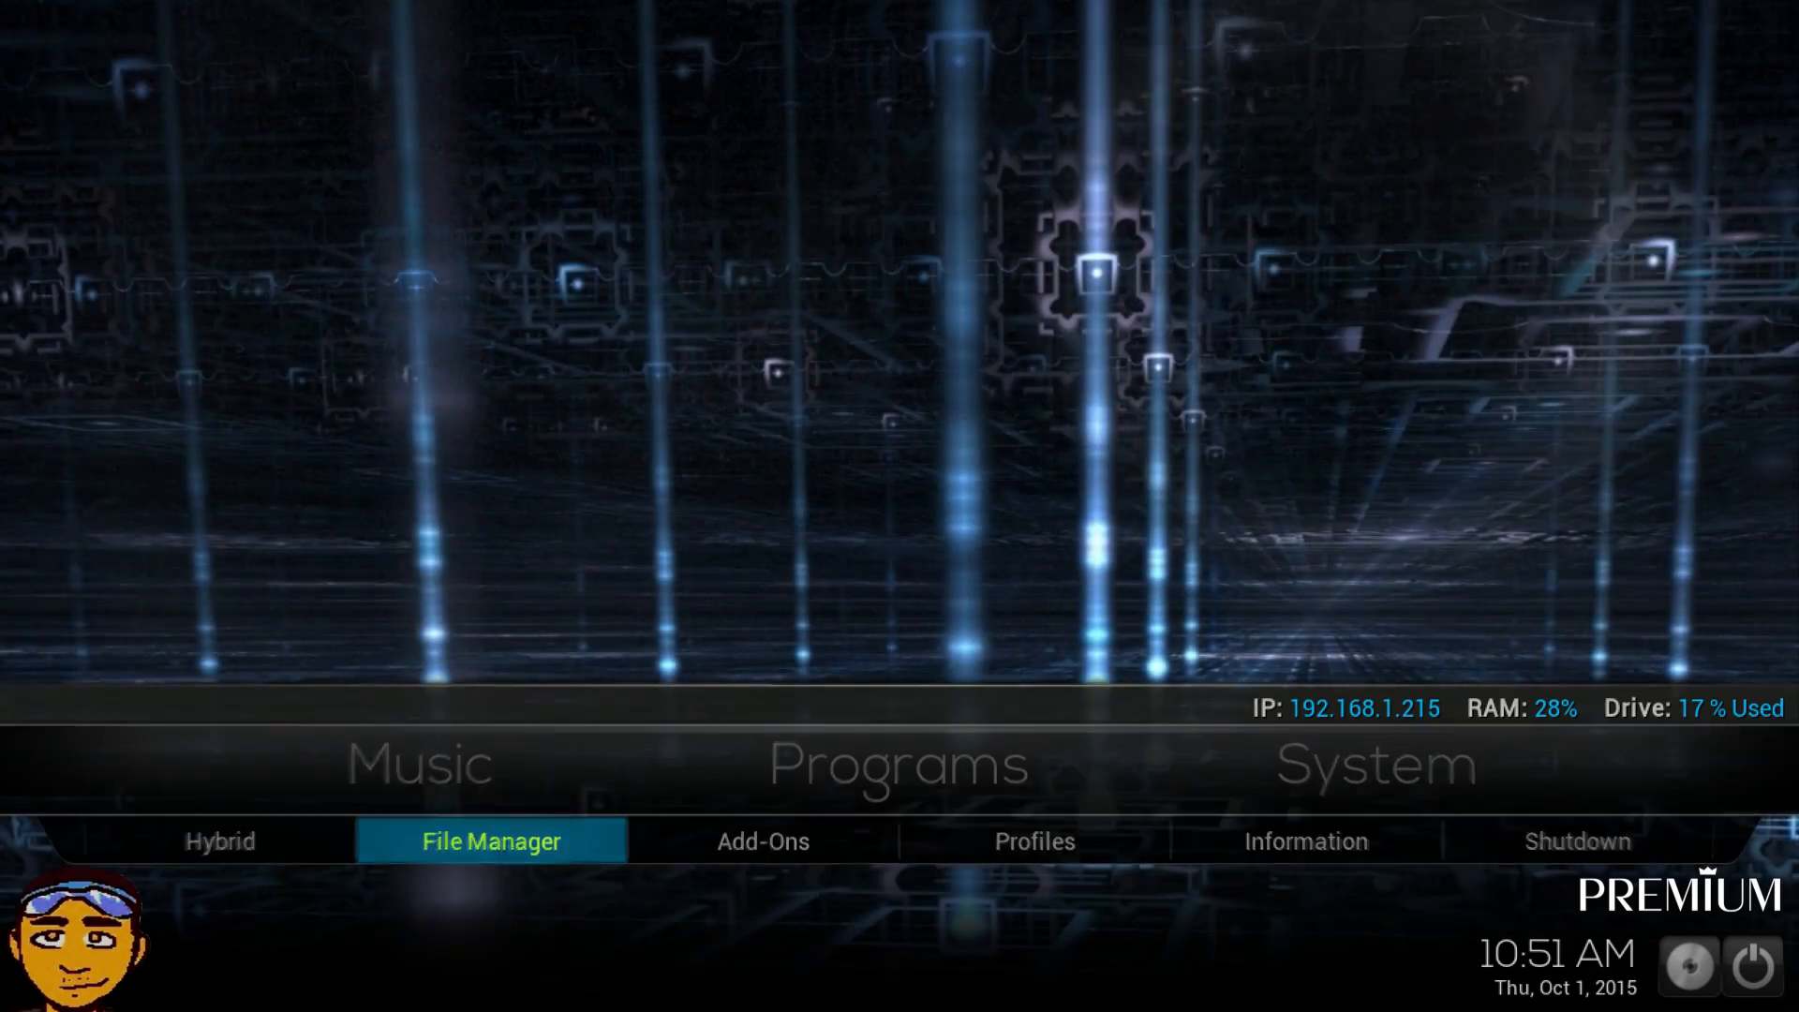
{"action": "left_click", "coordinate": [490, 841]}
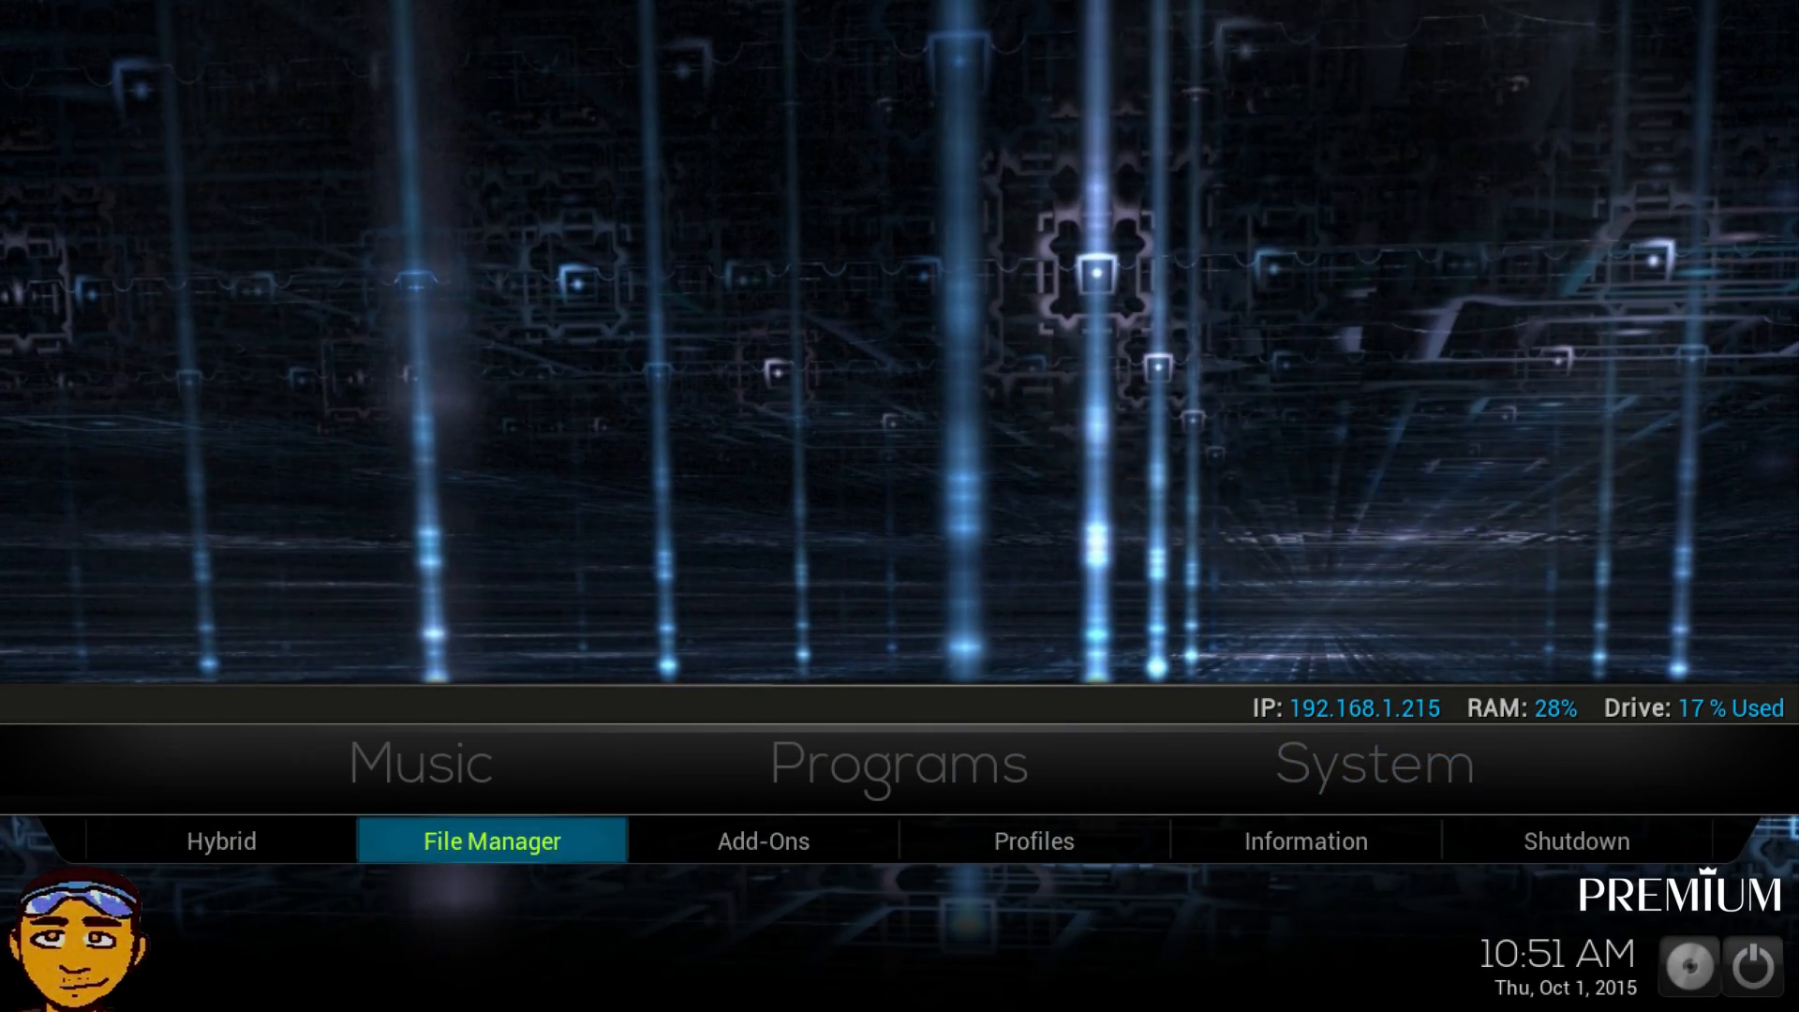
{"action": "left_click", "coordinate": [1374, 765]}
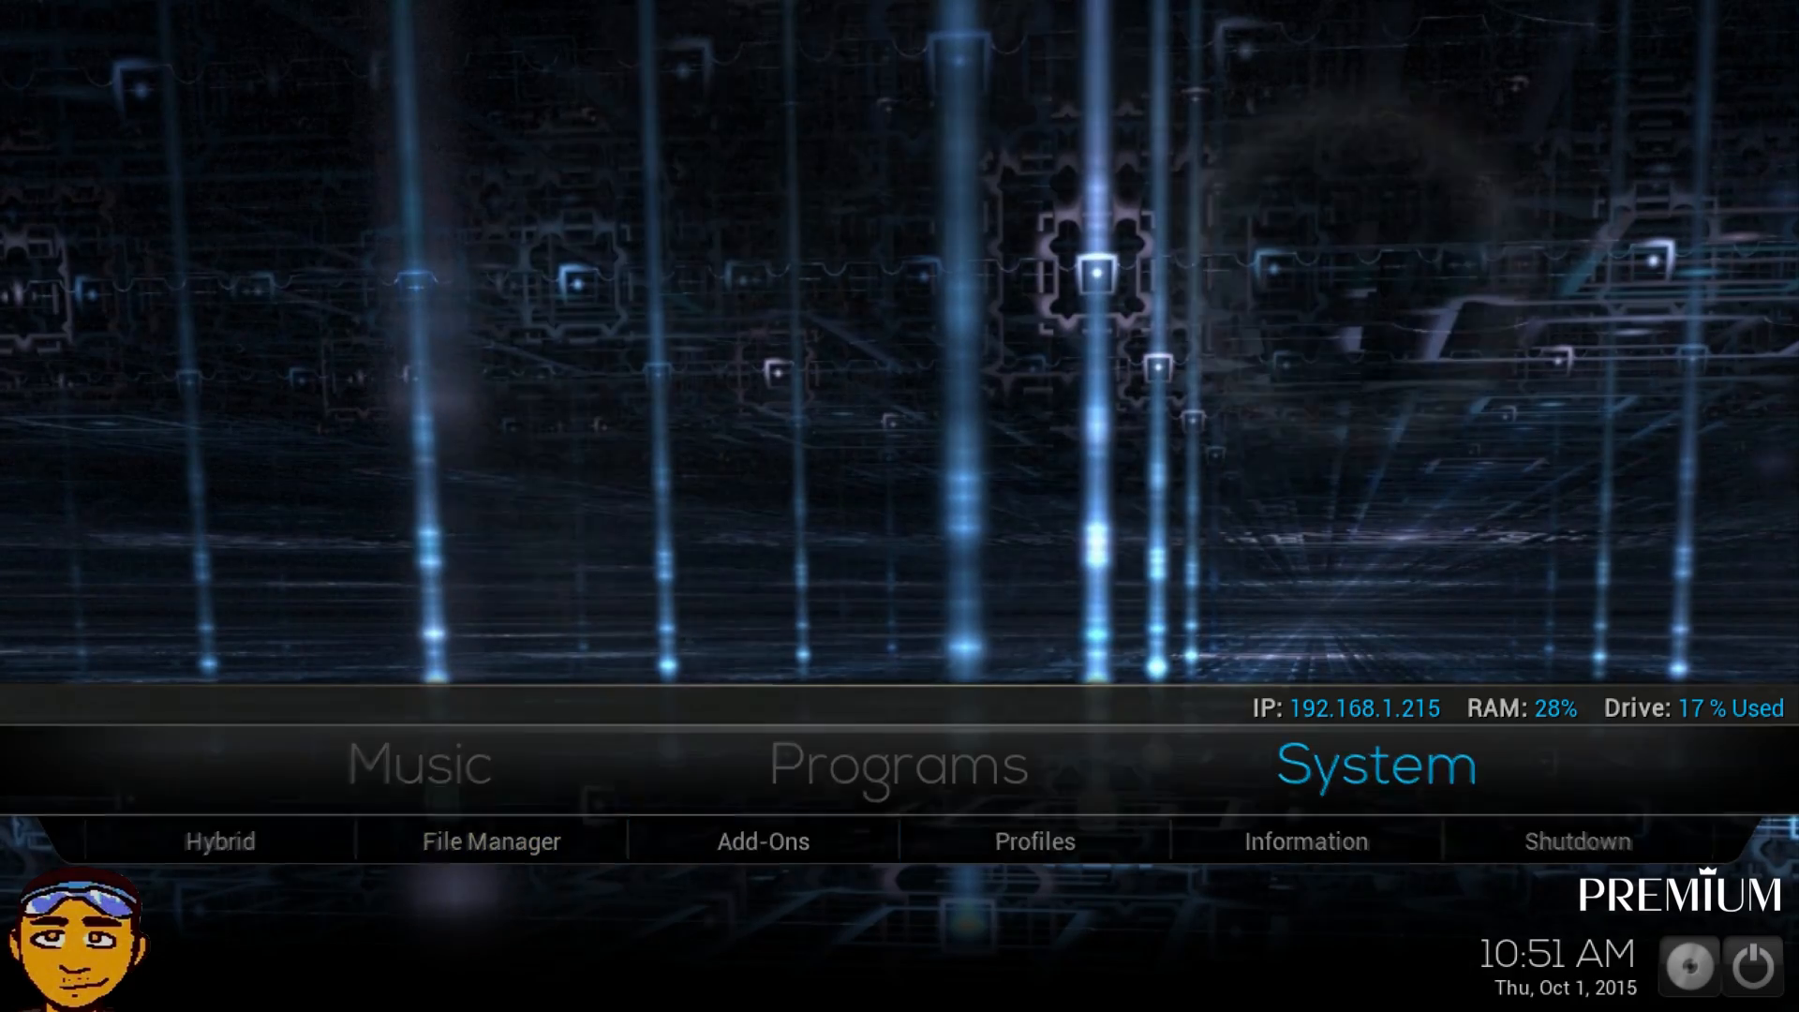
{"action": "left_click", "coordinate": [762, 841]}
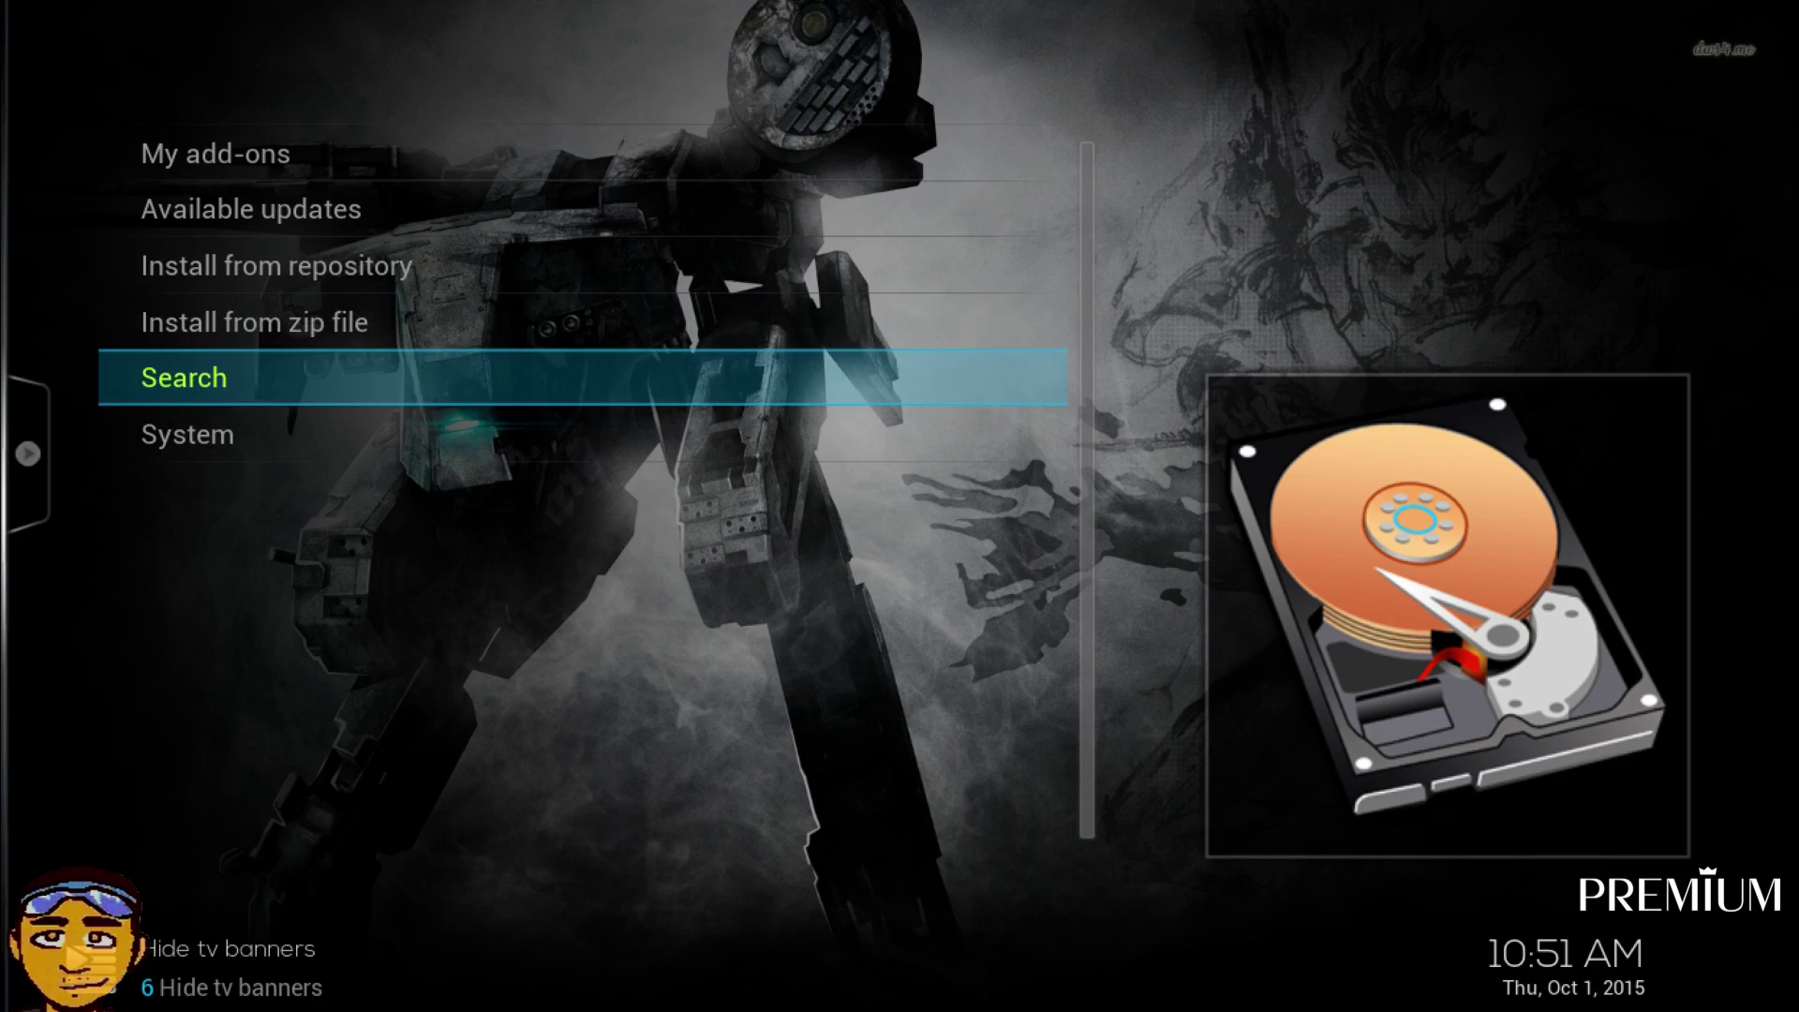